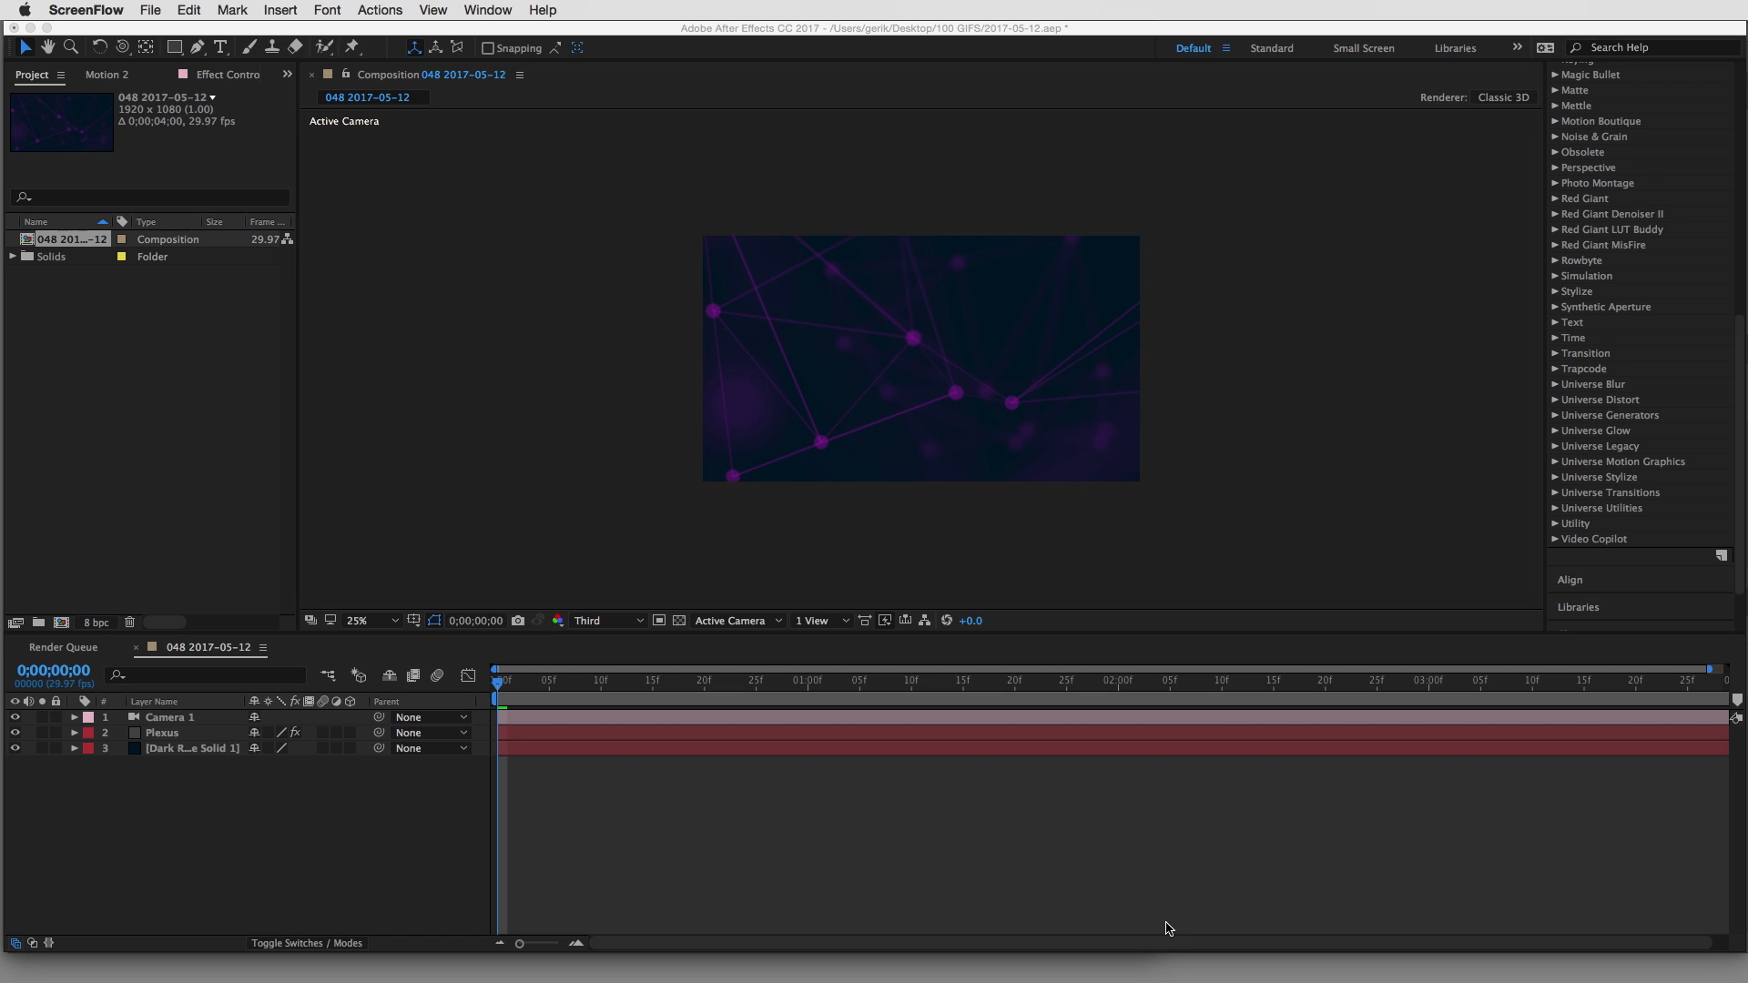
pyautogui.moveTo(880, 648)
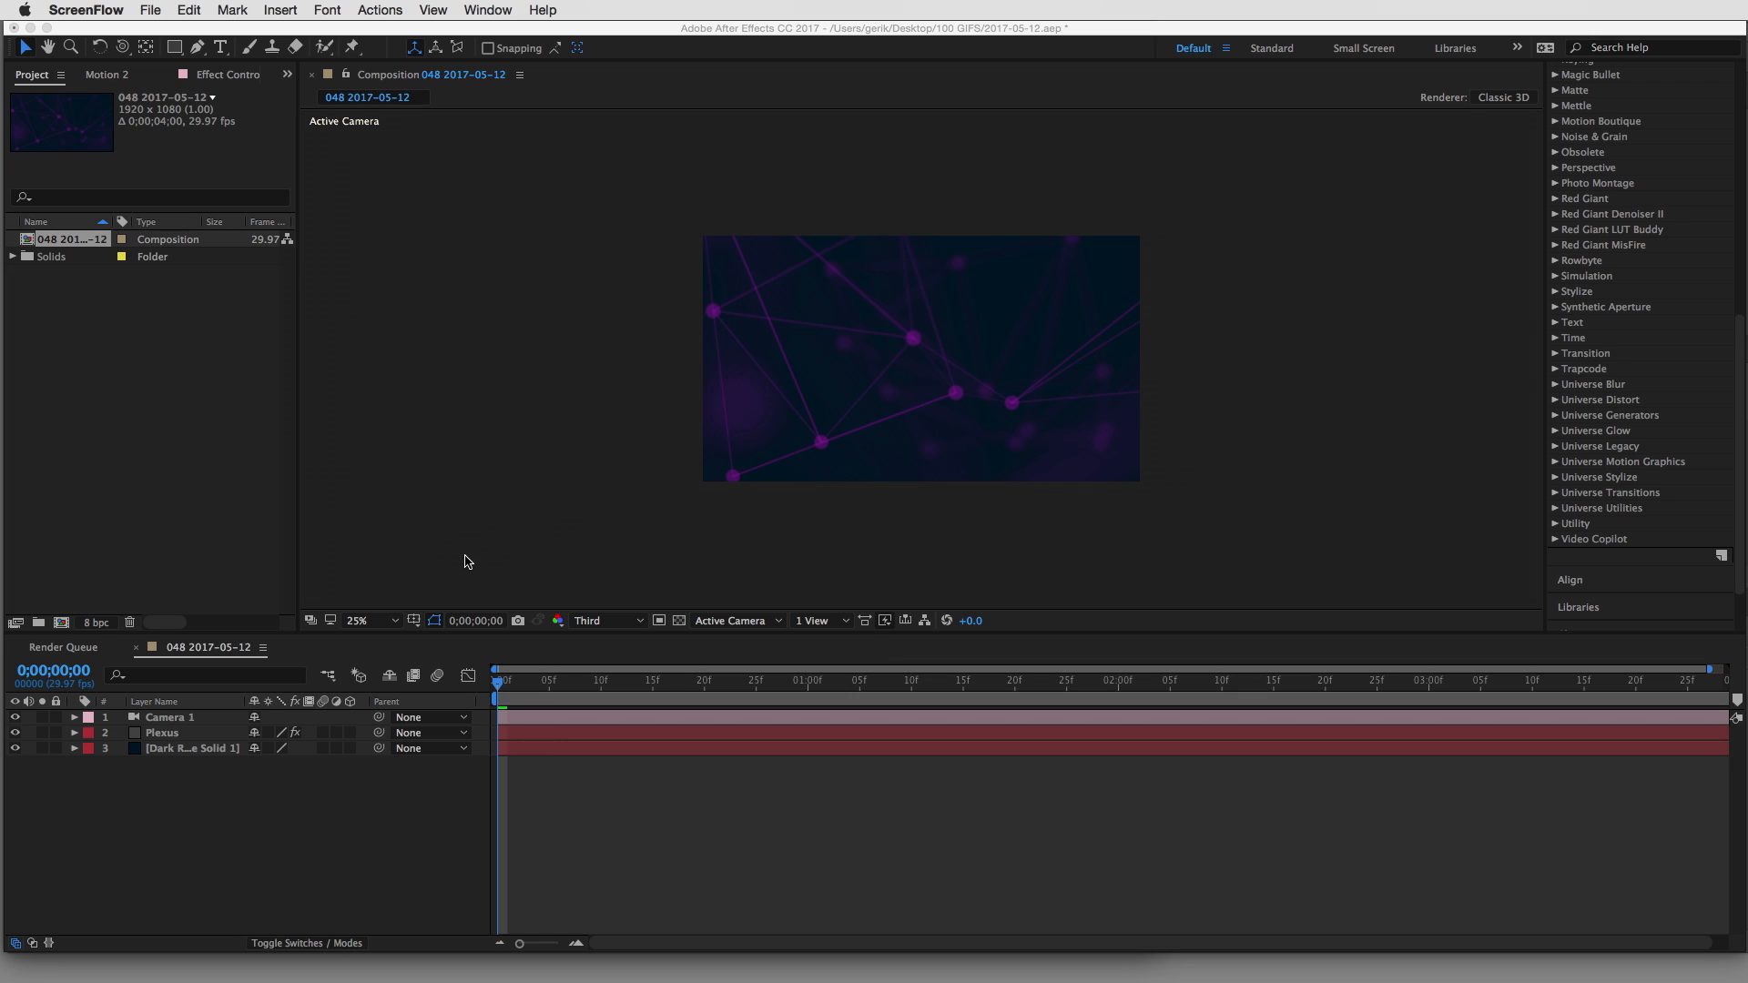
pyautogui.moveTo(464, 557)
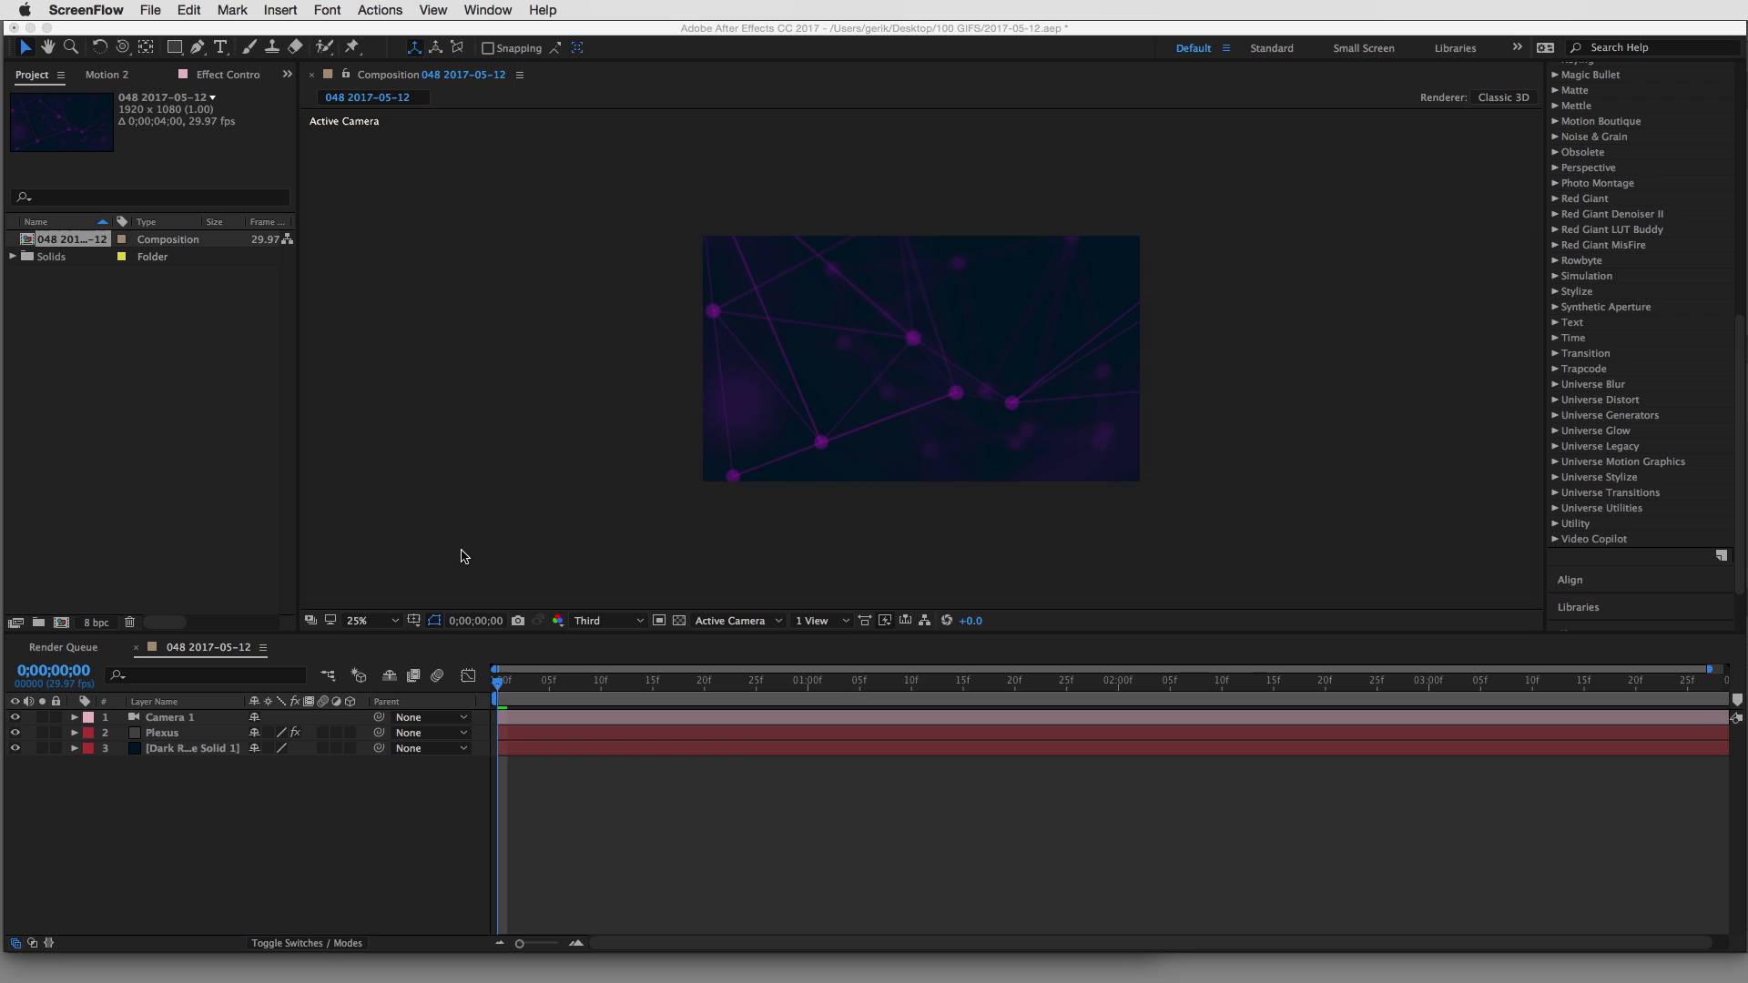
pyautogui.moveTo(409, 557)
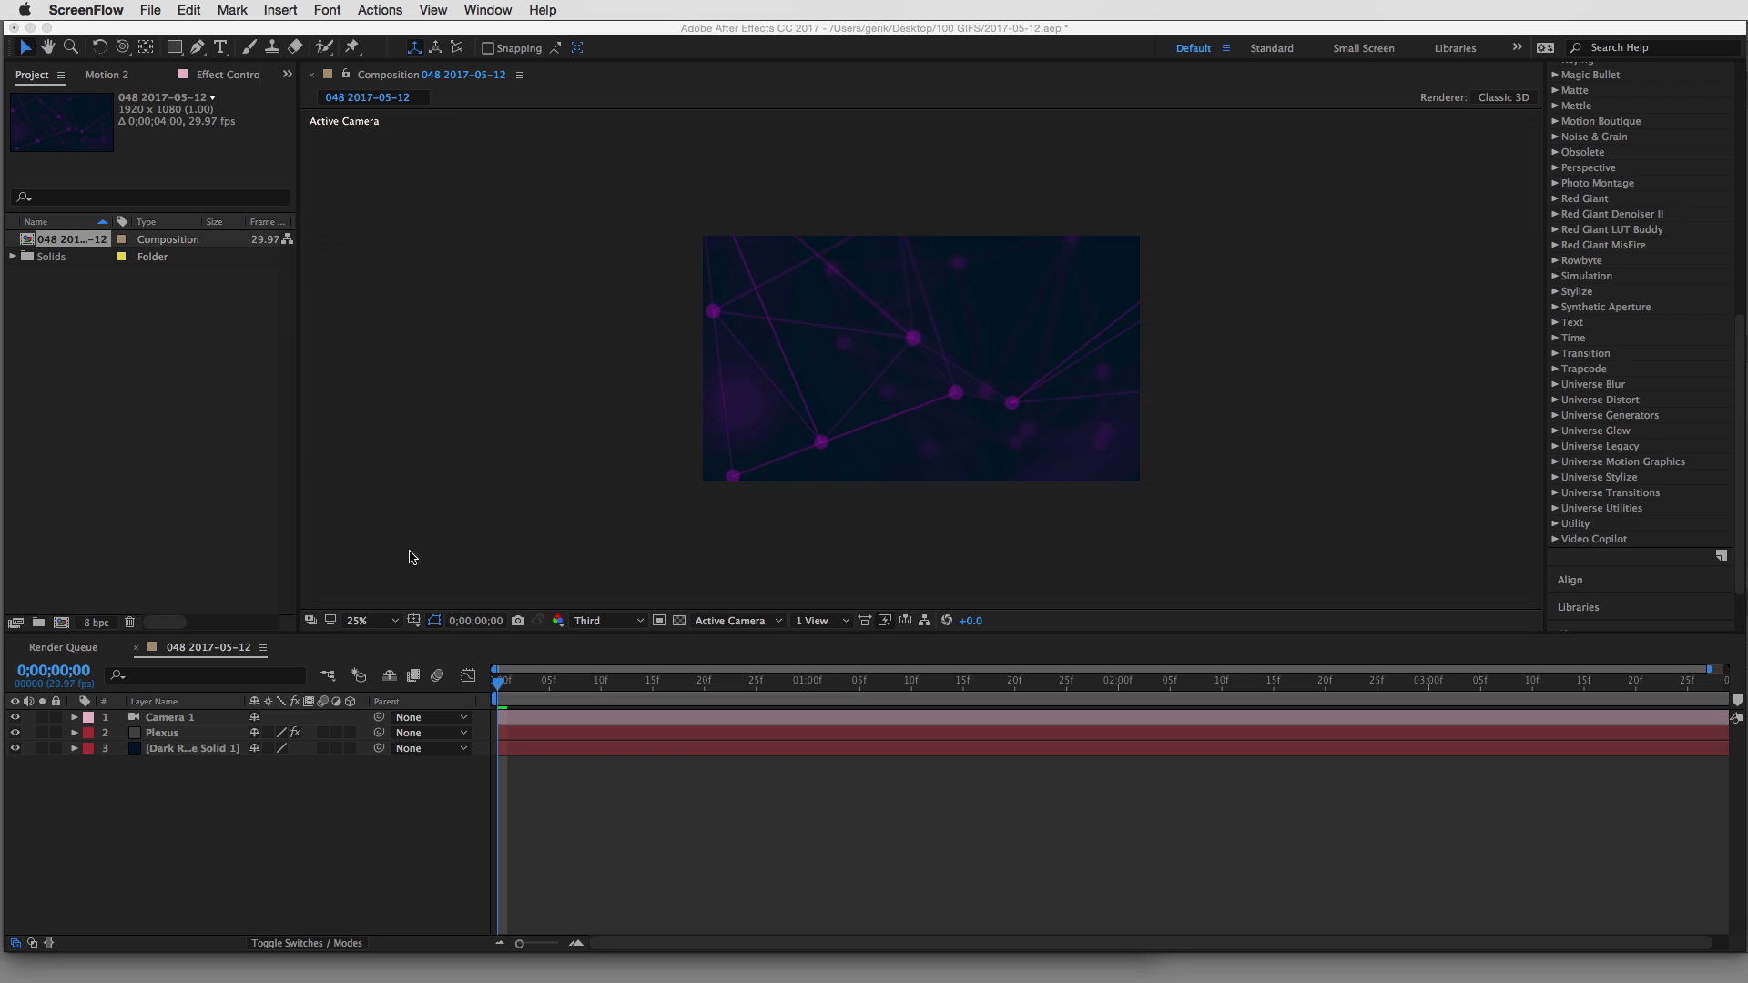
pyautogui.moveTo(1142, 881)
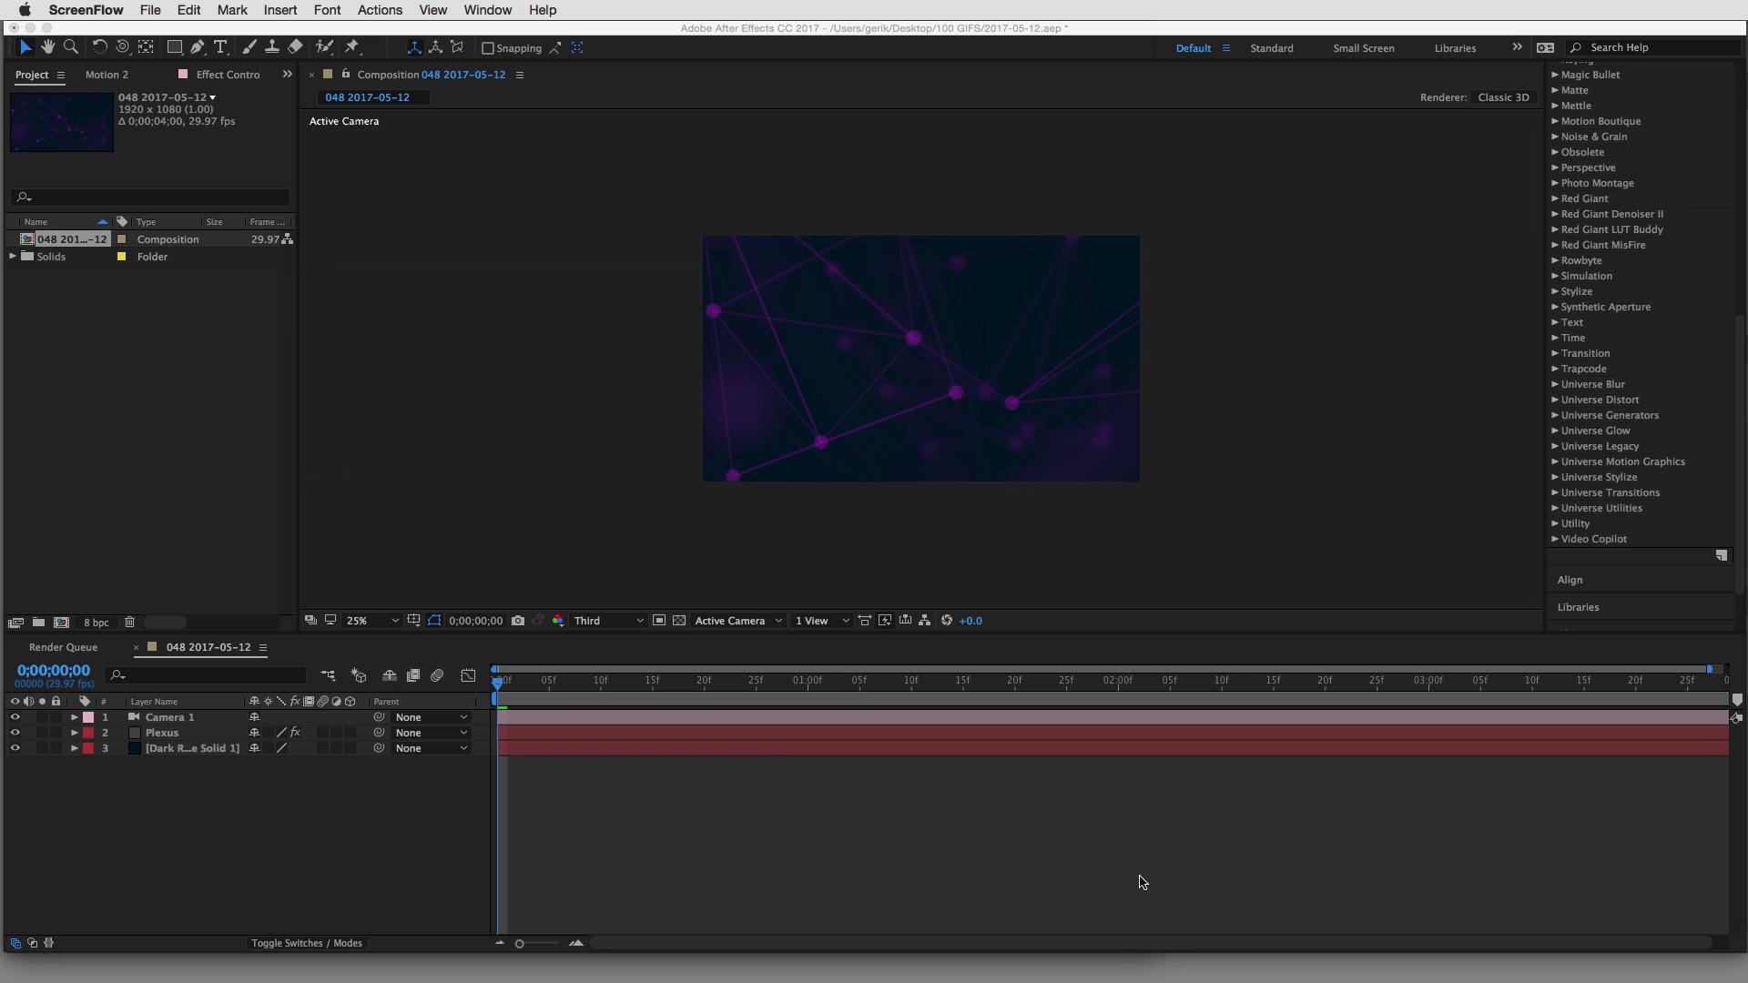
# Bring Safari forward showing the aescripts GifGun product page at $29.99
pyautogui.click(1482, 942)
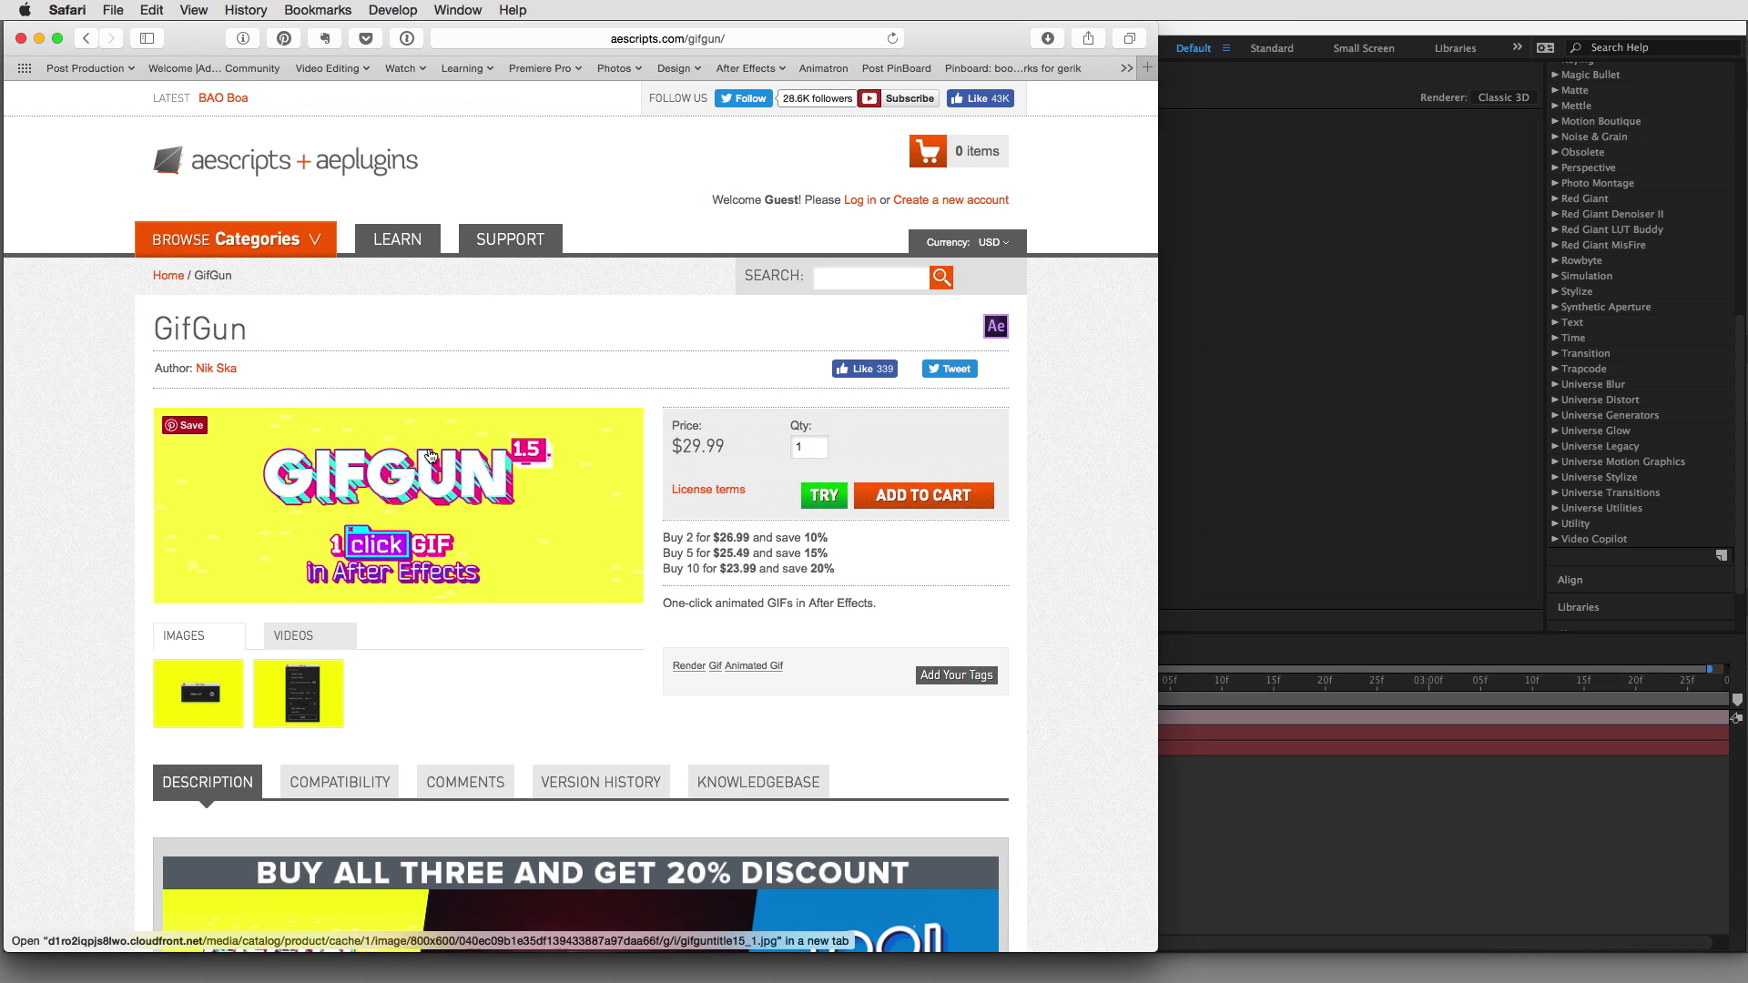
pyautogui.moveTo(395, 238)
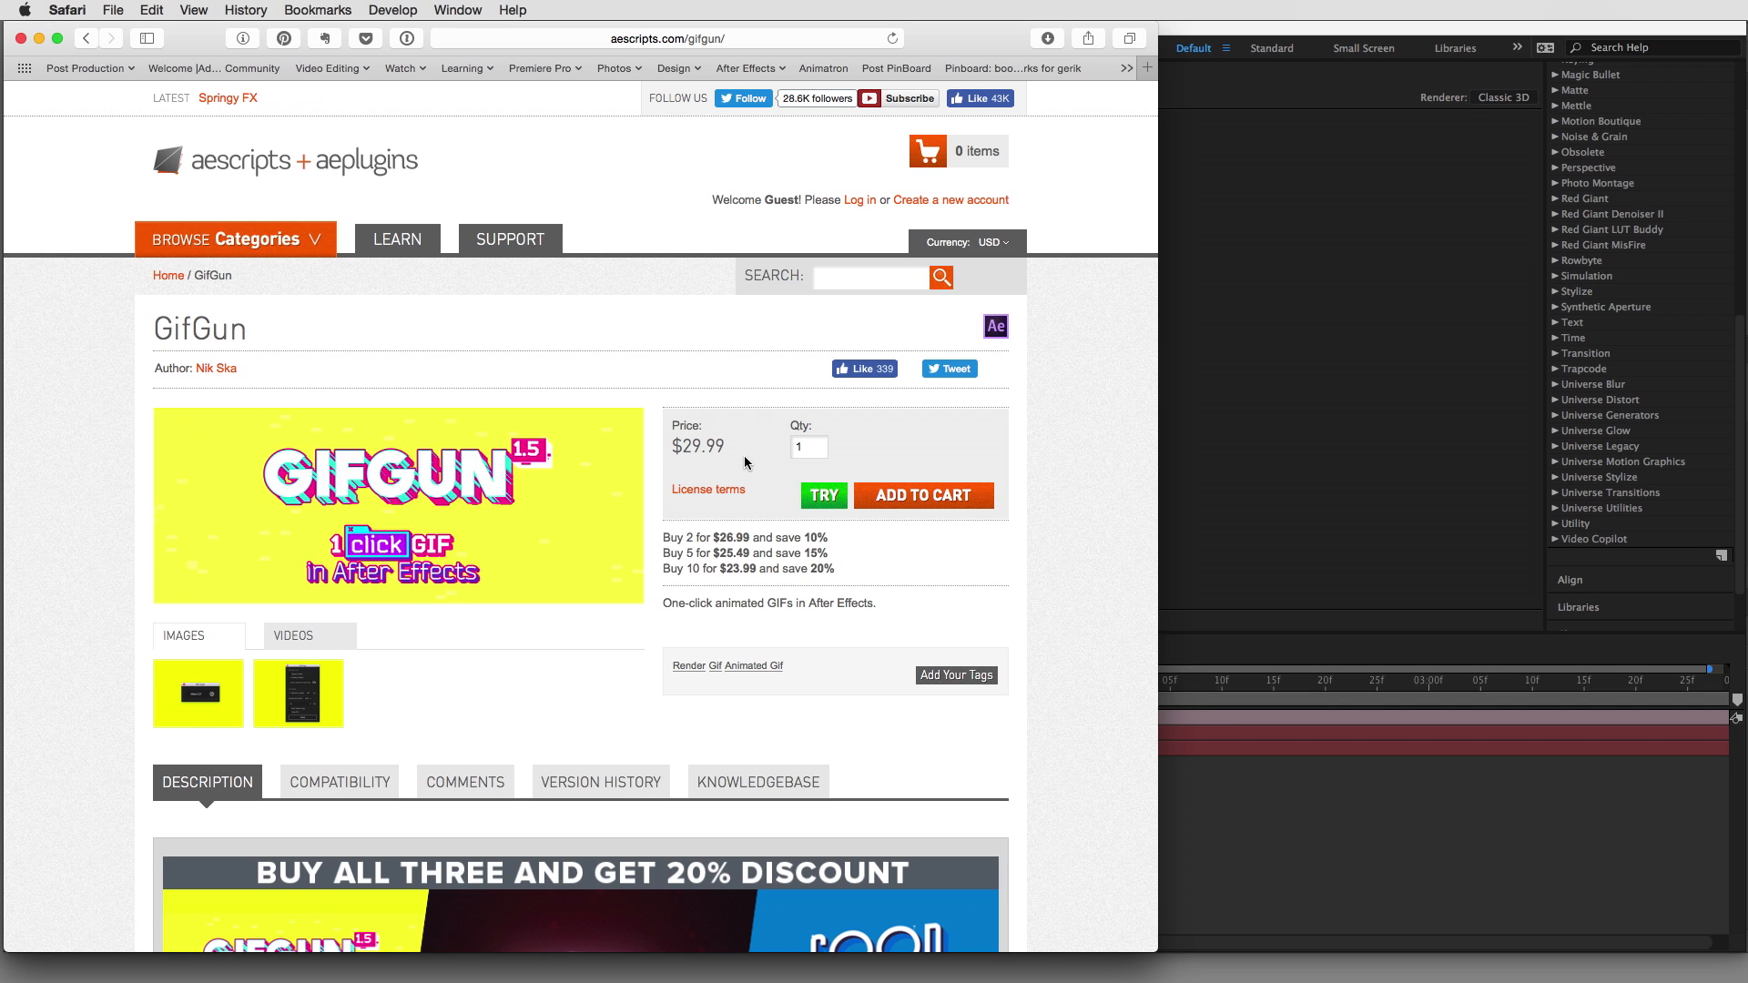
pyautogui.moveTo(823, 466)
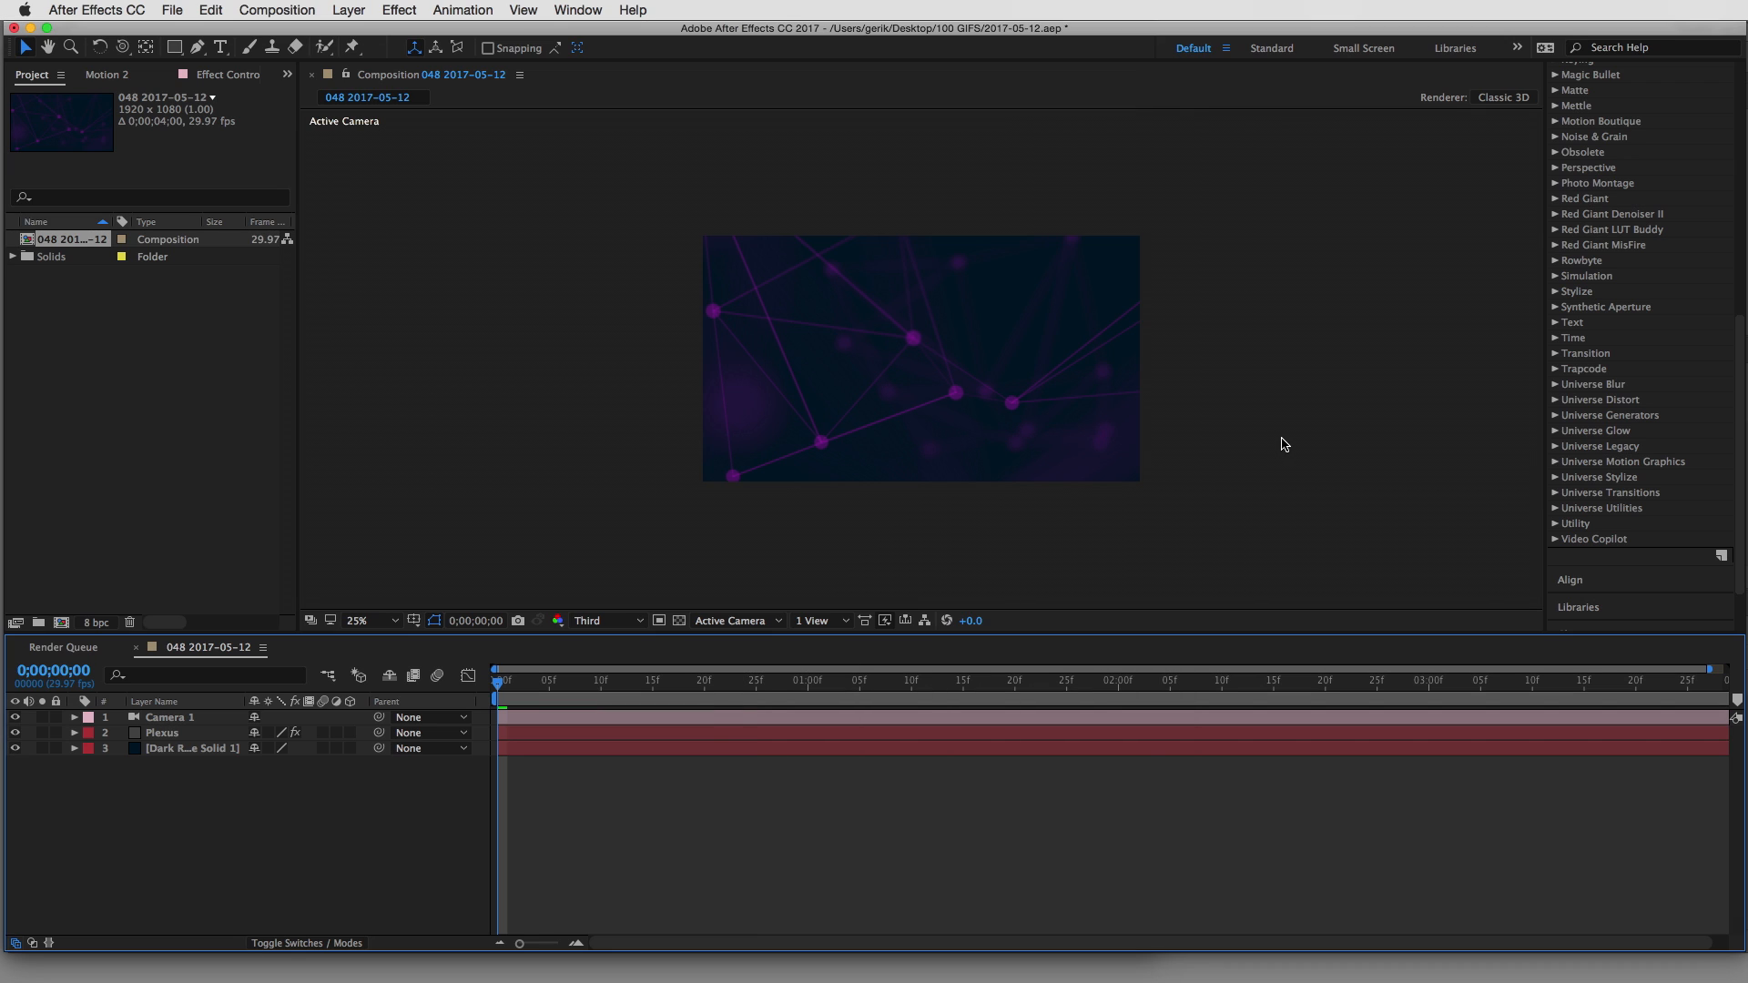
pyautogui.moveTo(481, 450)
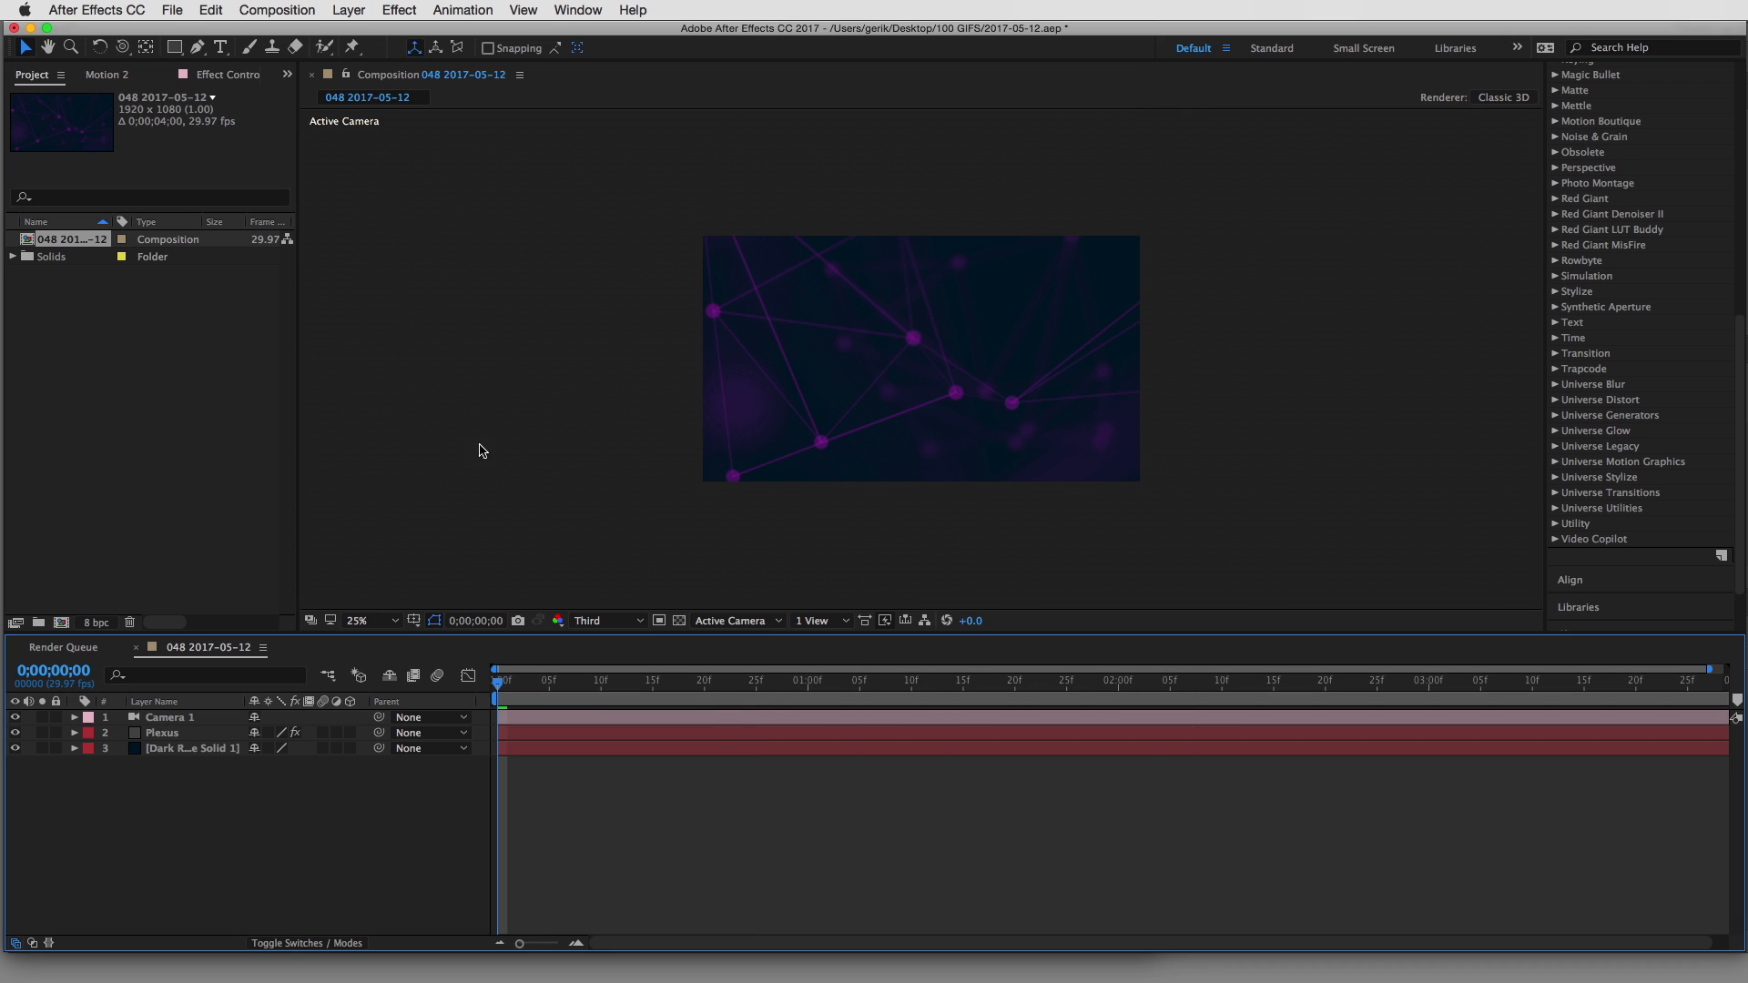
pyautogui.moveTo(496, 418)
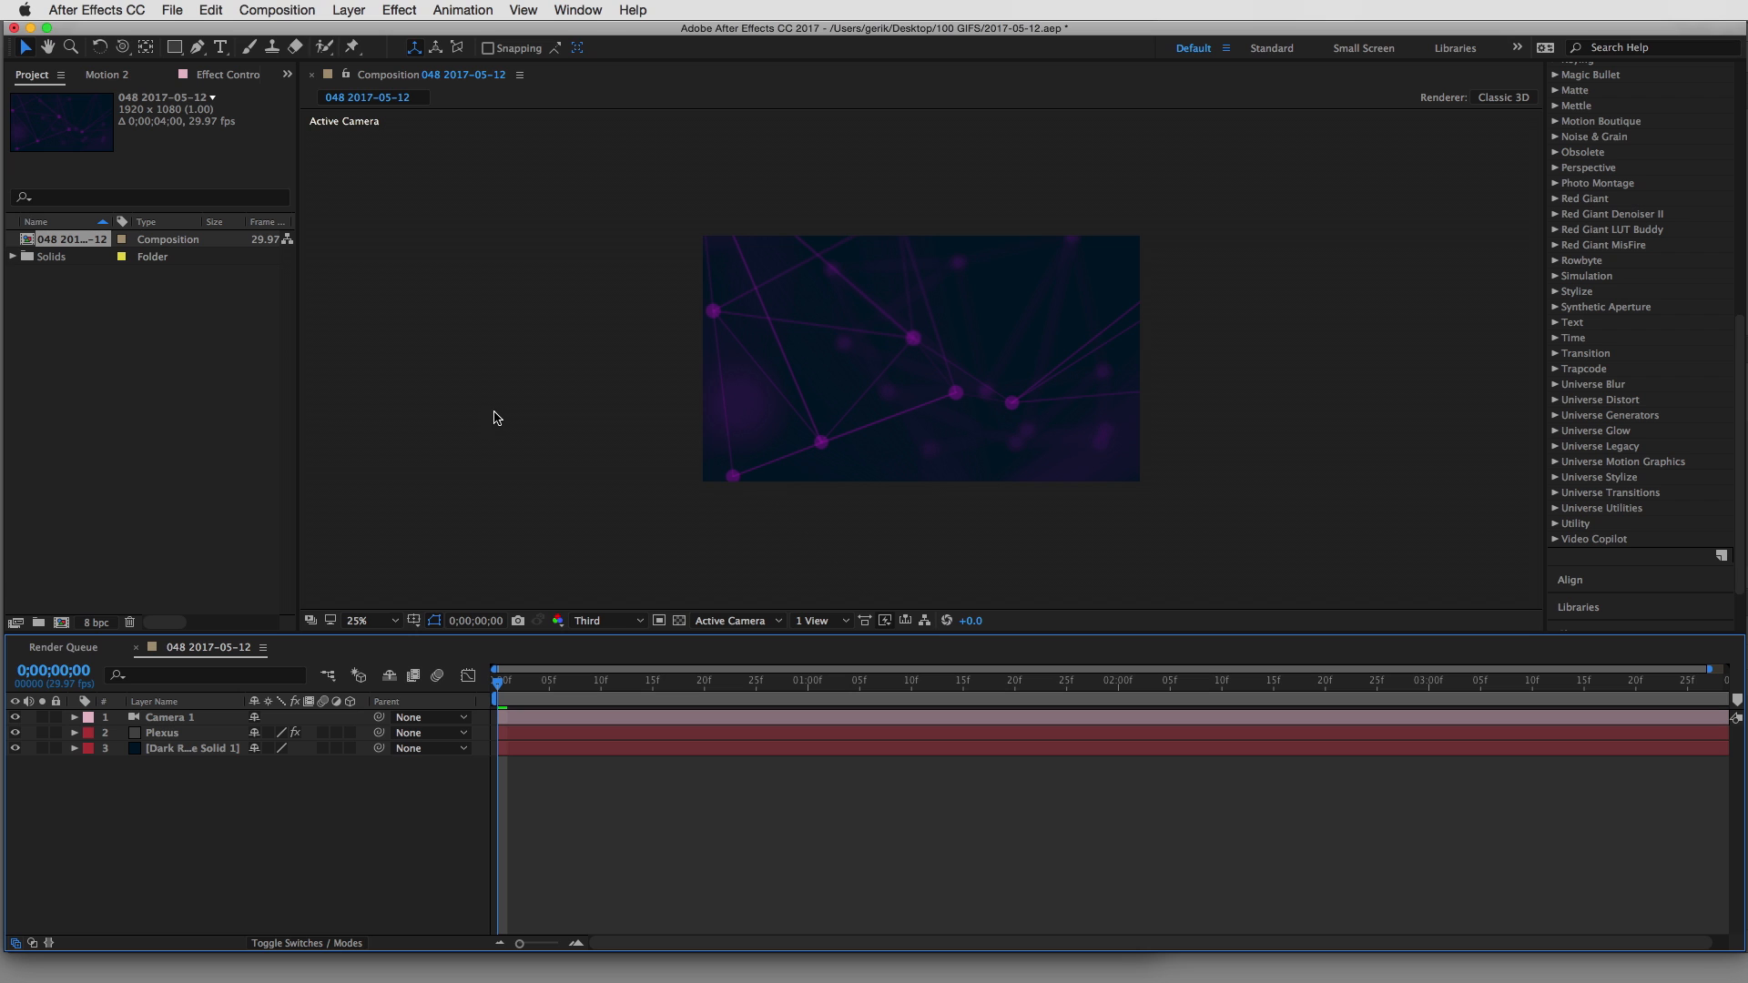
pyautogui.moveTo(577, 11)
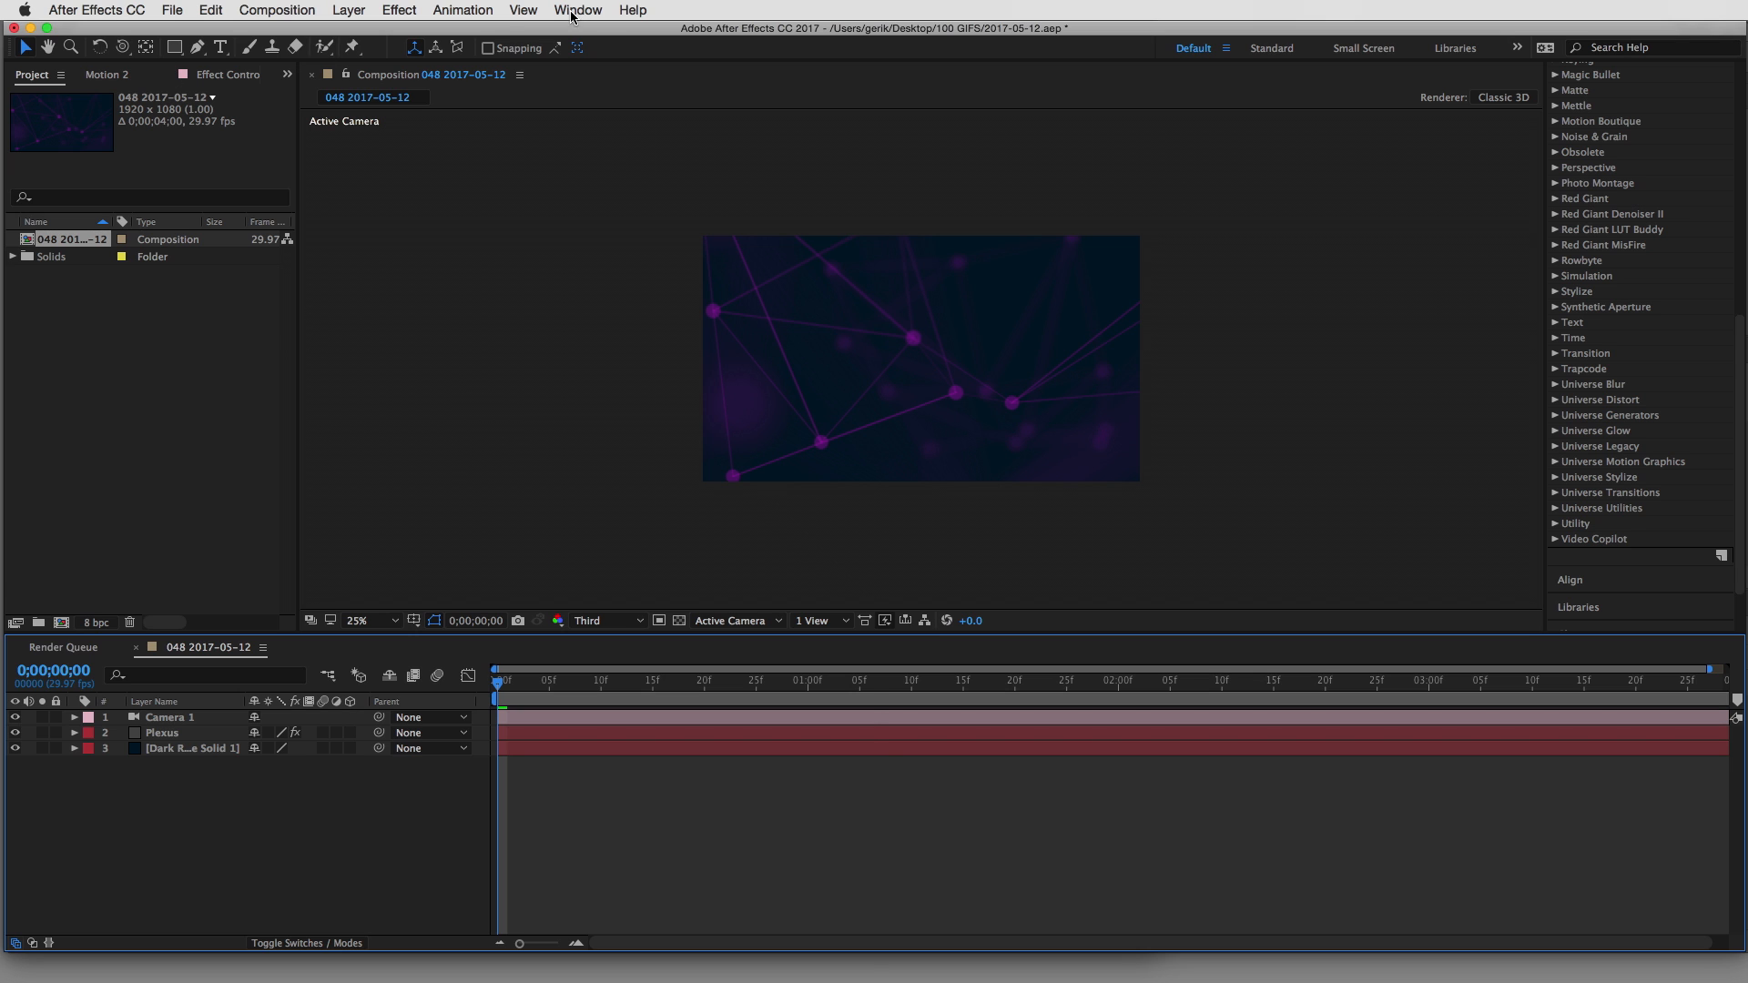
# Launch the gifGun.jsxbin script panel from the Window list
pyautogui.click(577, 11)
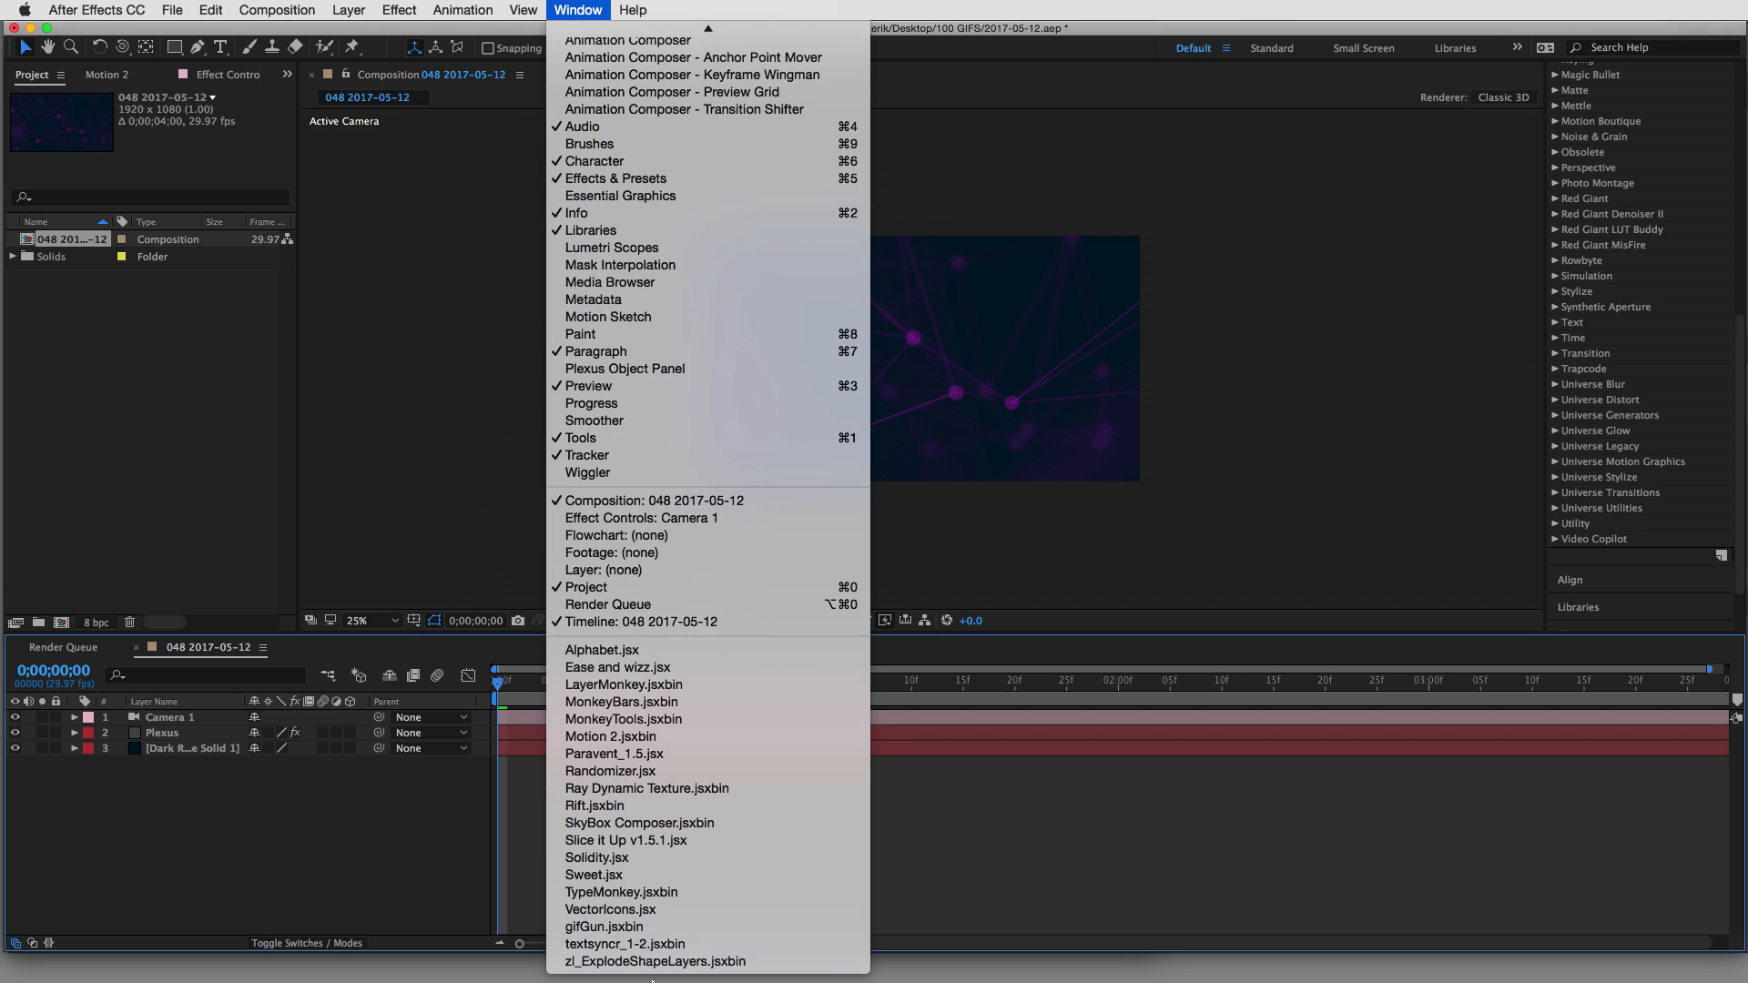
pyautogui.moveTo(603, 926)
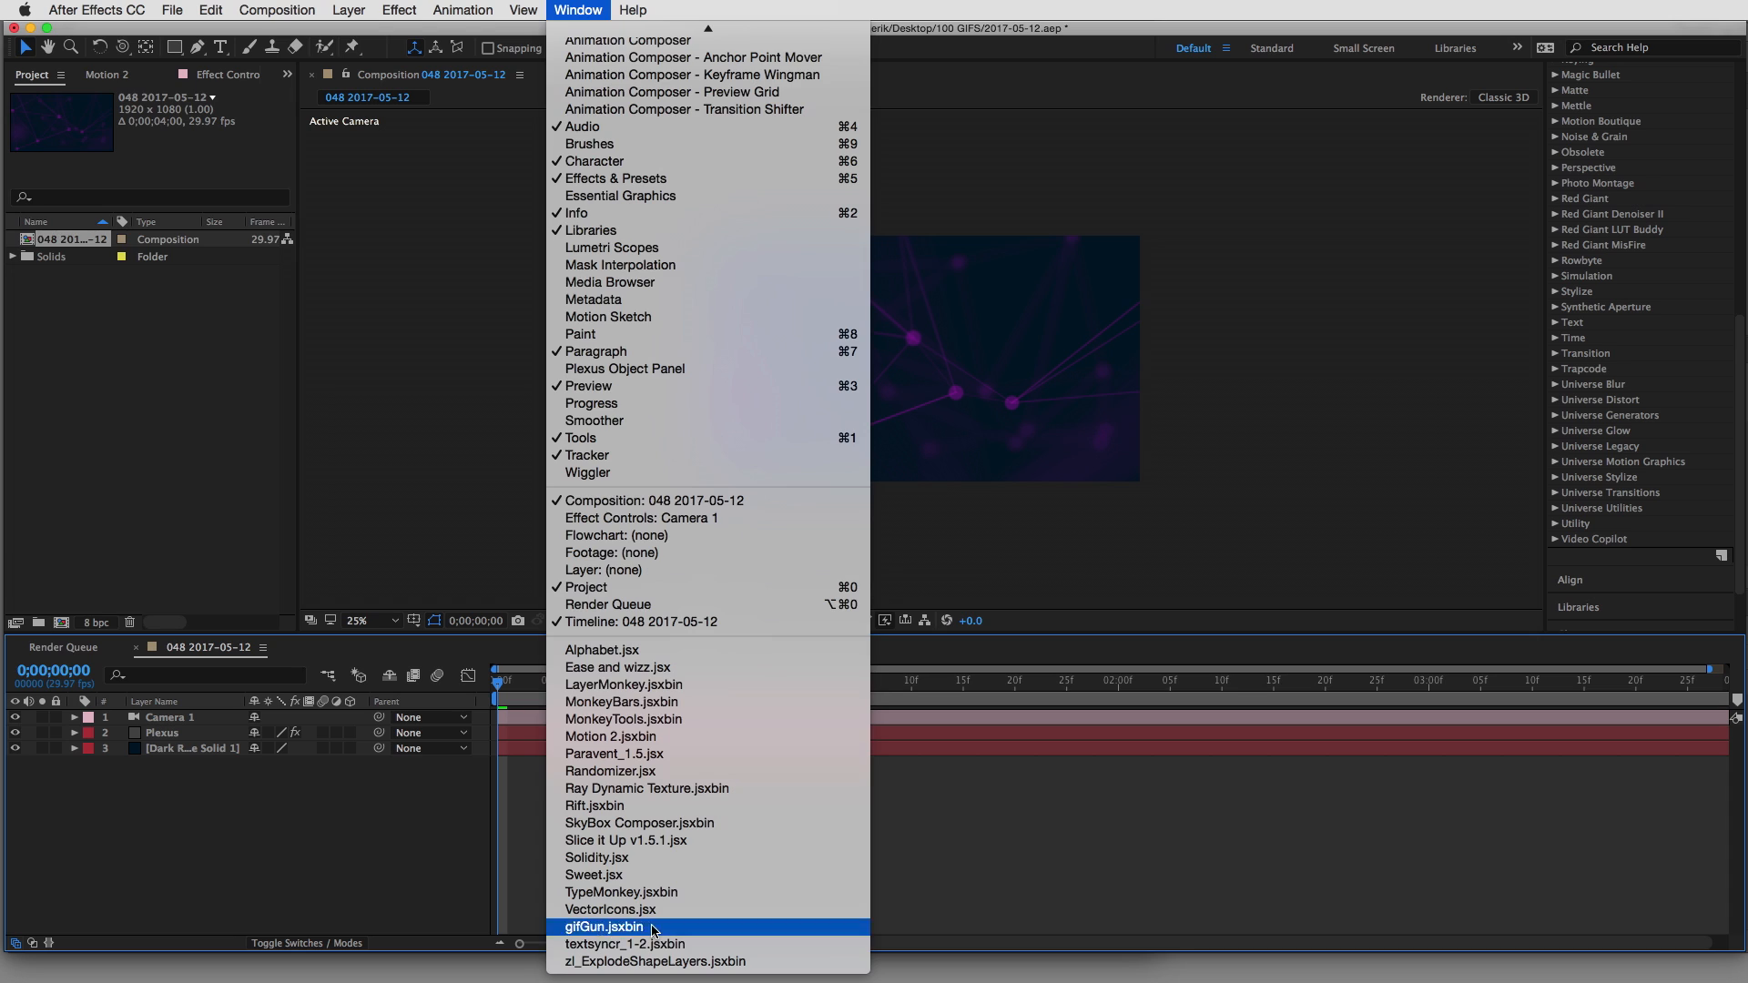
pyautogui.click(603, 927)
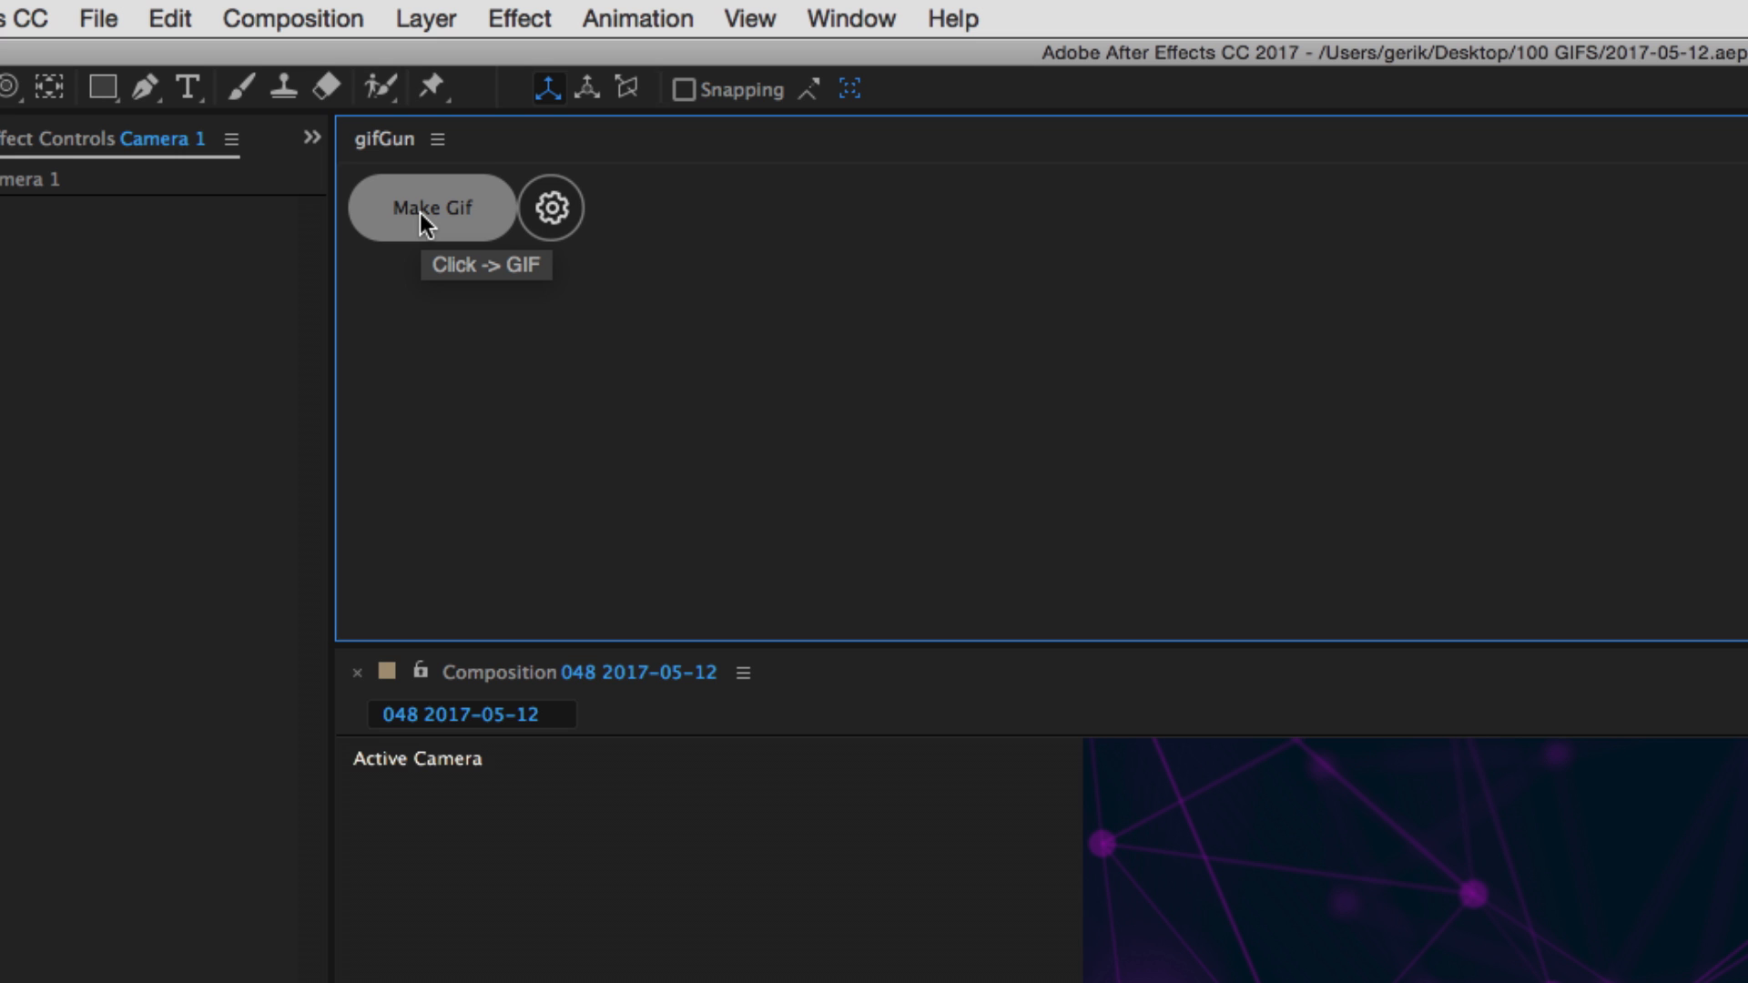
pyautogui.moveTo(550, 207)
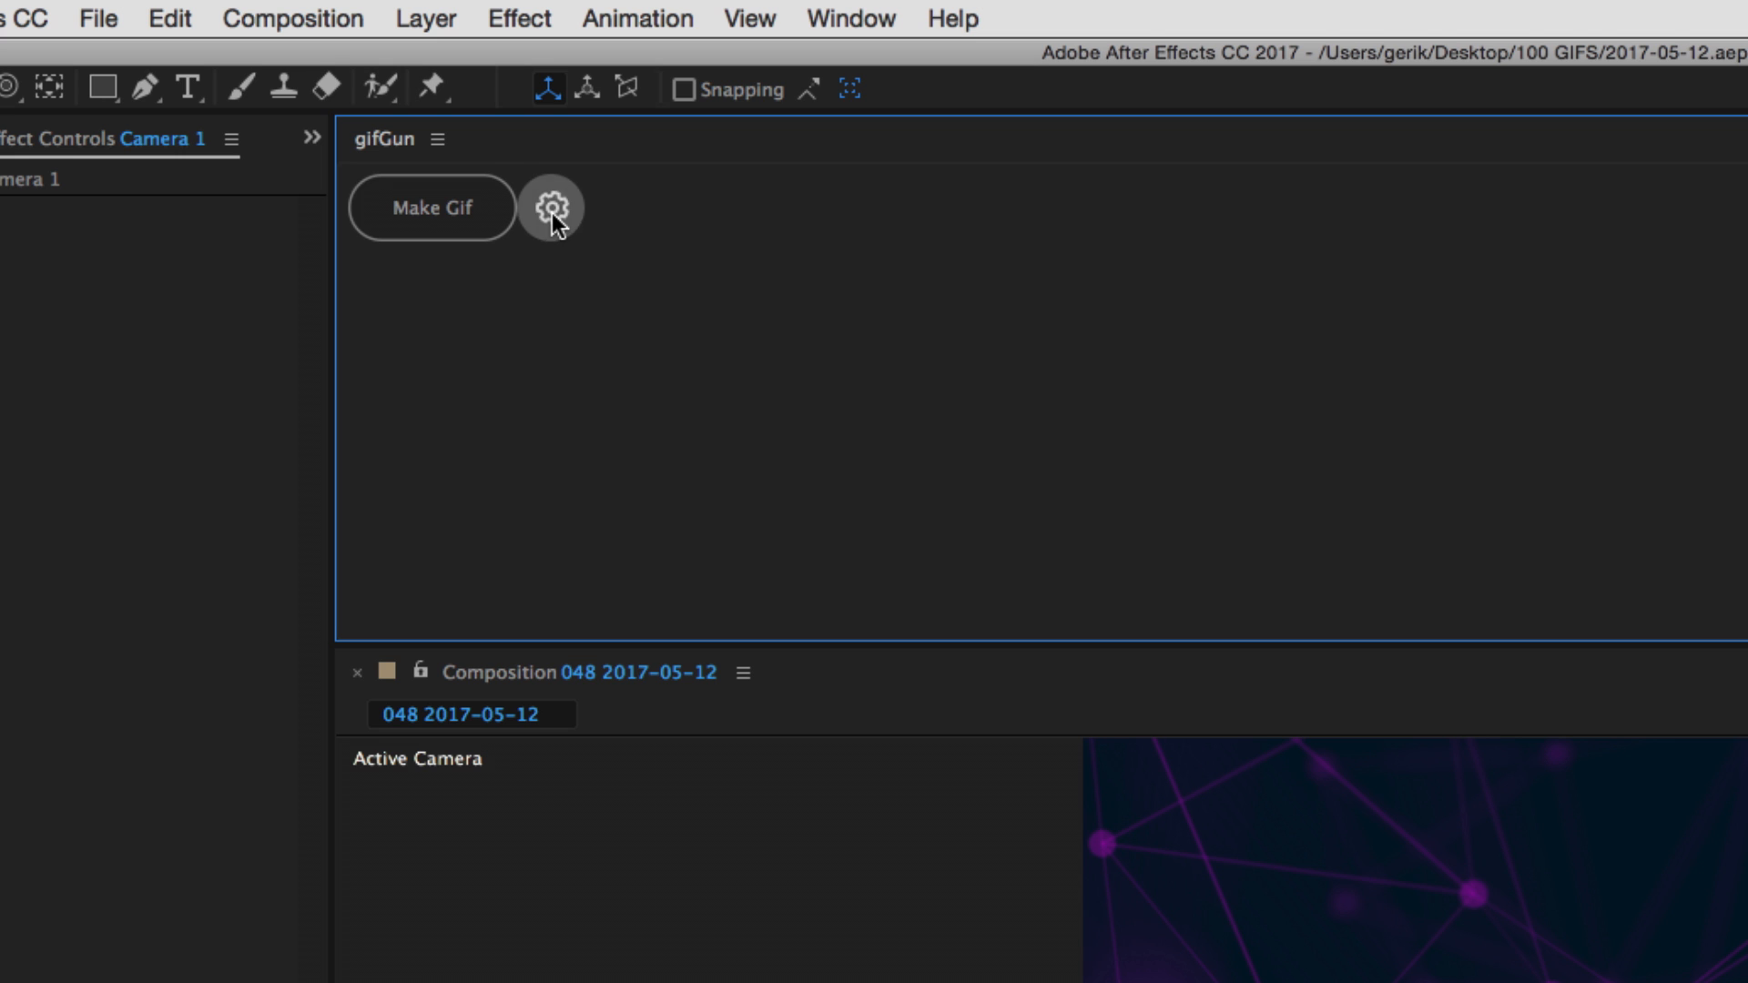
# In GifGun Settings choose Custom Folder output with 500 px width, 256 colors, 25 fps, looping
pyautogui.click(550, 208)
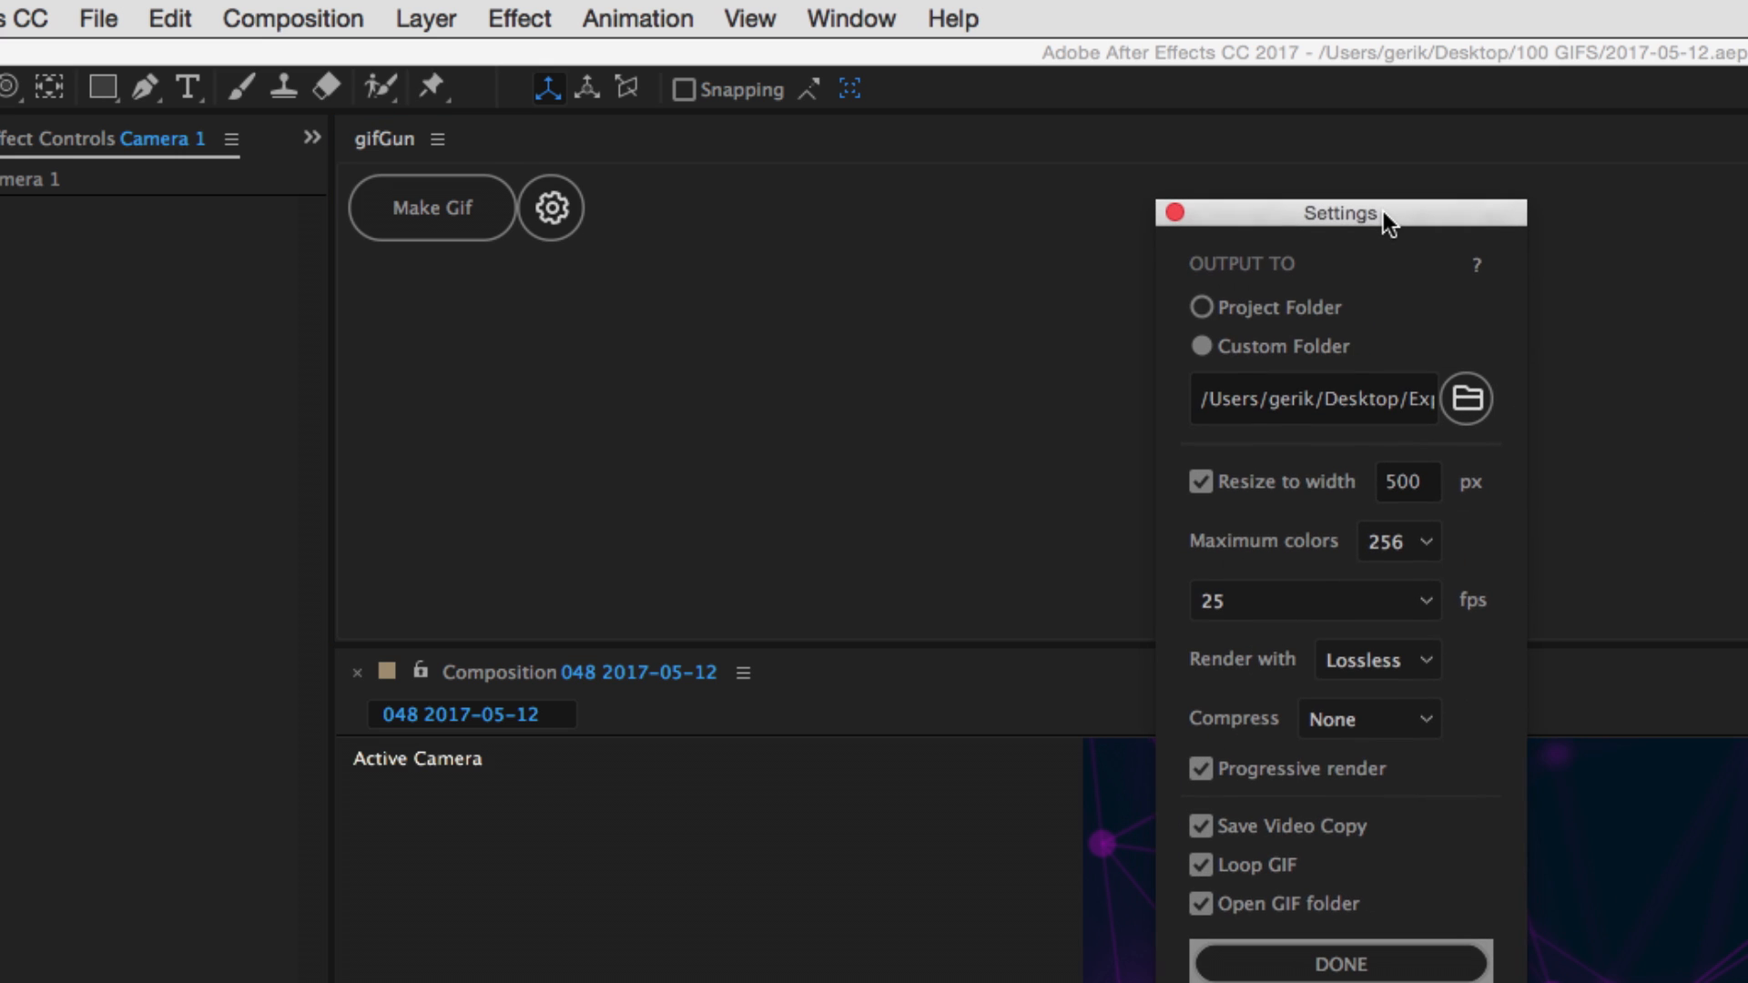
pyautogui.moveTo(1278, 257)
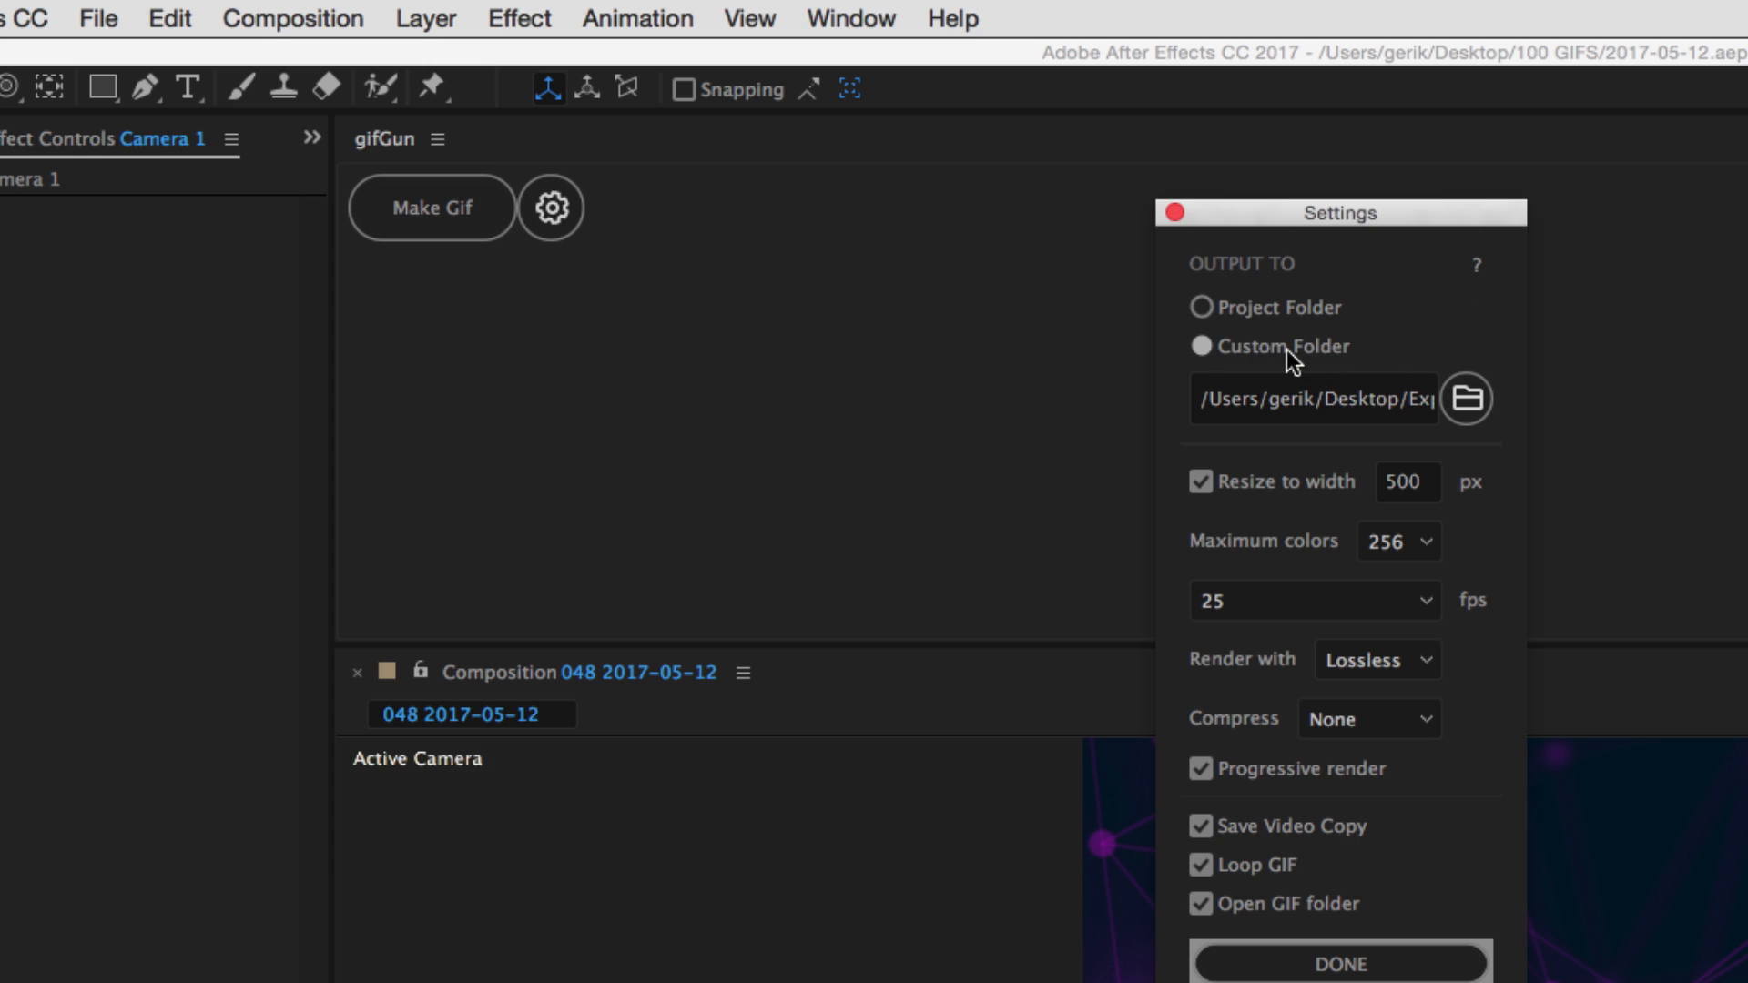
pyautogui.click(1200, 308)
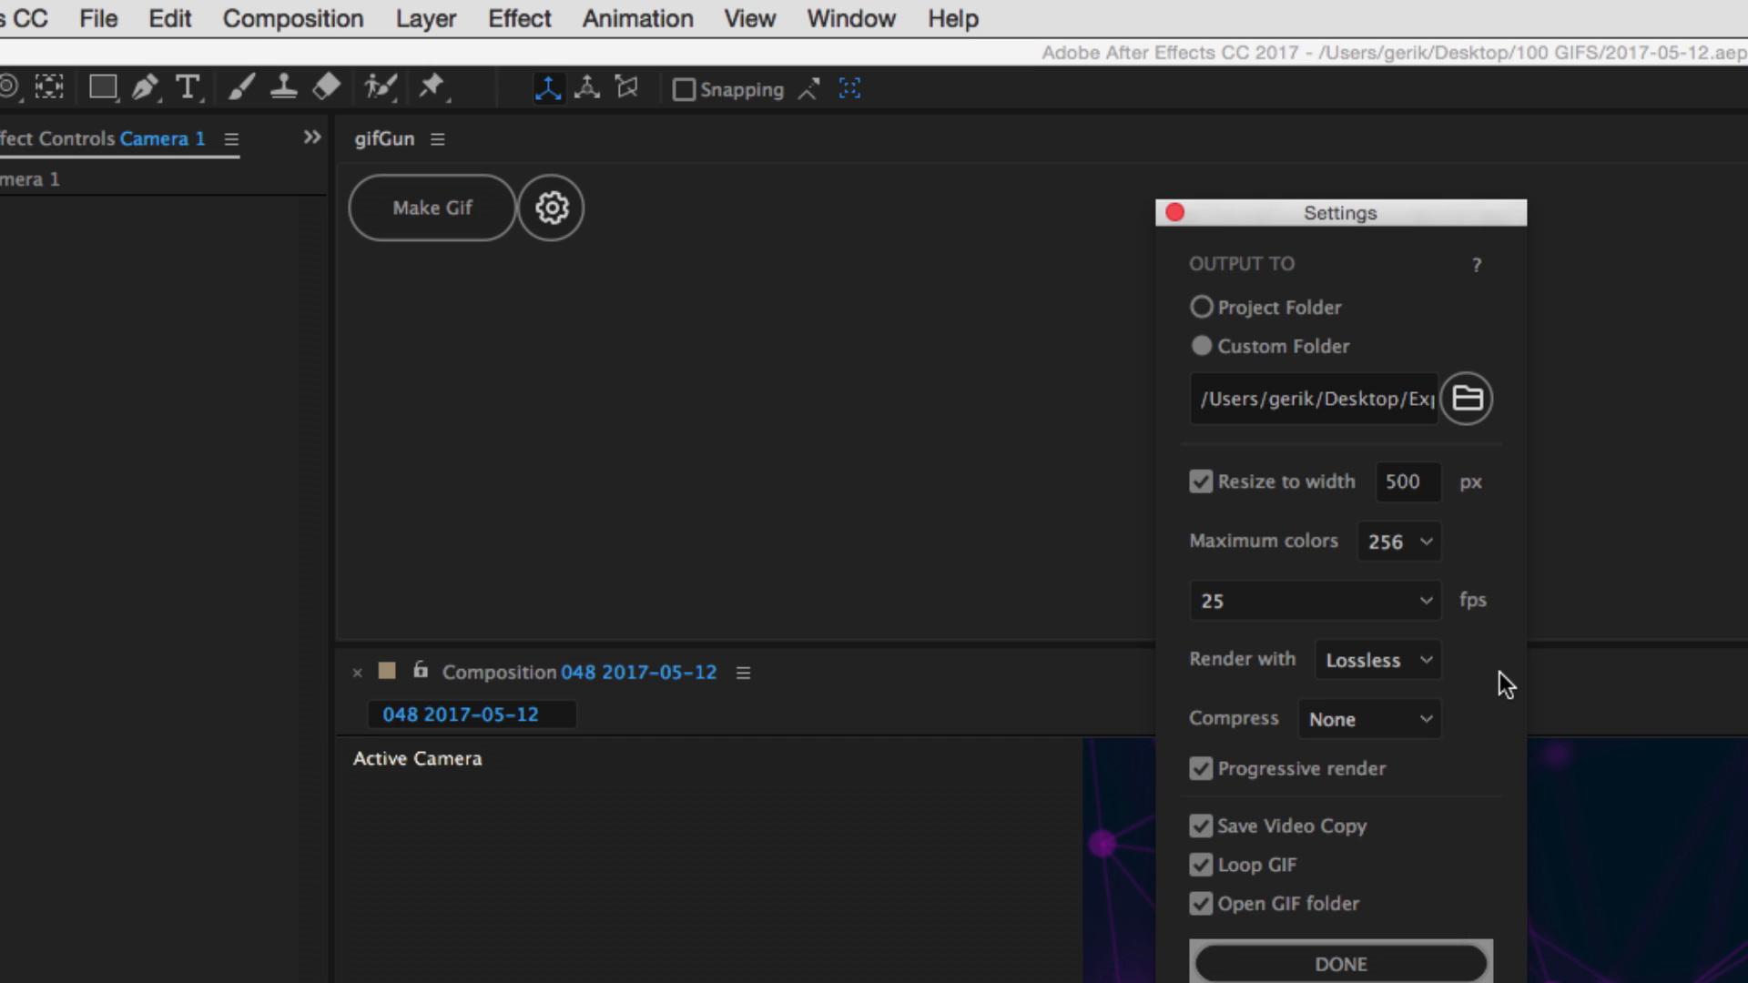
pyautogui.moveTo(1363, 843)
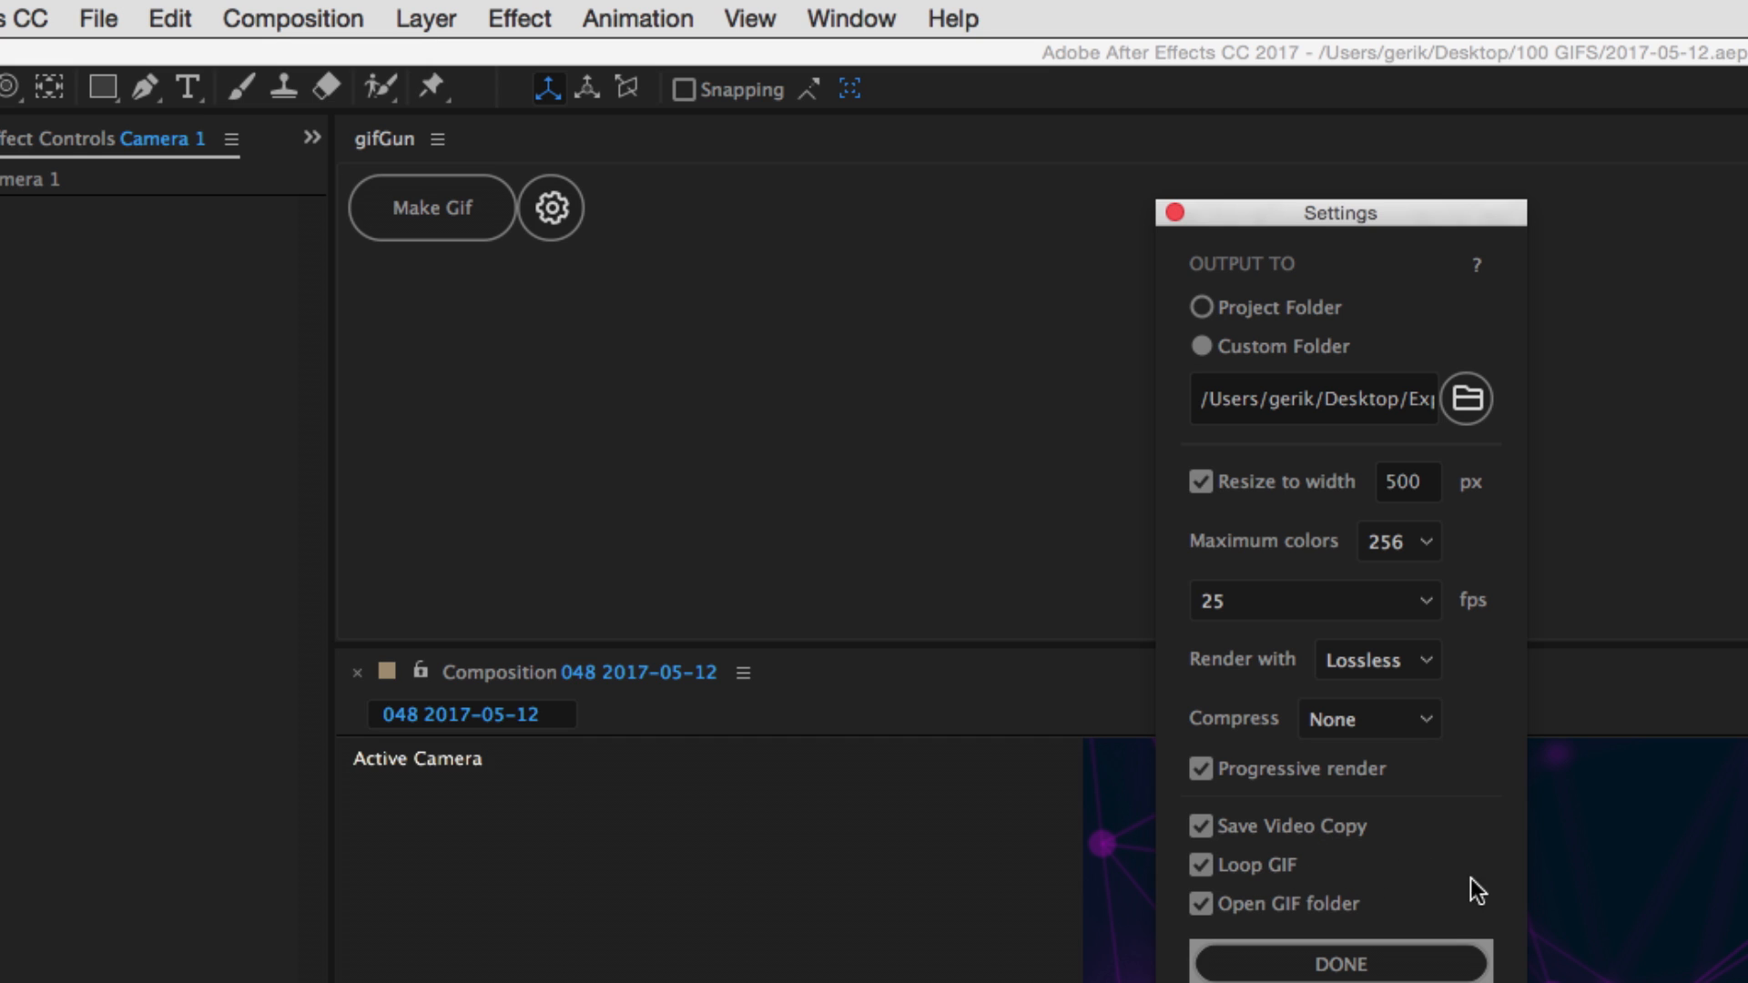
pyautogui.moveTo(1386, 839)
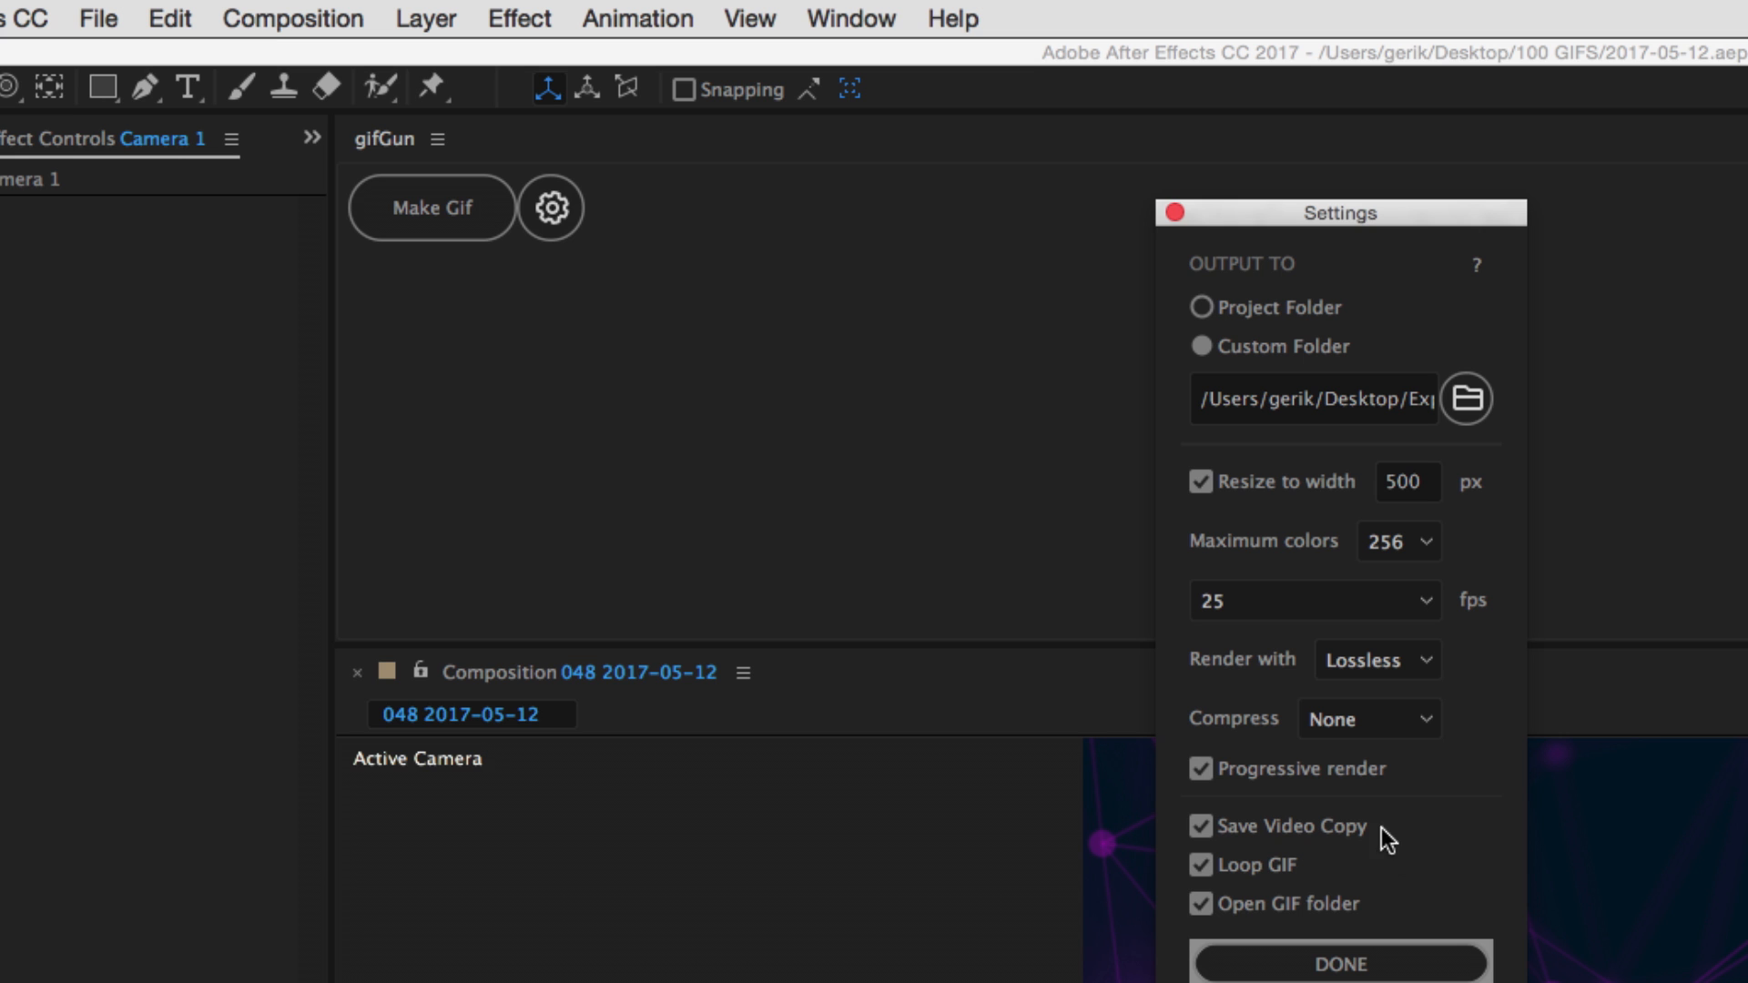
pyautogui.moveTo(1449, 823)
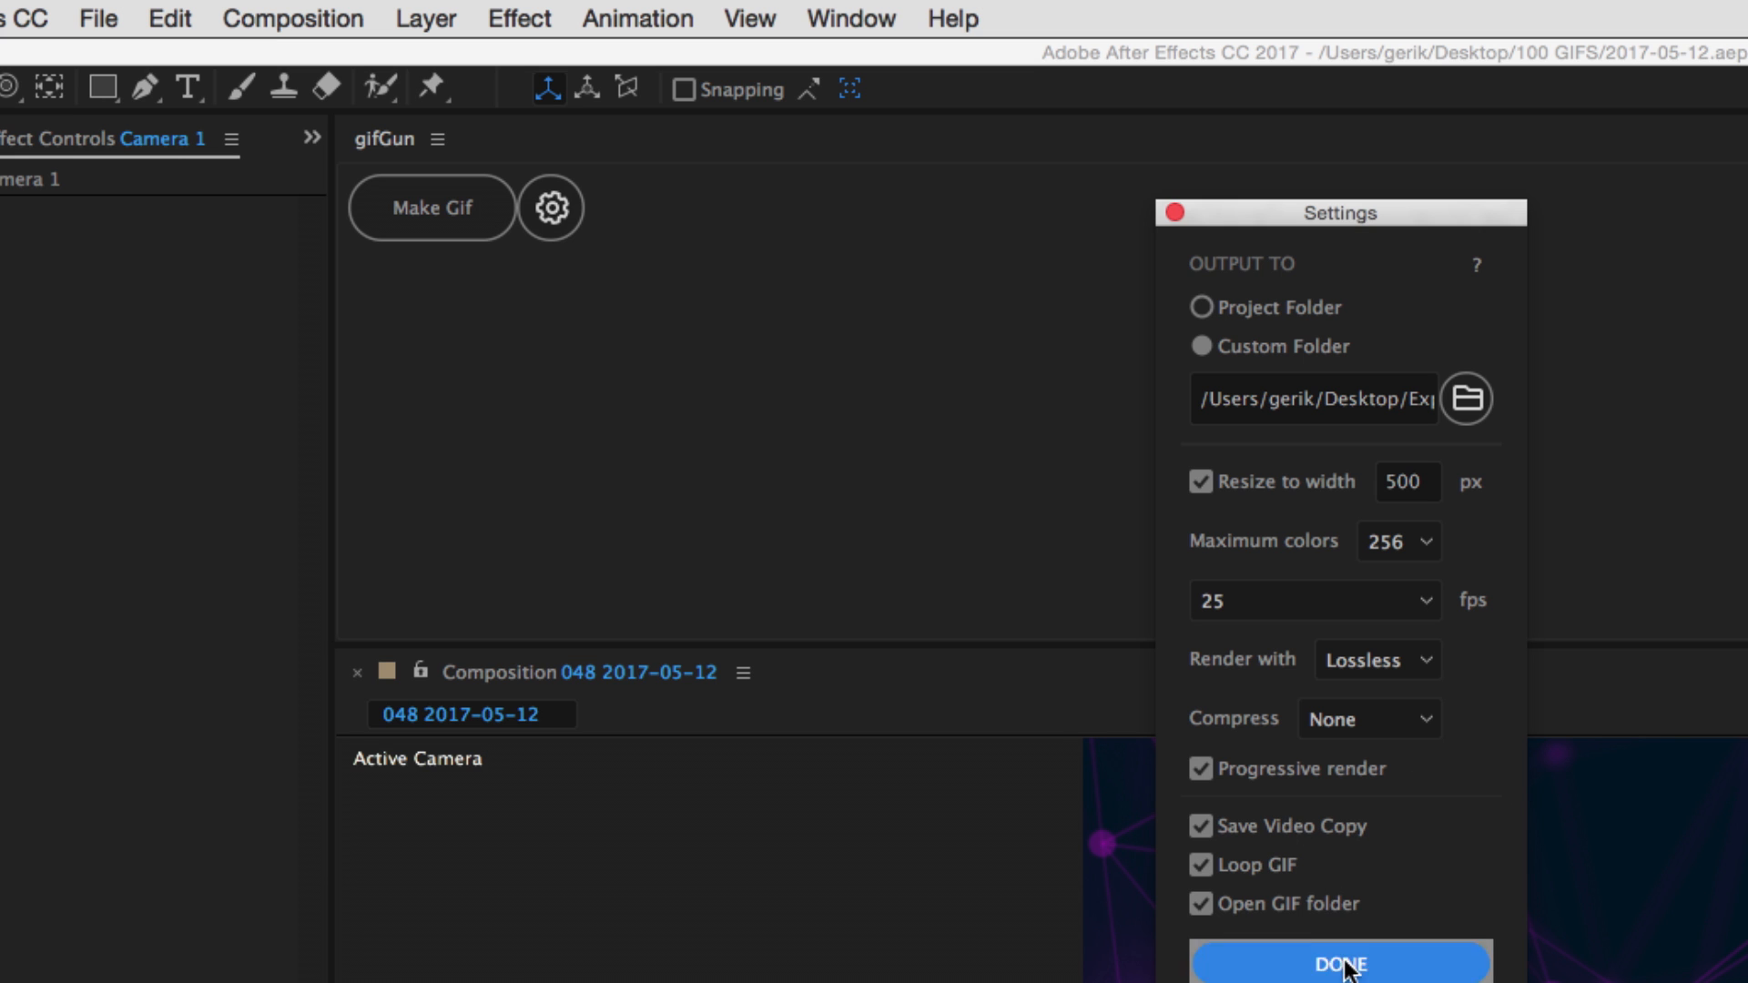
# Confirm the settings and Make Gif, producing the 7.9 MB 048 2017-05-12.gif
pyautogui.click(1339, 965)
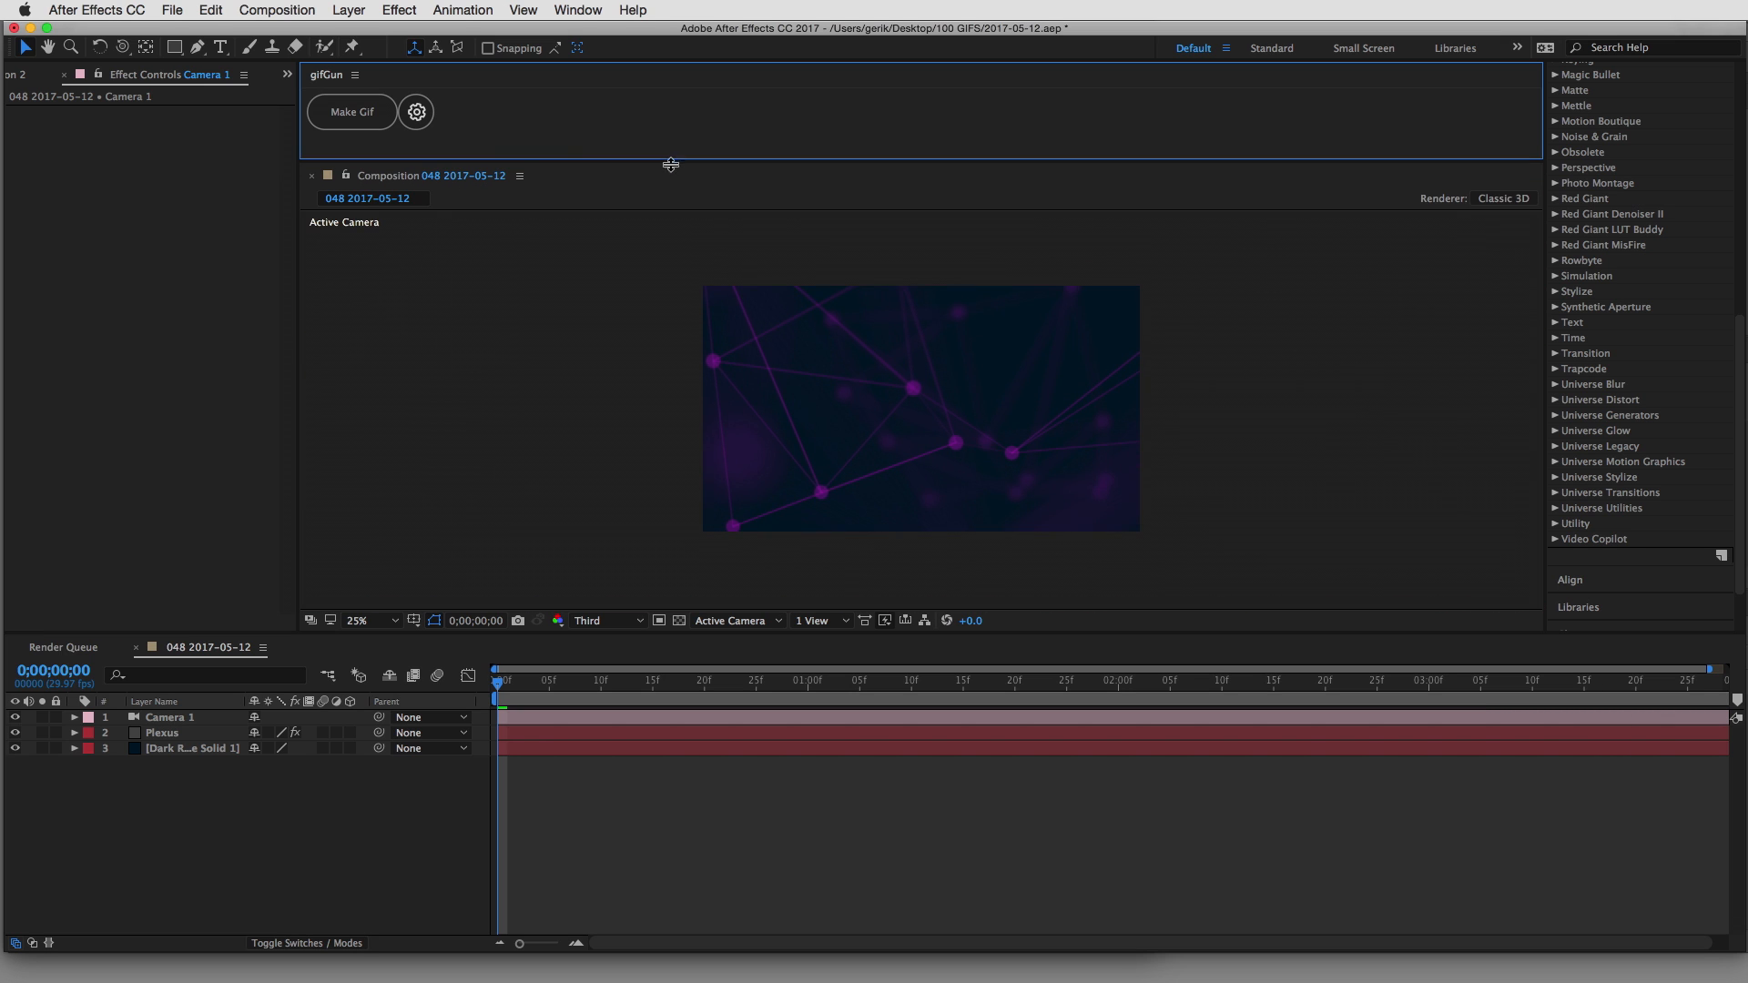
pyautogui.click(351, 111)
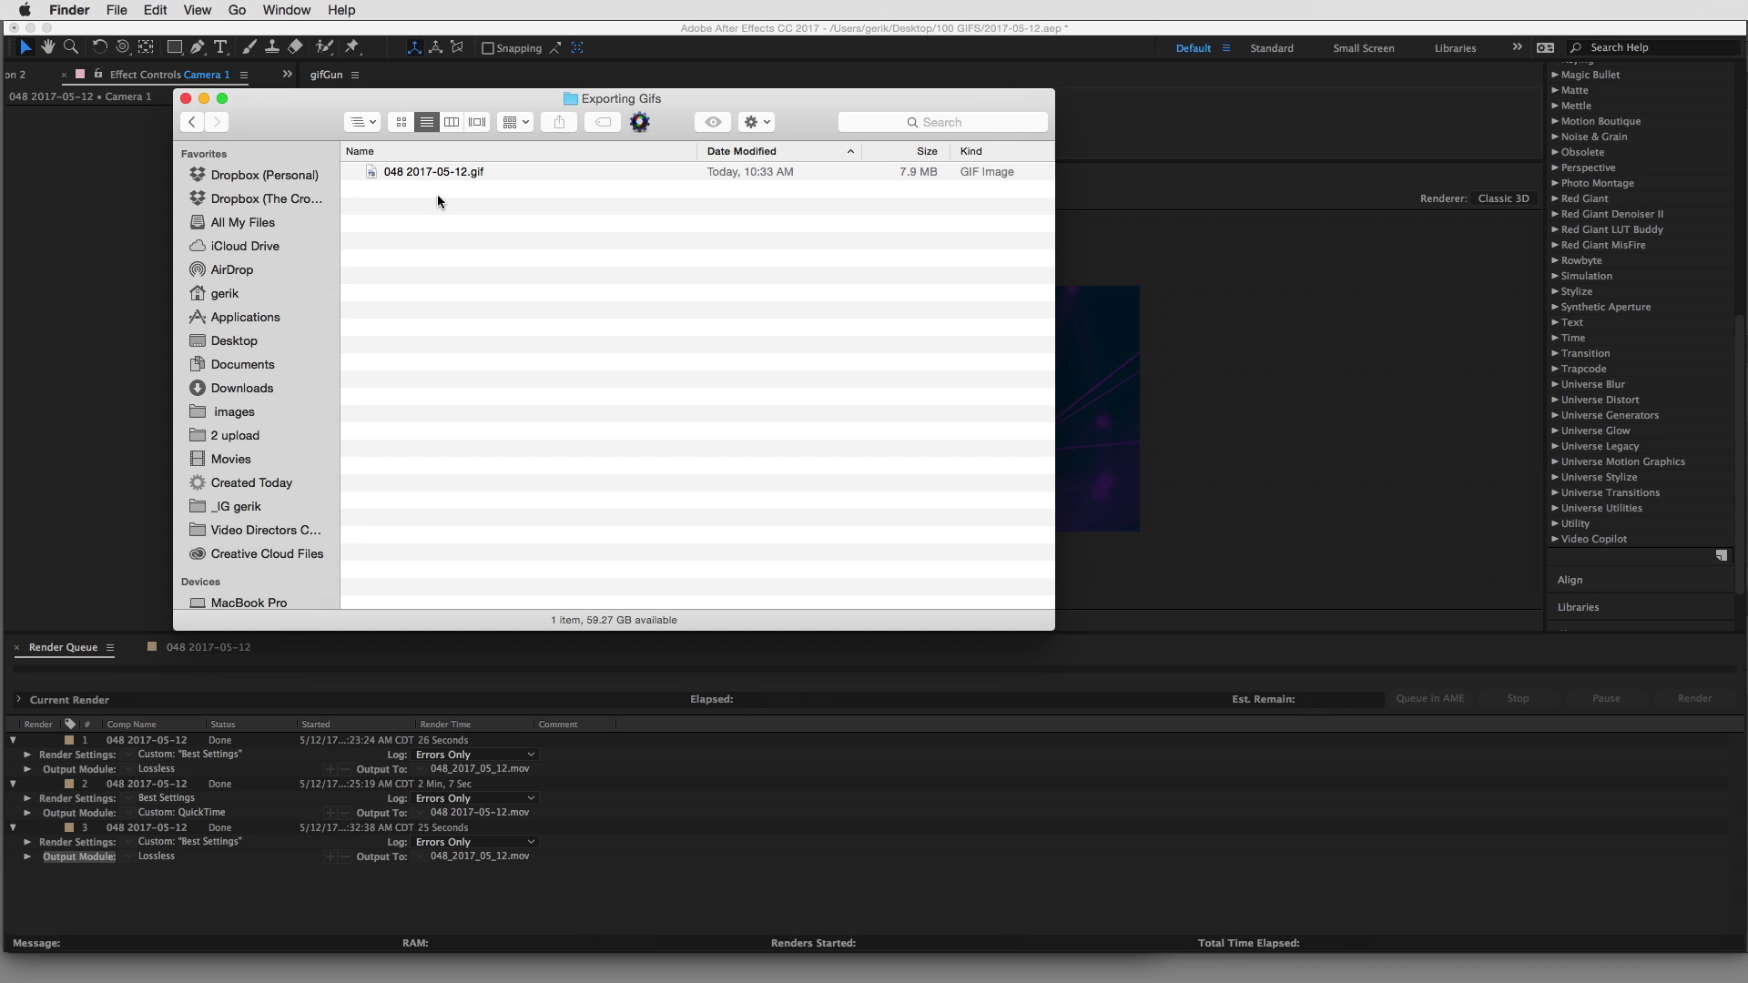
# Select and preview 048 2017-05-12.gif in the Exporting Gifs Finder window
pyautogui.click(433, 171)
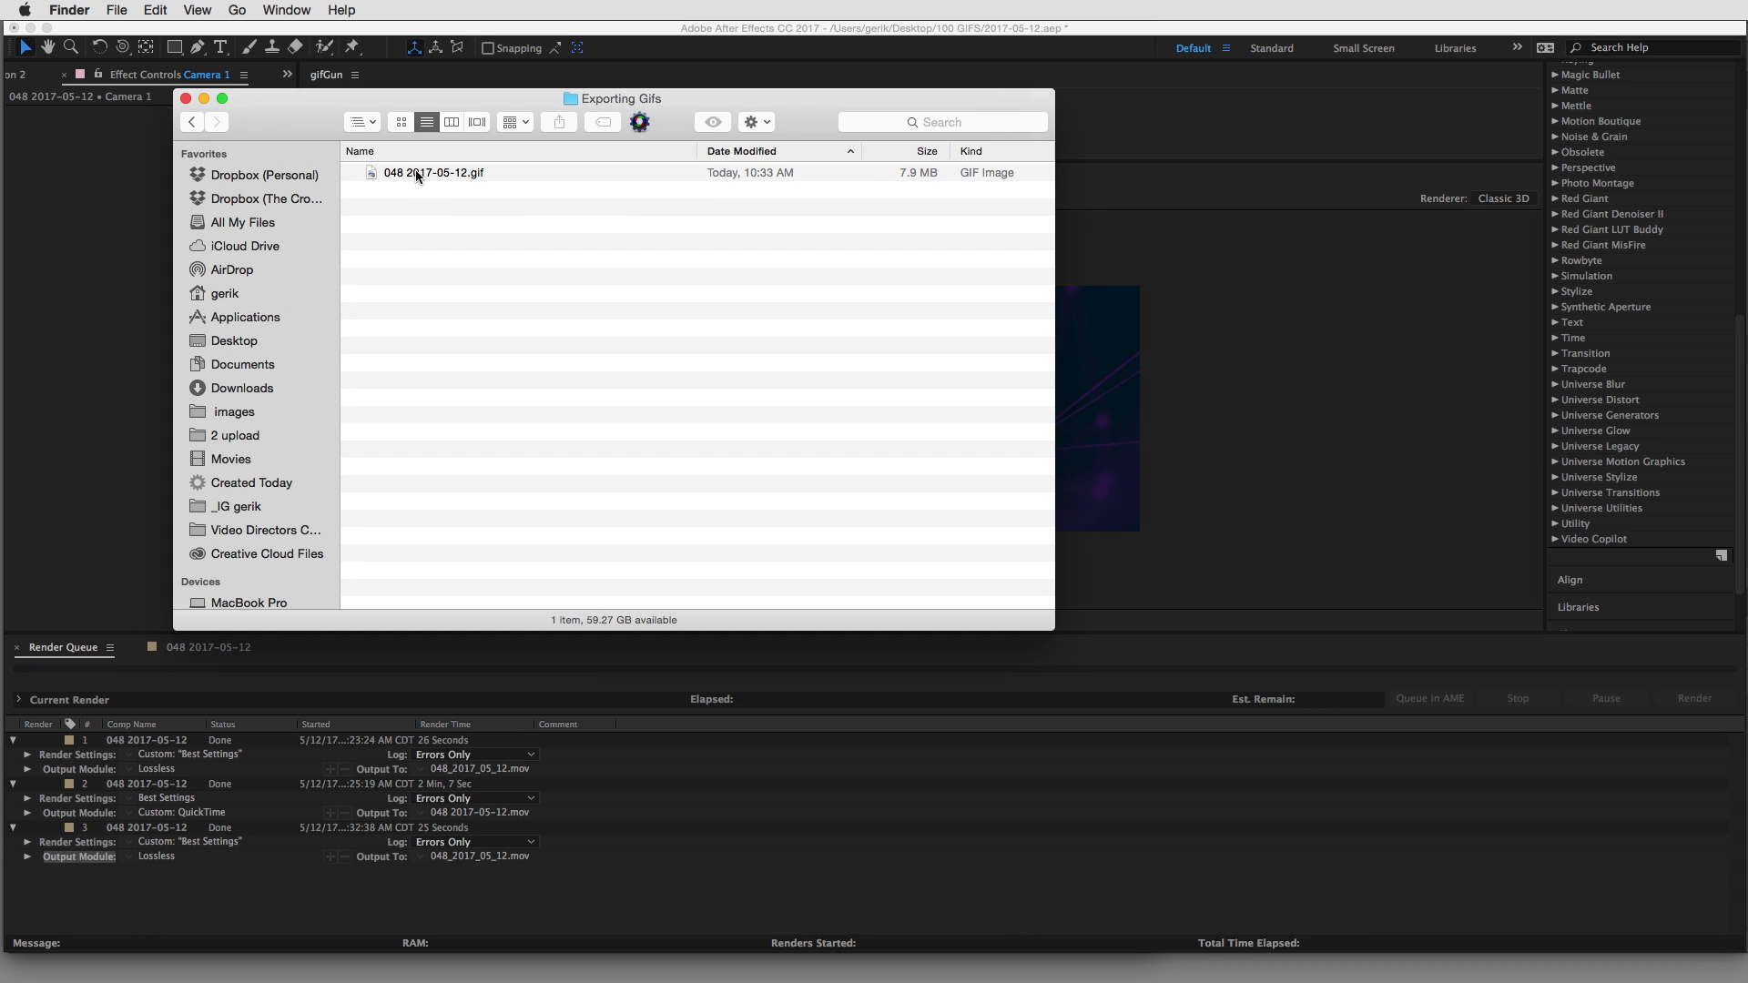
pyautogui.click(434, 171)
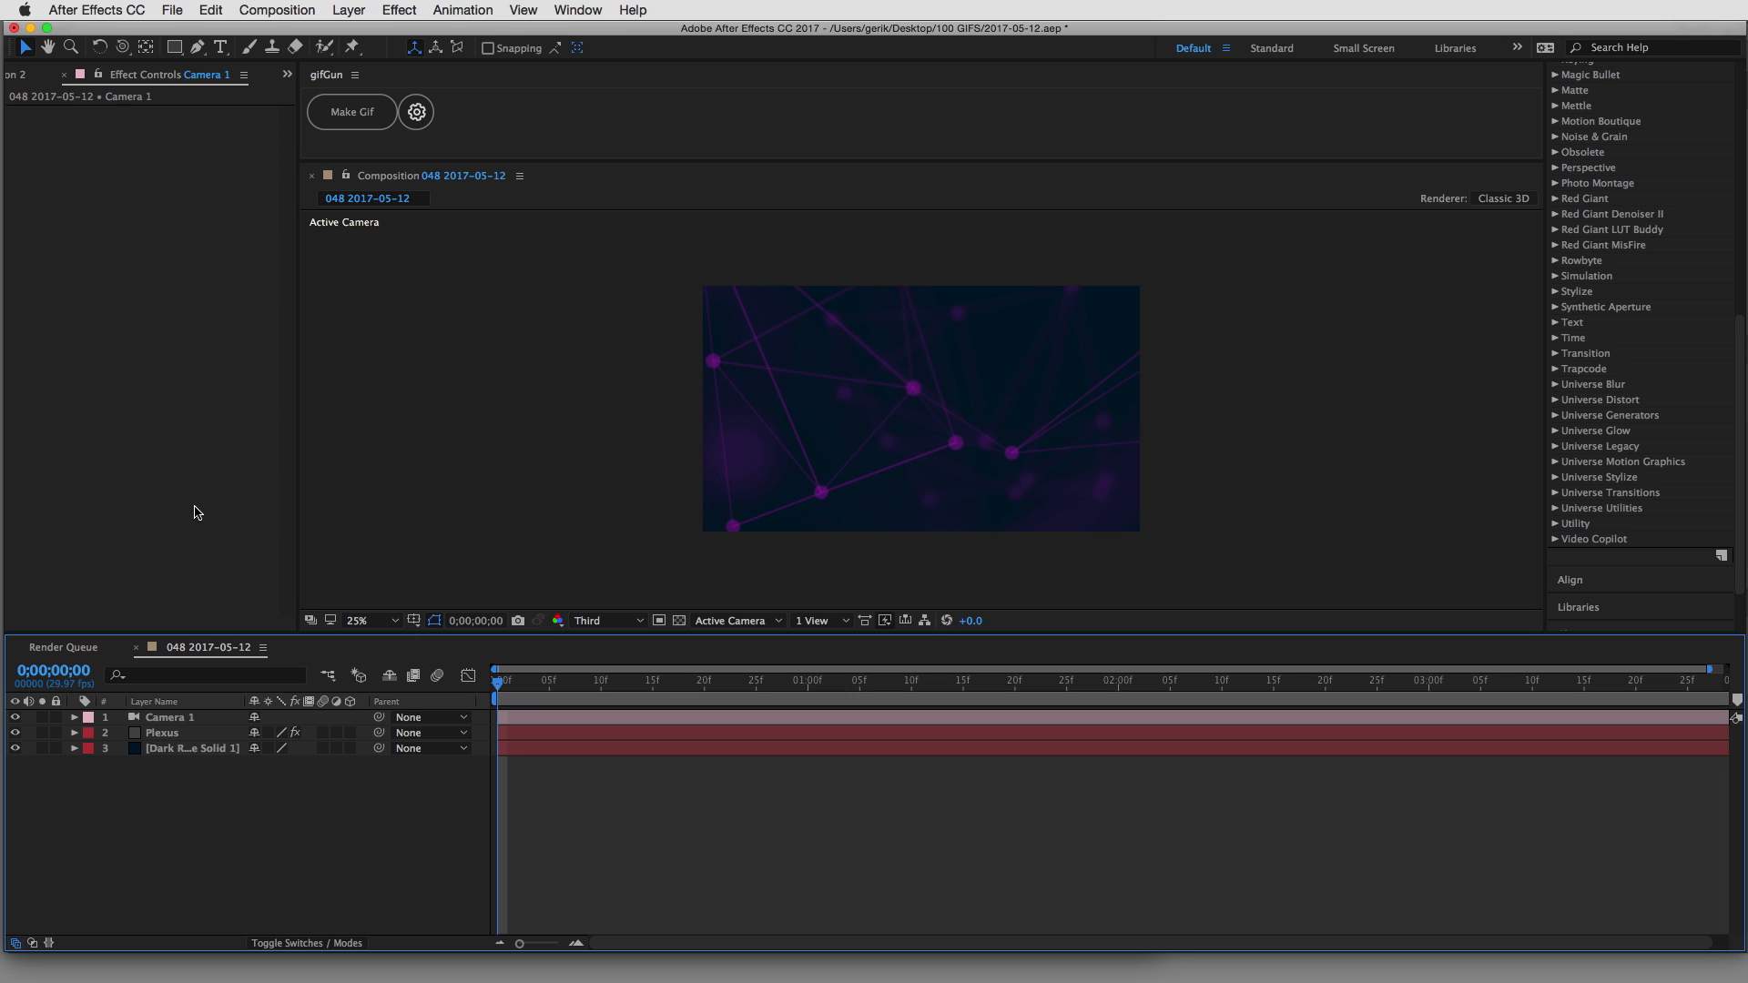
pyautogui.moveTo(352, 95)
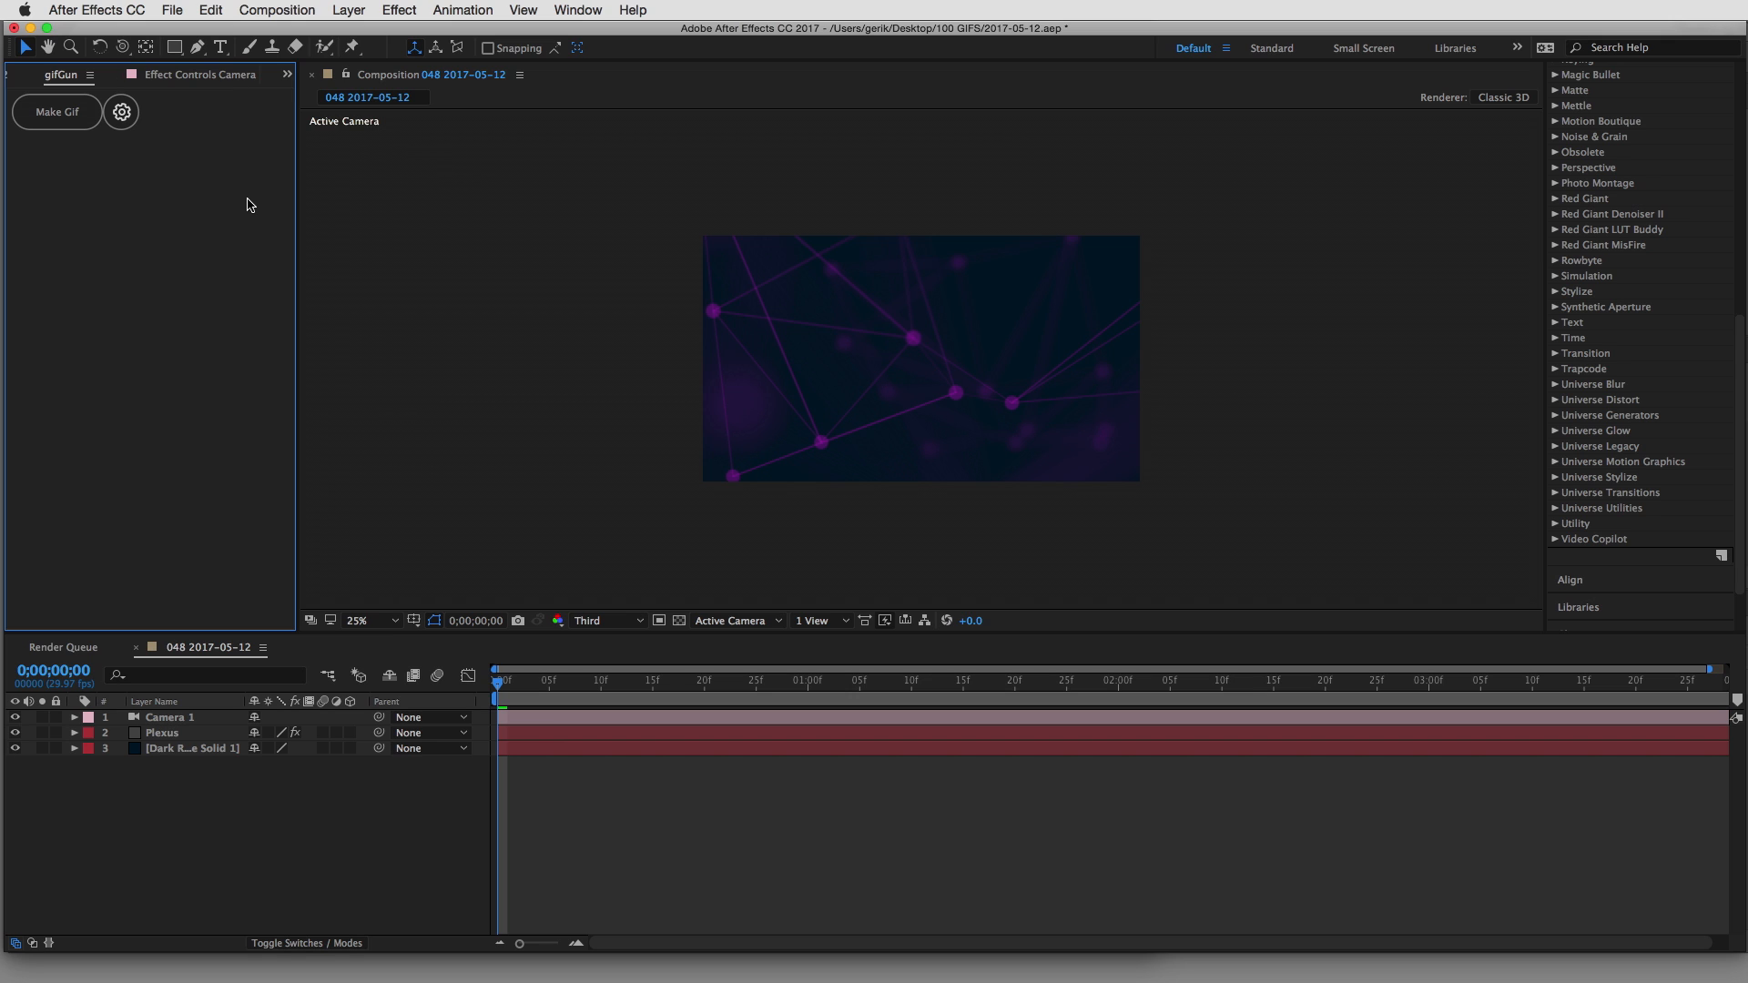
pyautogui.moveTo(180, 406)
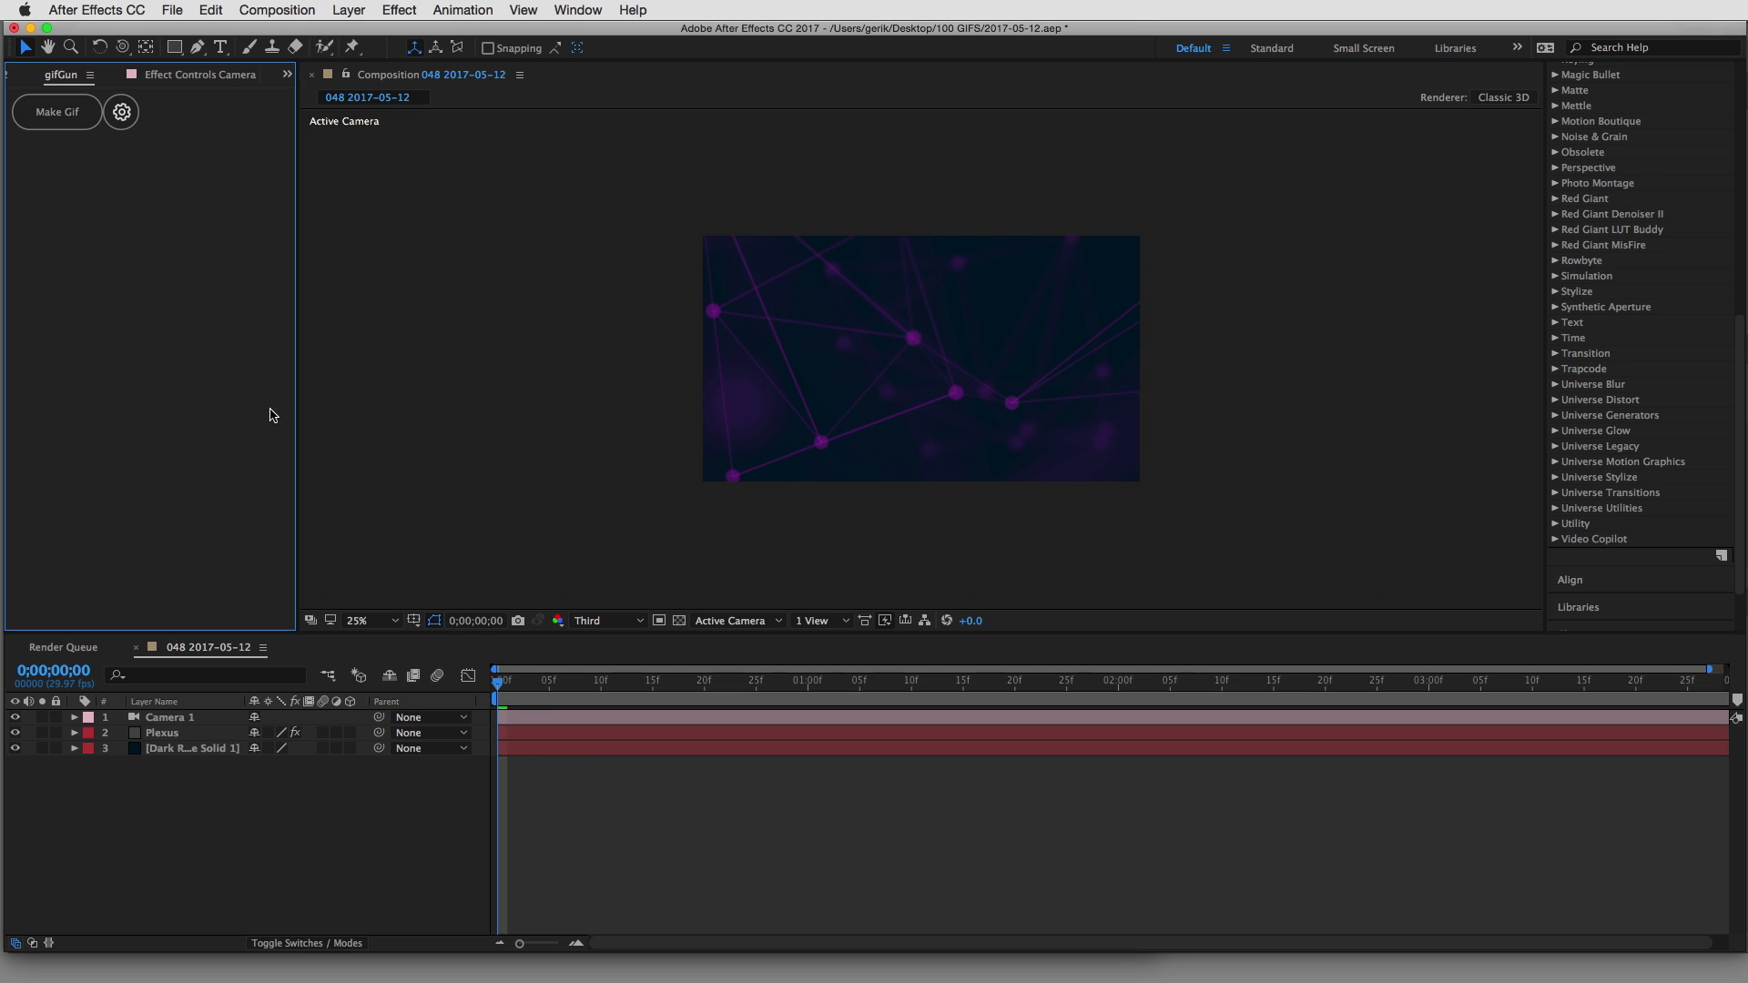
pyautogui.moveTo(577, 481)
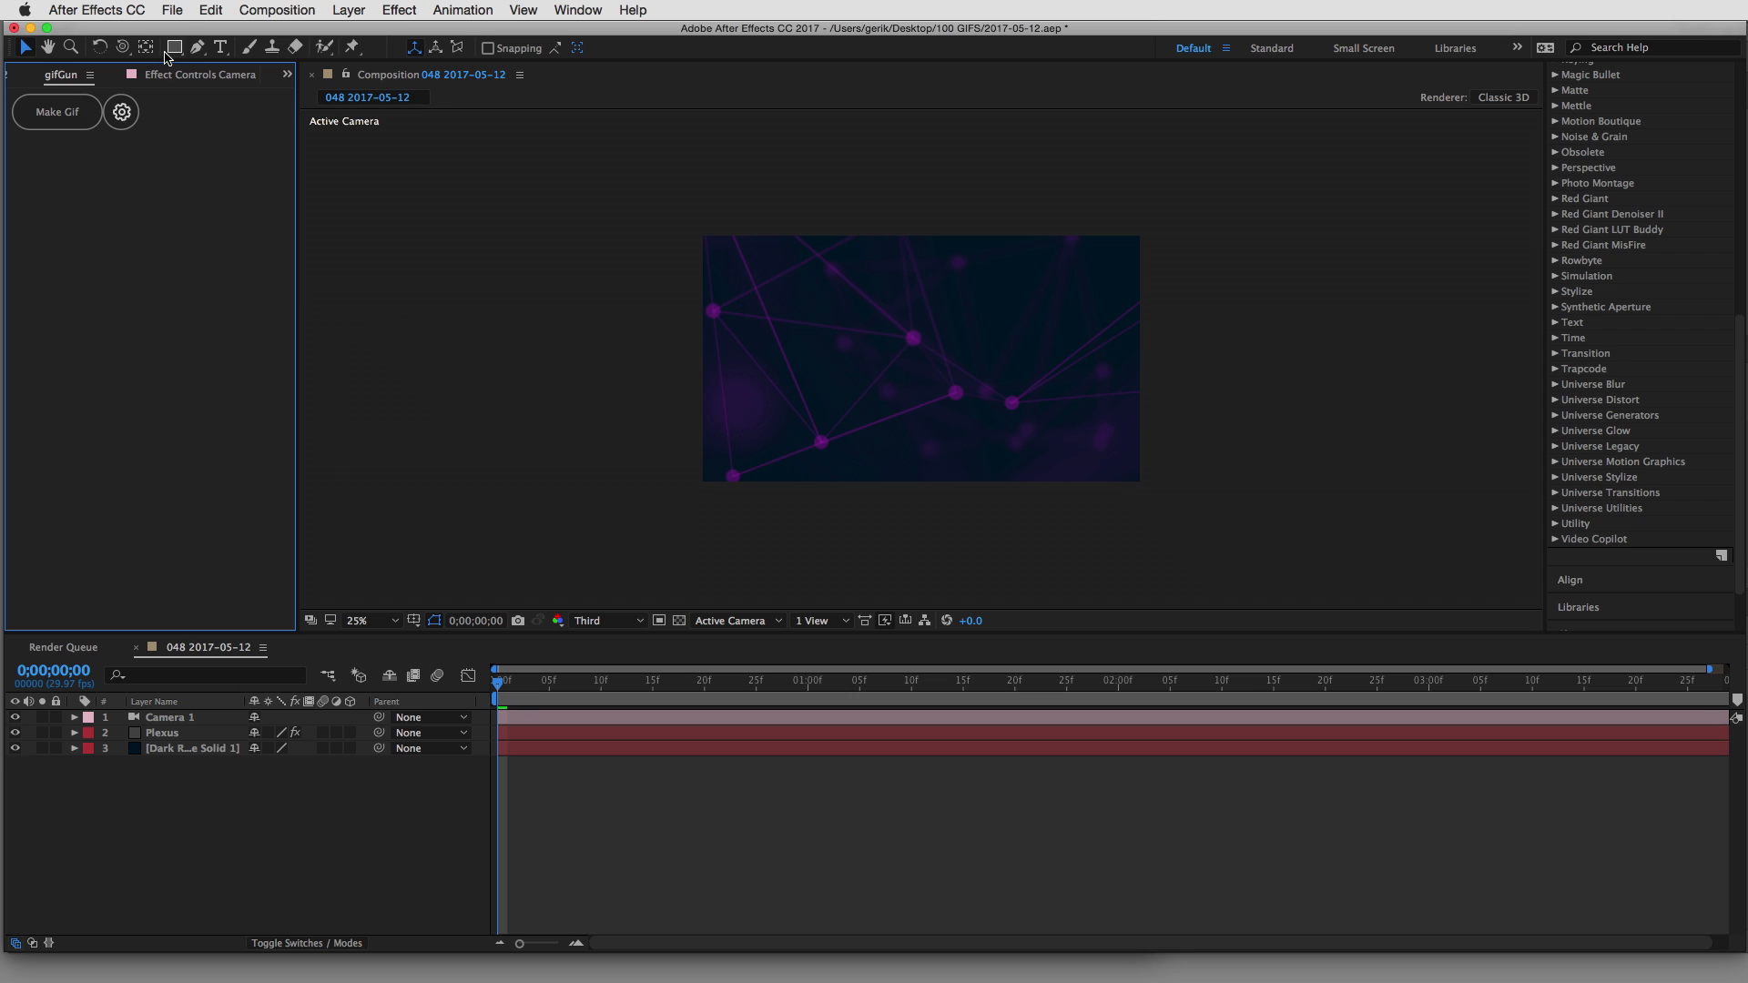
# Add the plexus composition to the Render Queue via File > Export
pyautogui.click(171, 11)
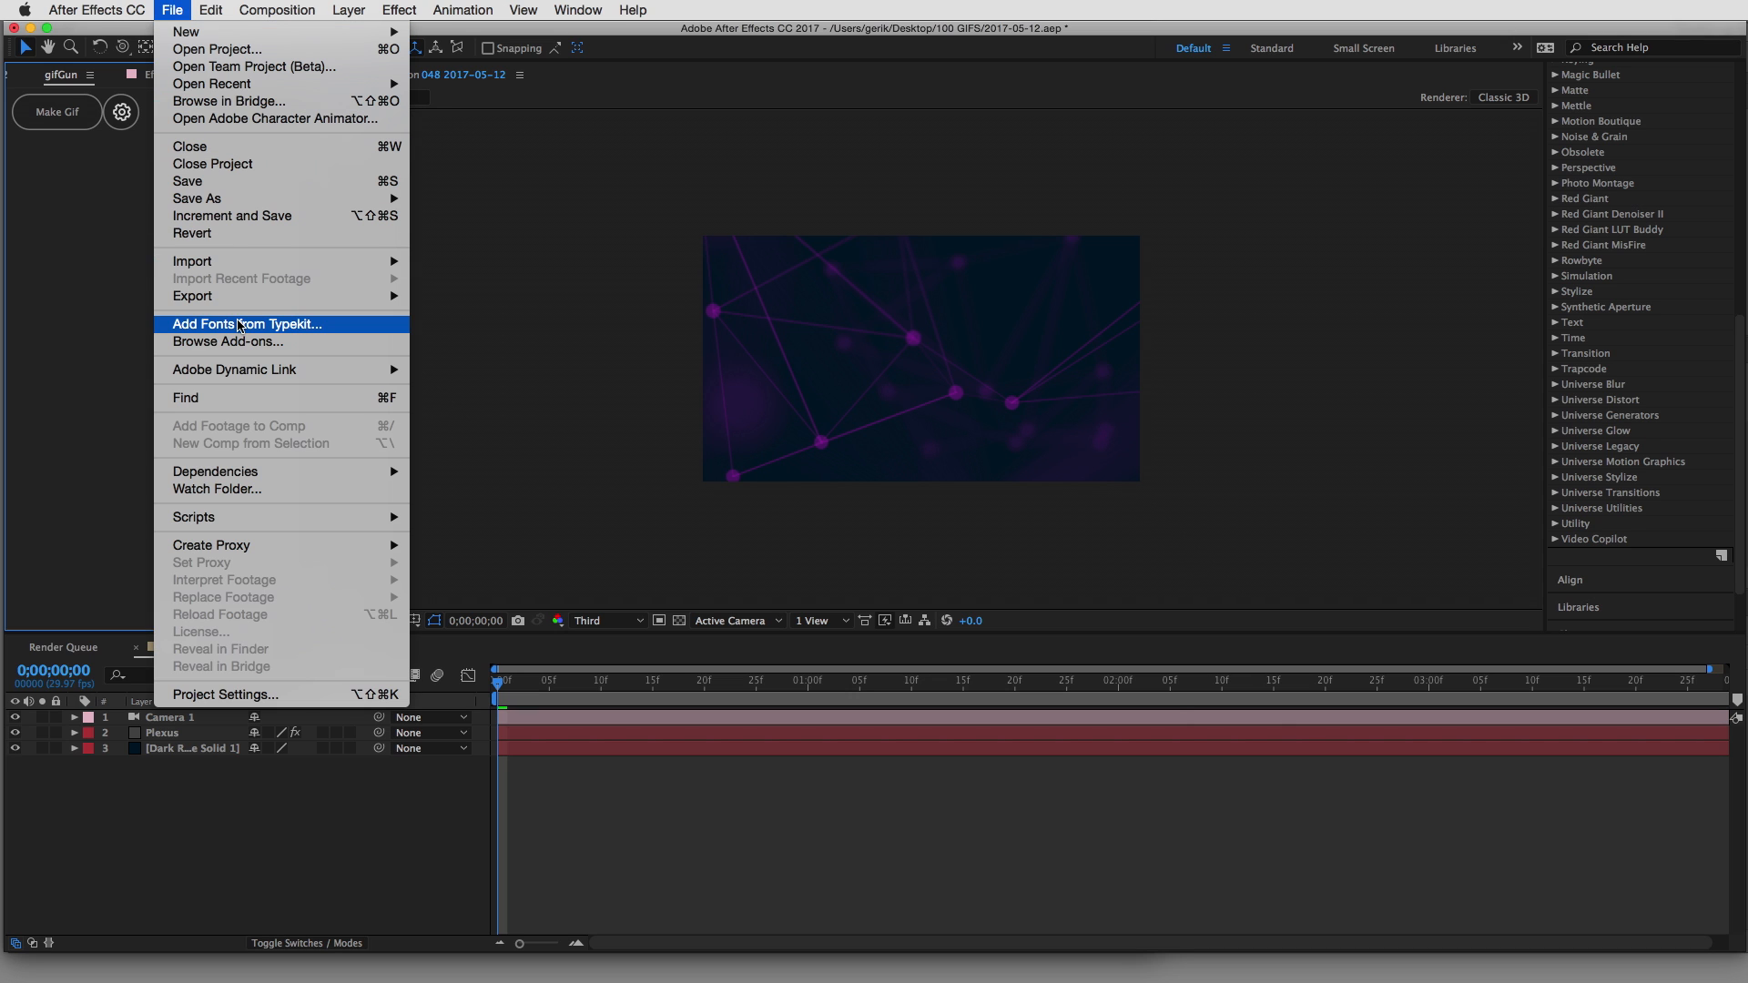
pyautogui.moveTo(251, 435)
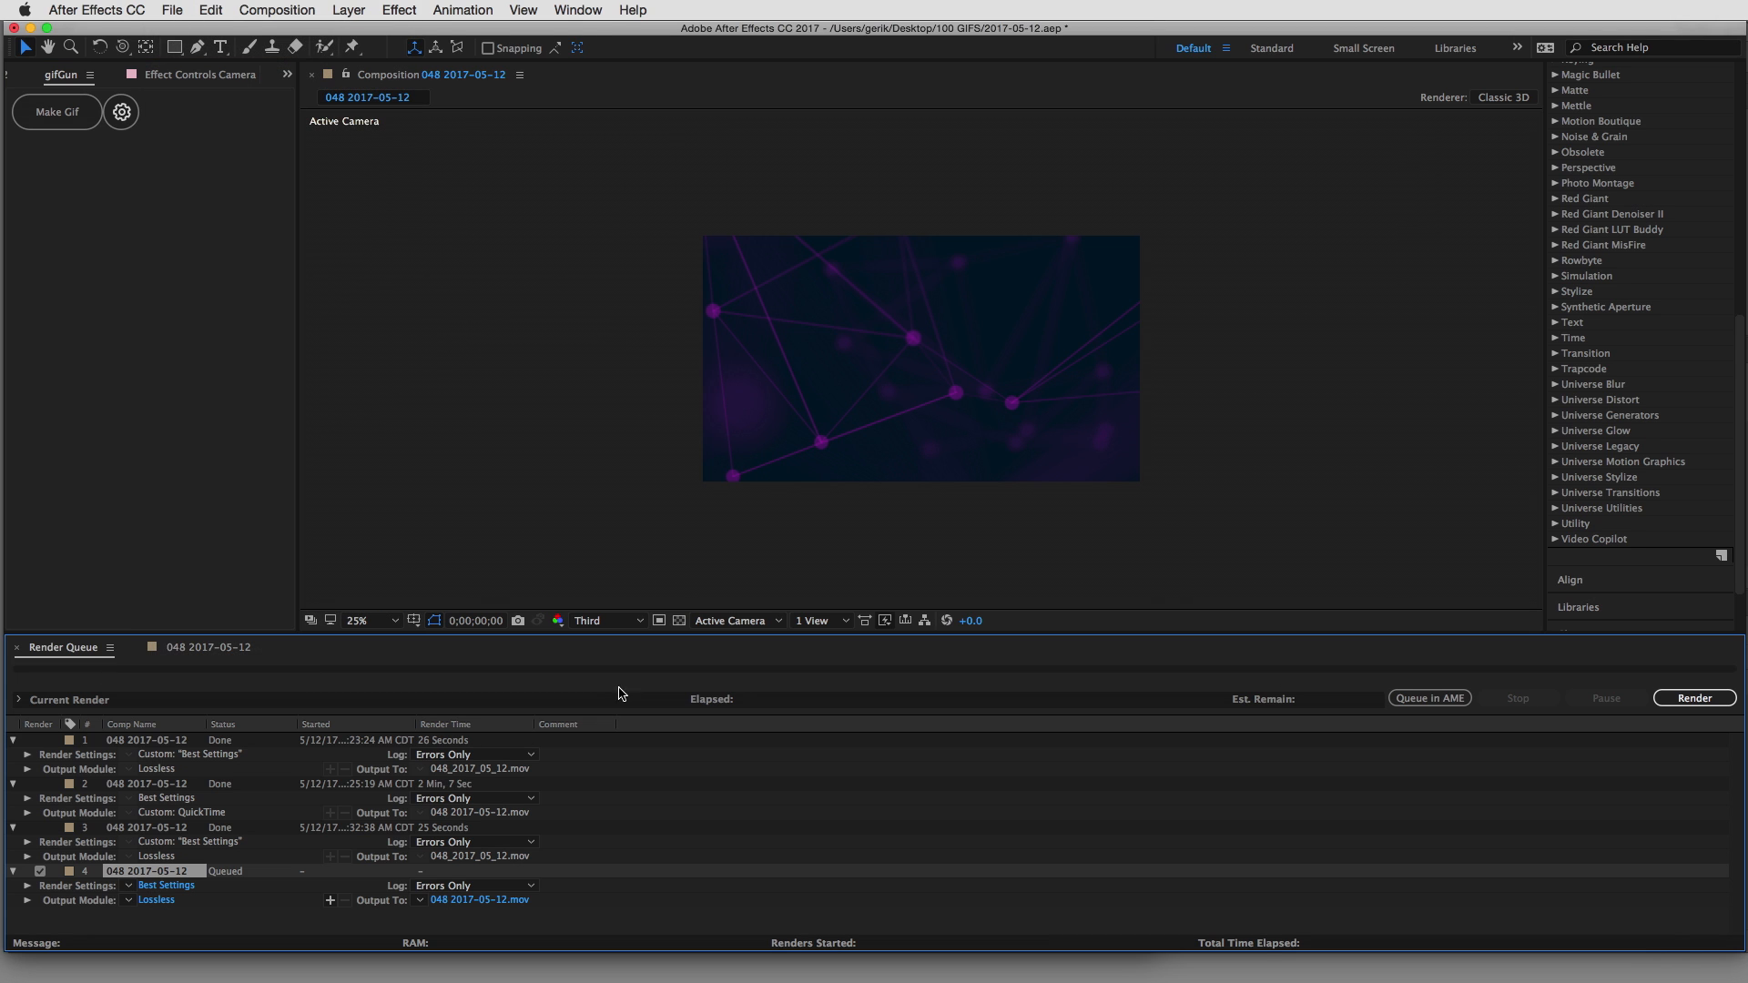
# Set the QuickTime output module to resize 500 × 281 with Audio Output off
pyautogui.click(157, 900)
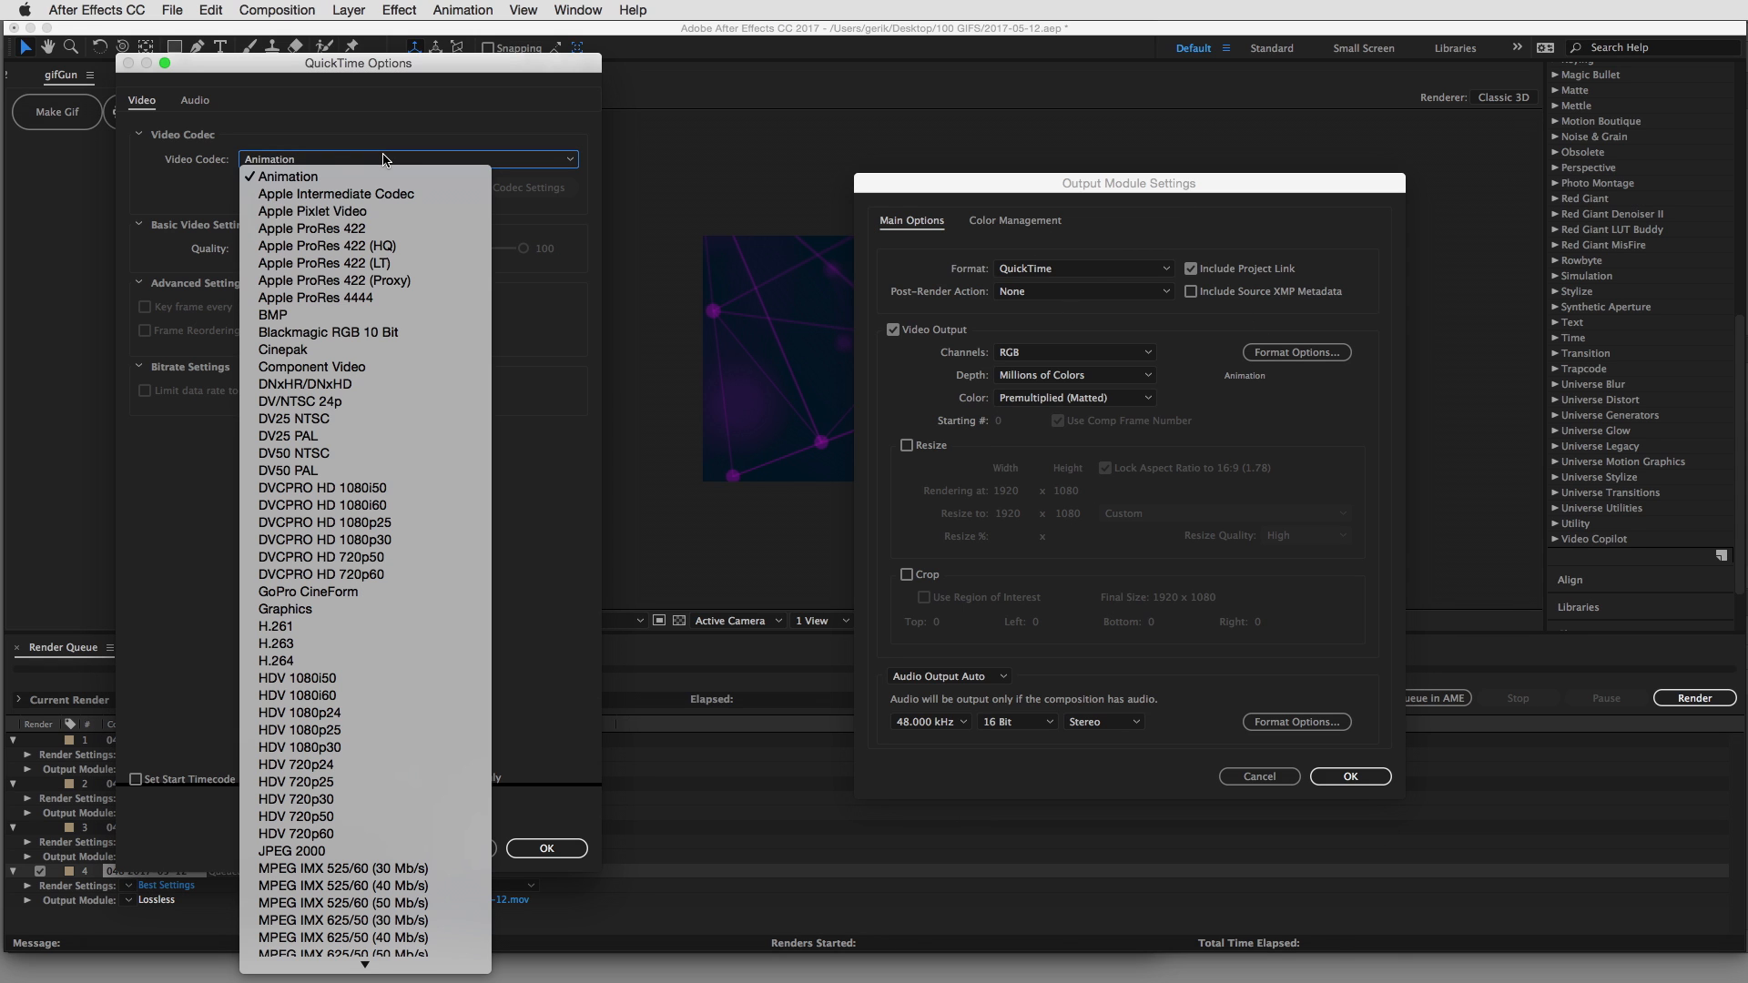
pyautogui.click(313, 230)
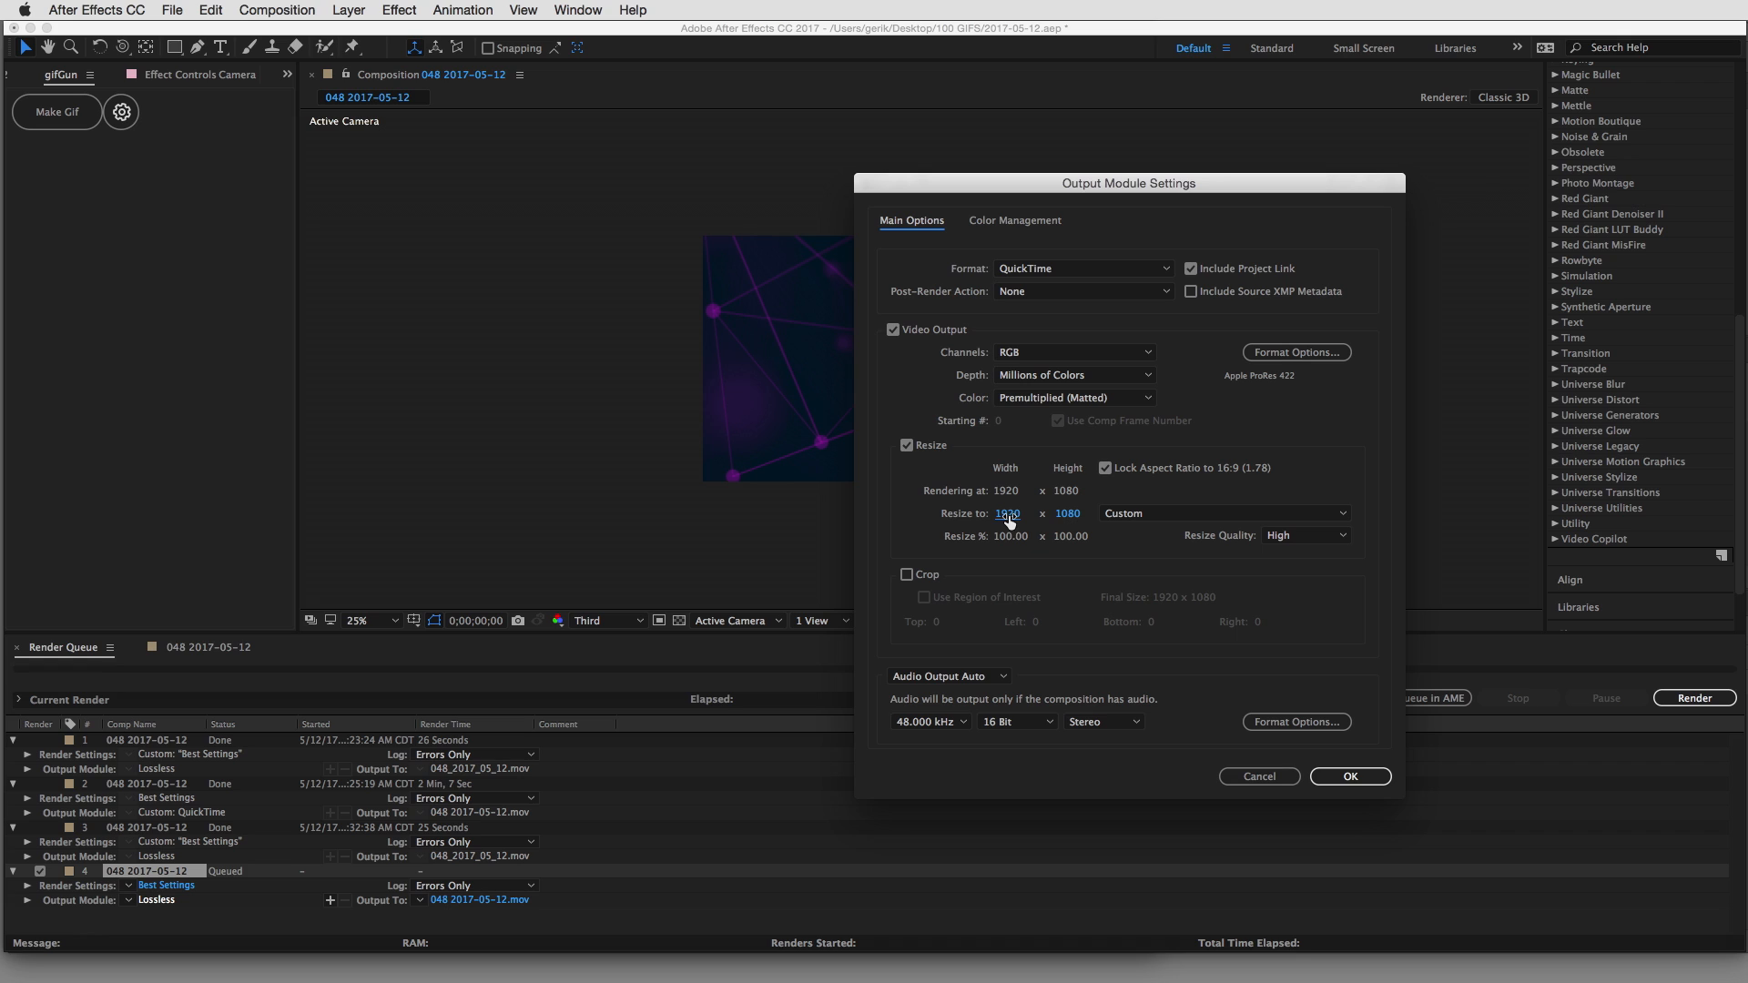
pyautogui.write('500')
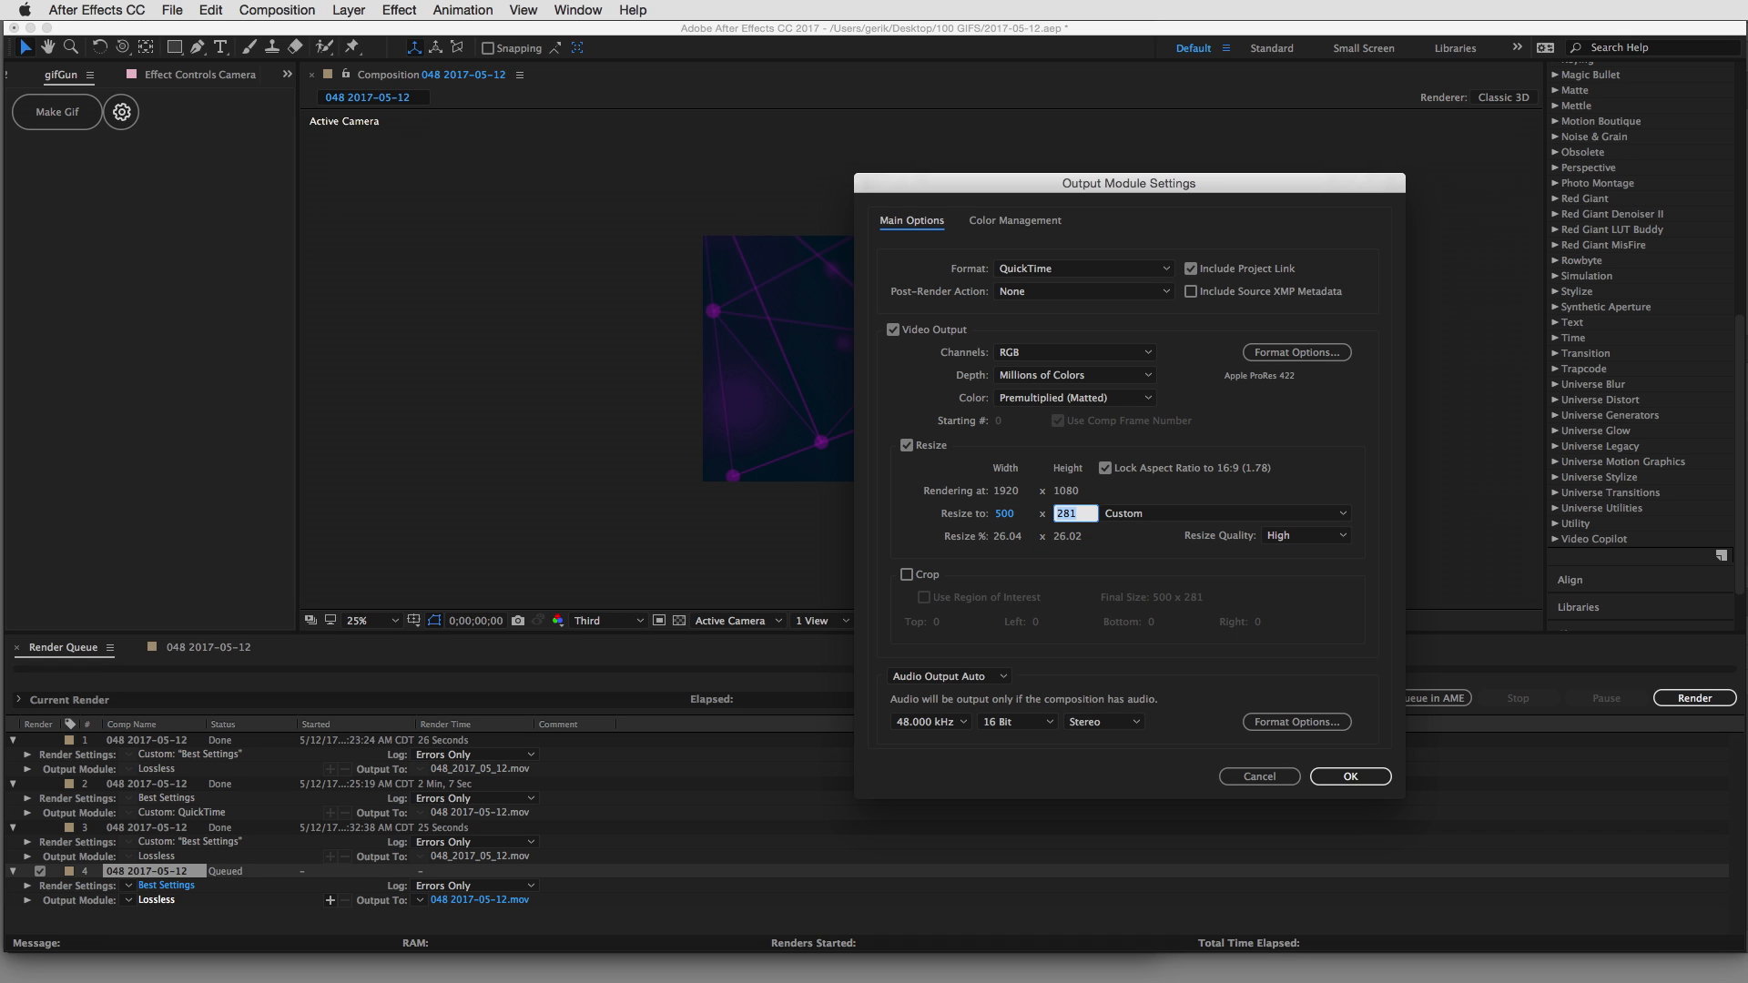
pyautogui.moveTo(967, 665)
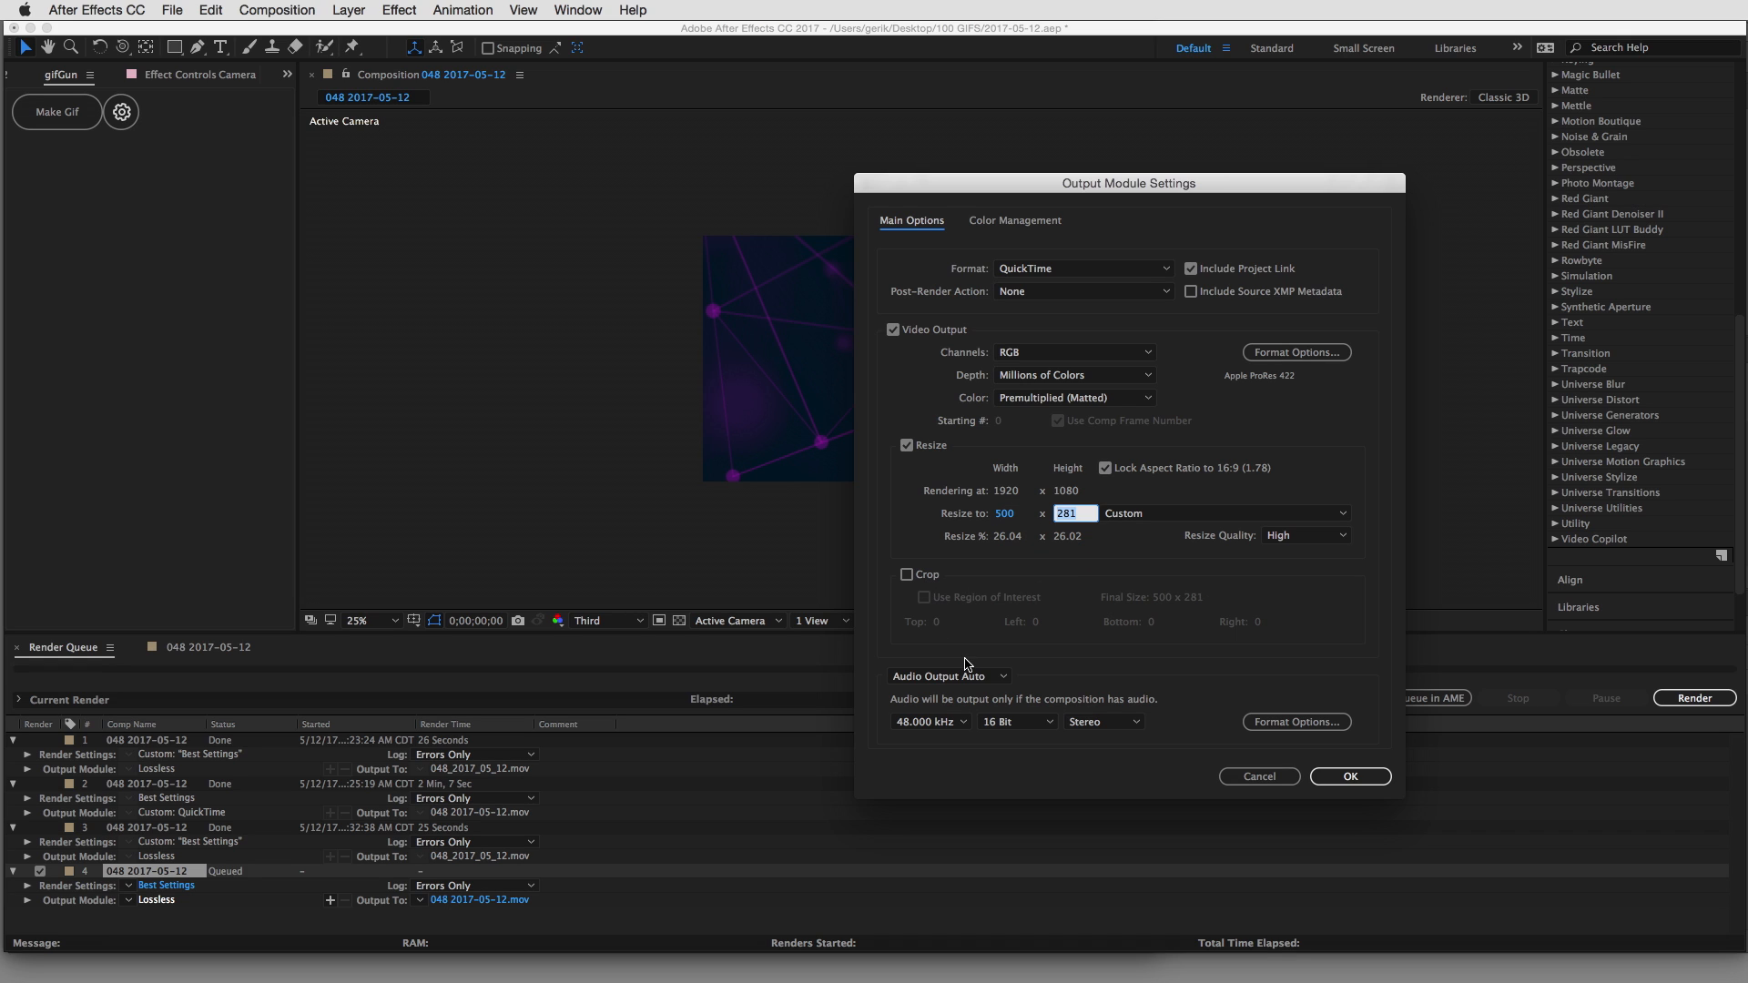
pyautogui.click(947, 675)
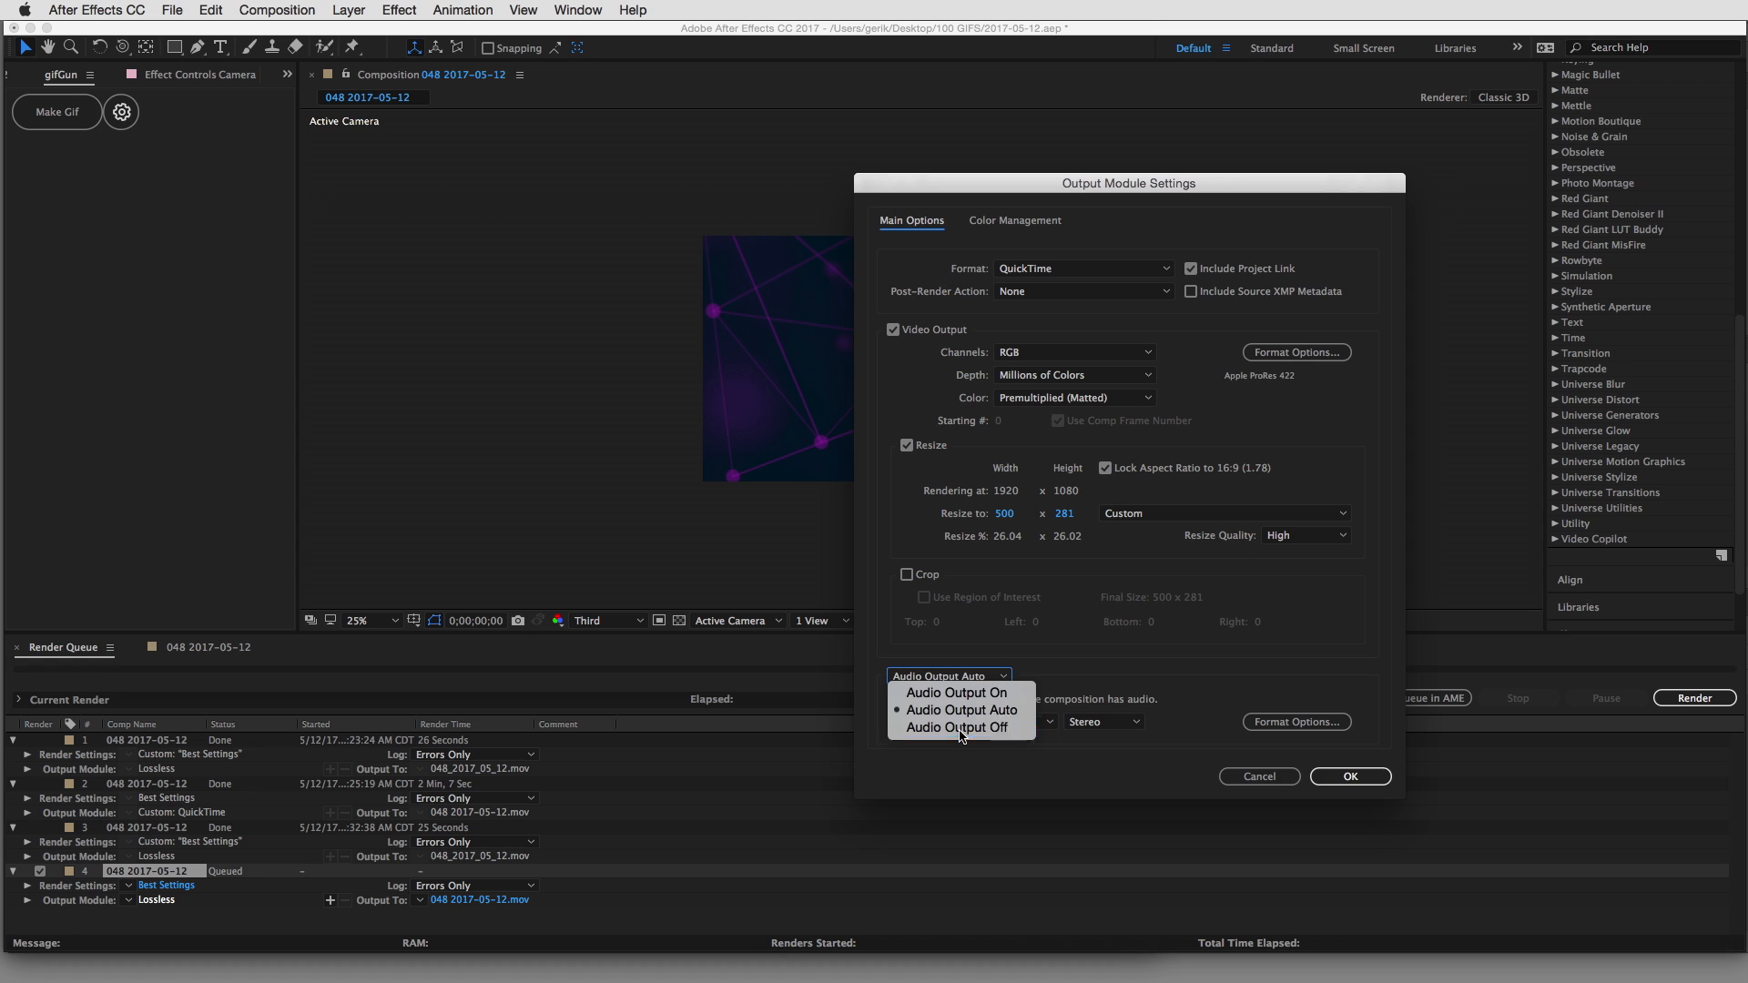
pyautogui.click(1349, 775)
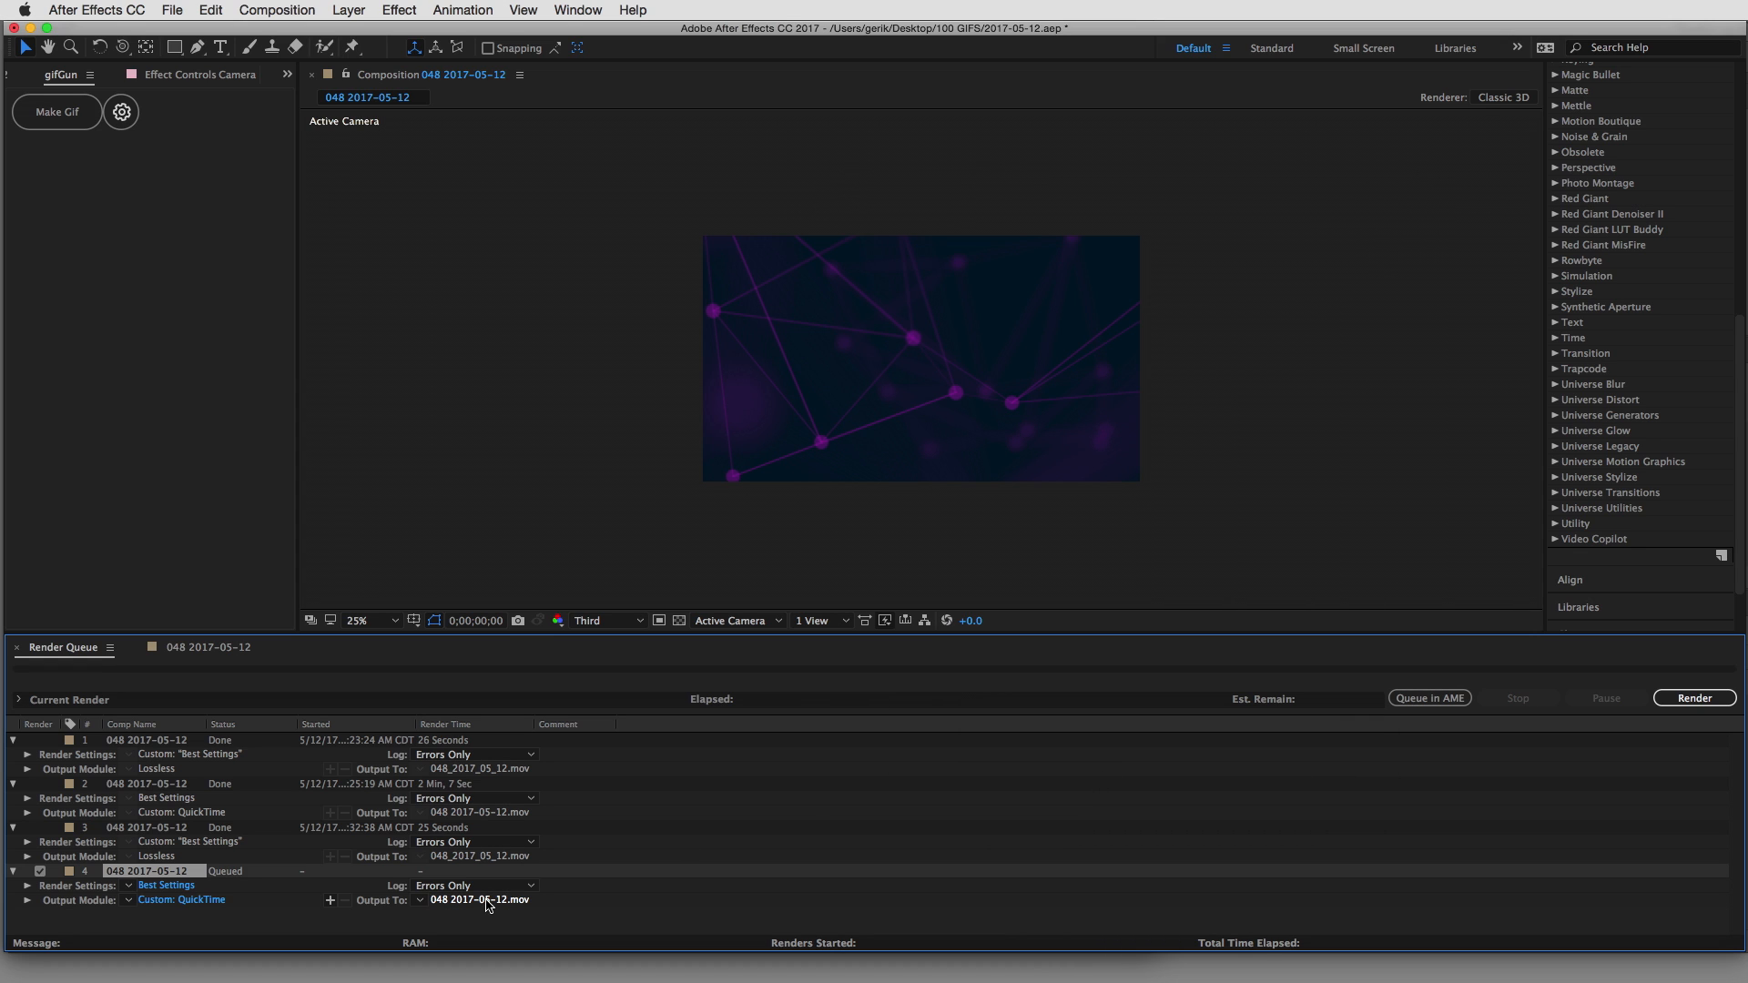
# Save output as 048 2017-05-12.mov in Exporting Gifs and render the queue
pyautogui.click(479, 900)
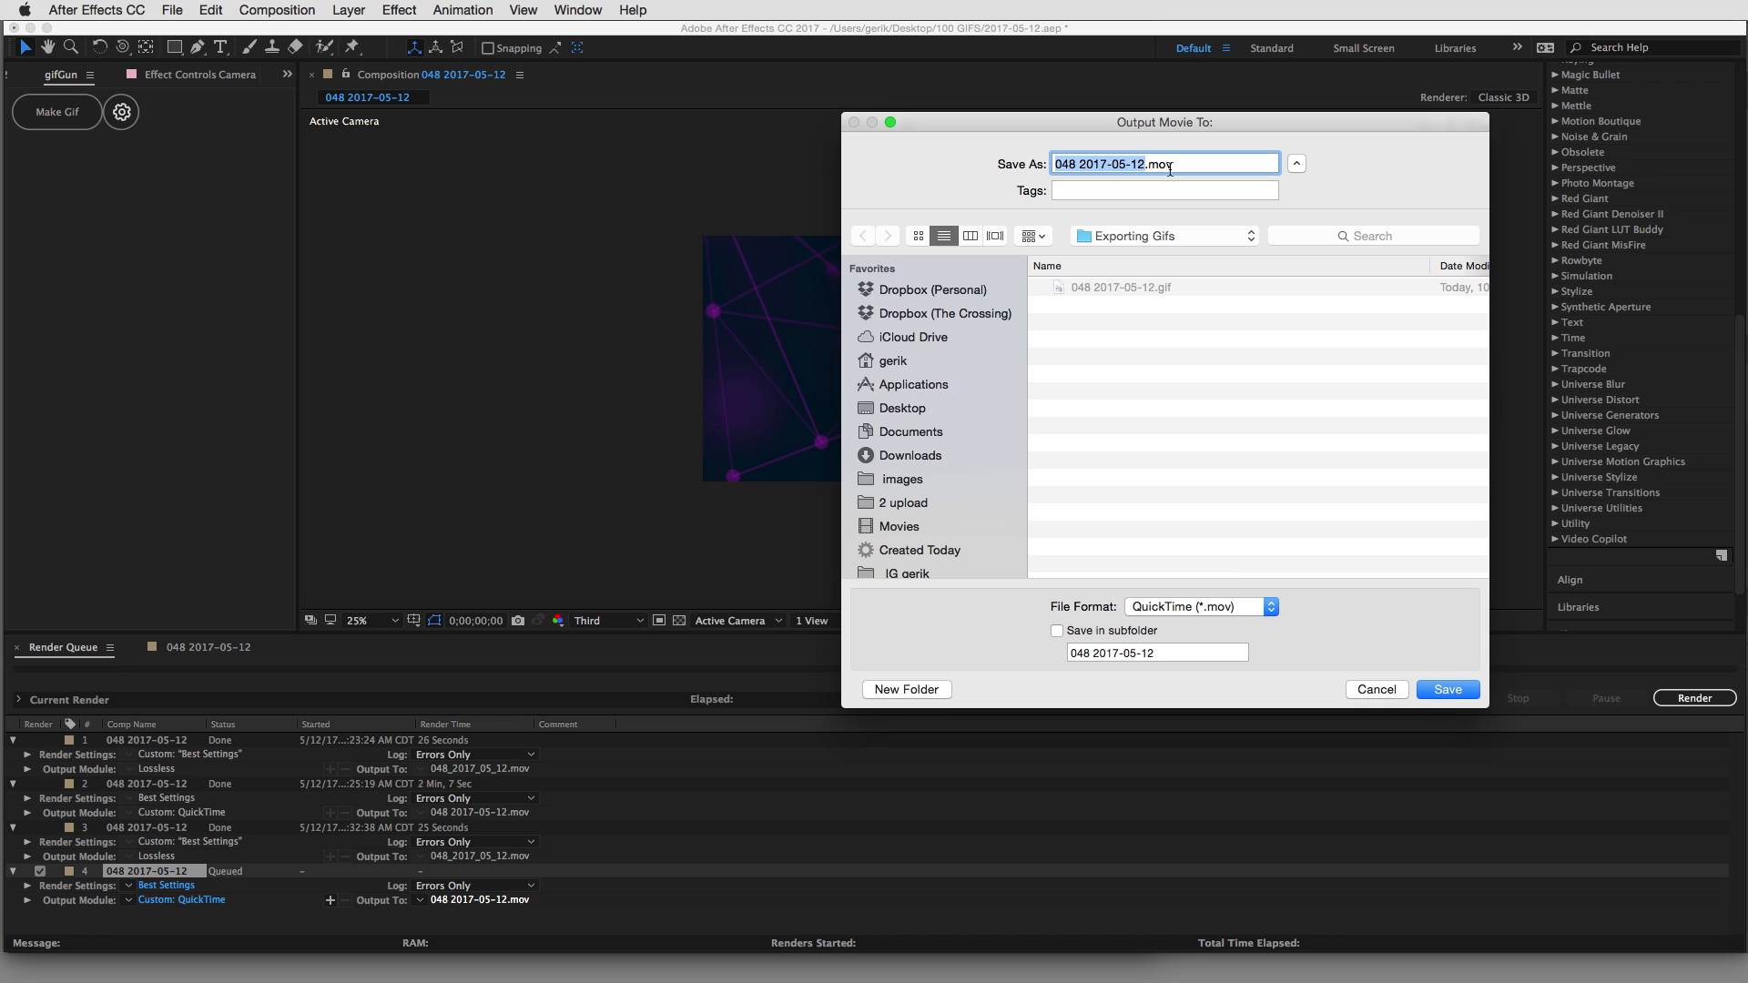
pyautogui.click(1448, 688)
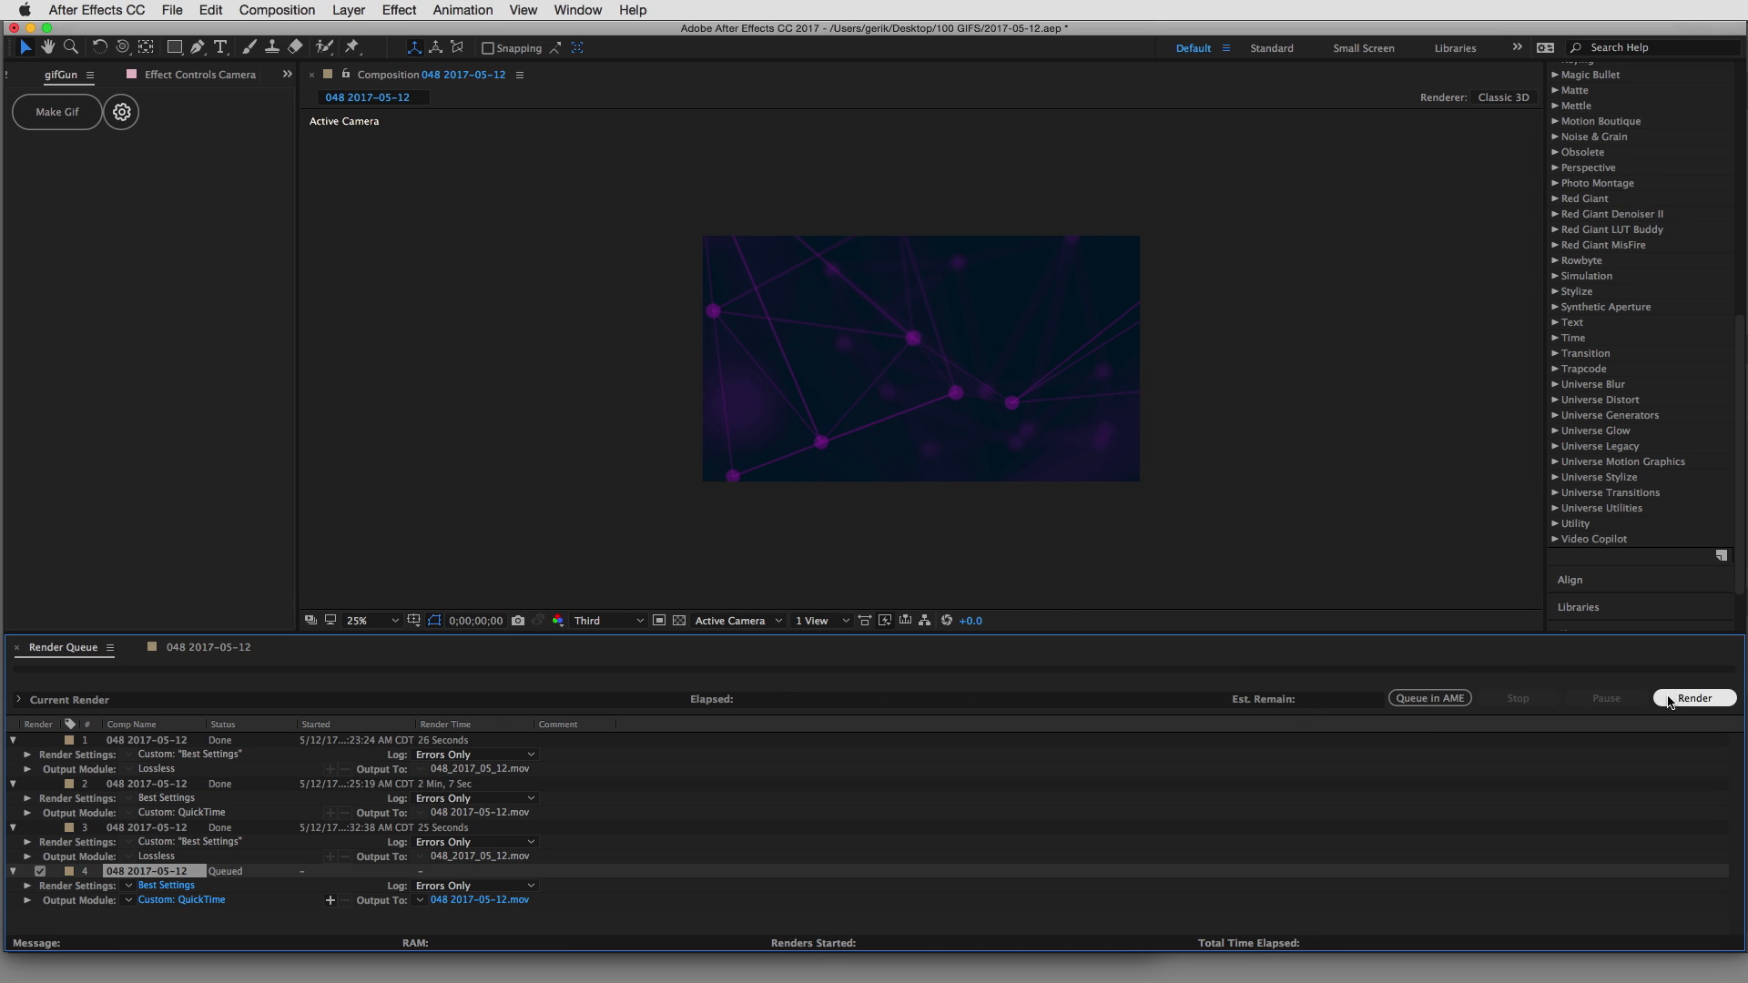
pyautogui.moveTo(1675, 700)
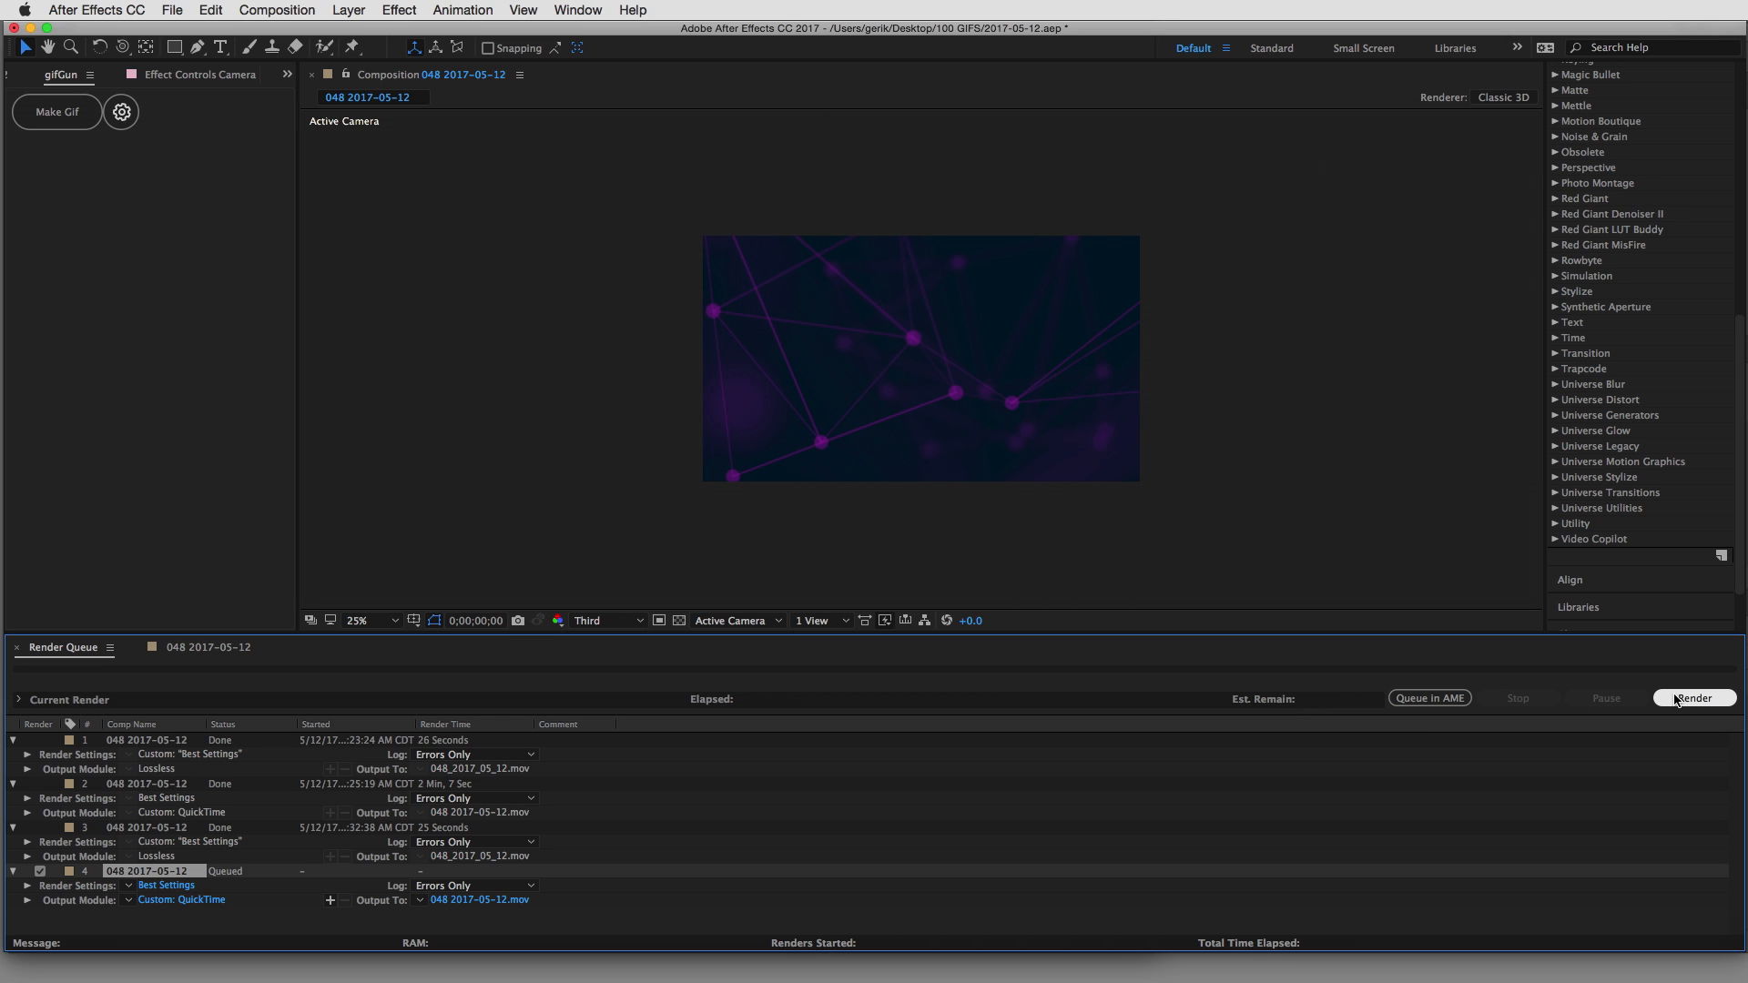
pyautogui.click(1691, 698)
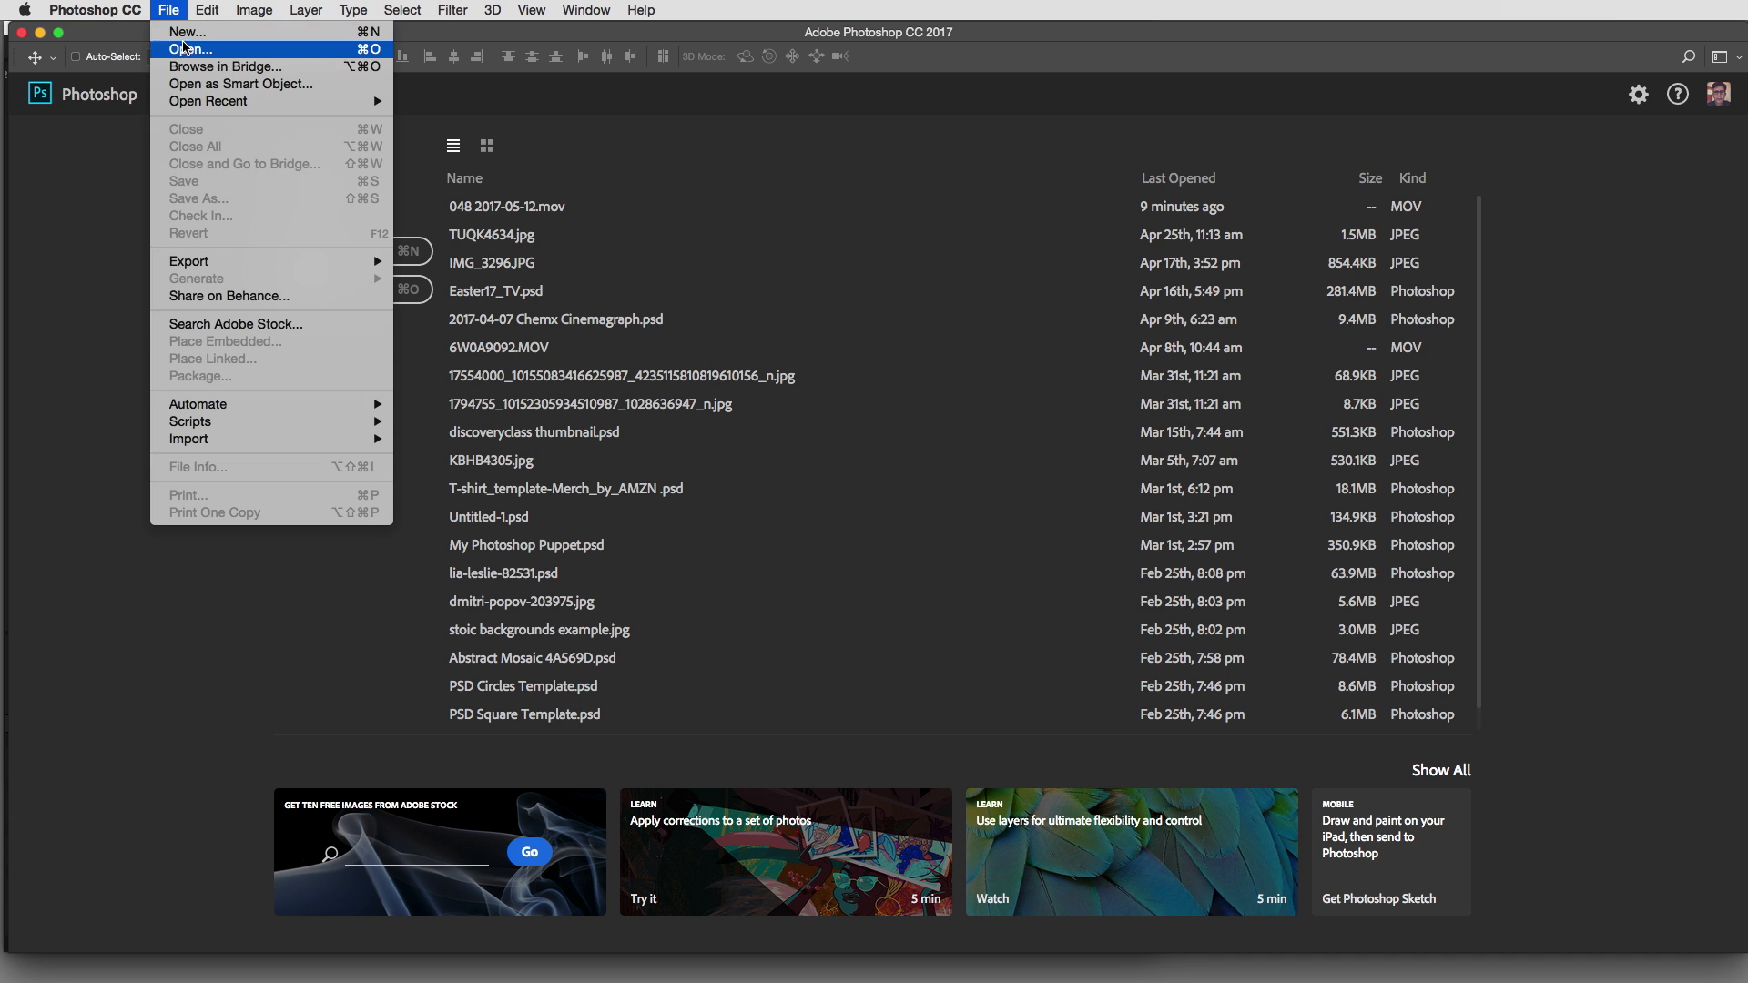
# Open 048 2017-05-12.mov from Exporting Gifs as a video layer in Photoshop
pyautogui.click(188, 48)
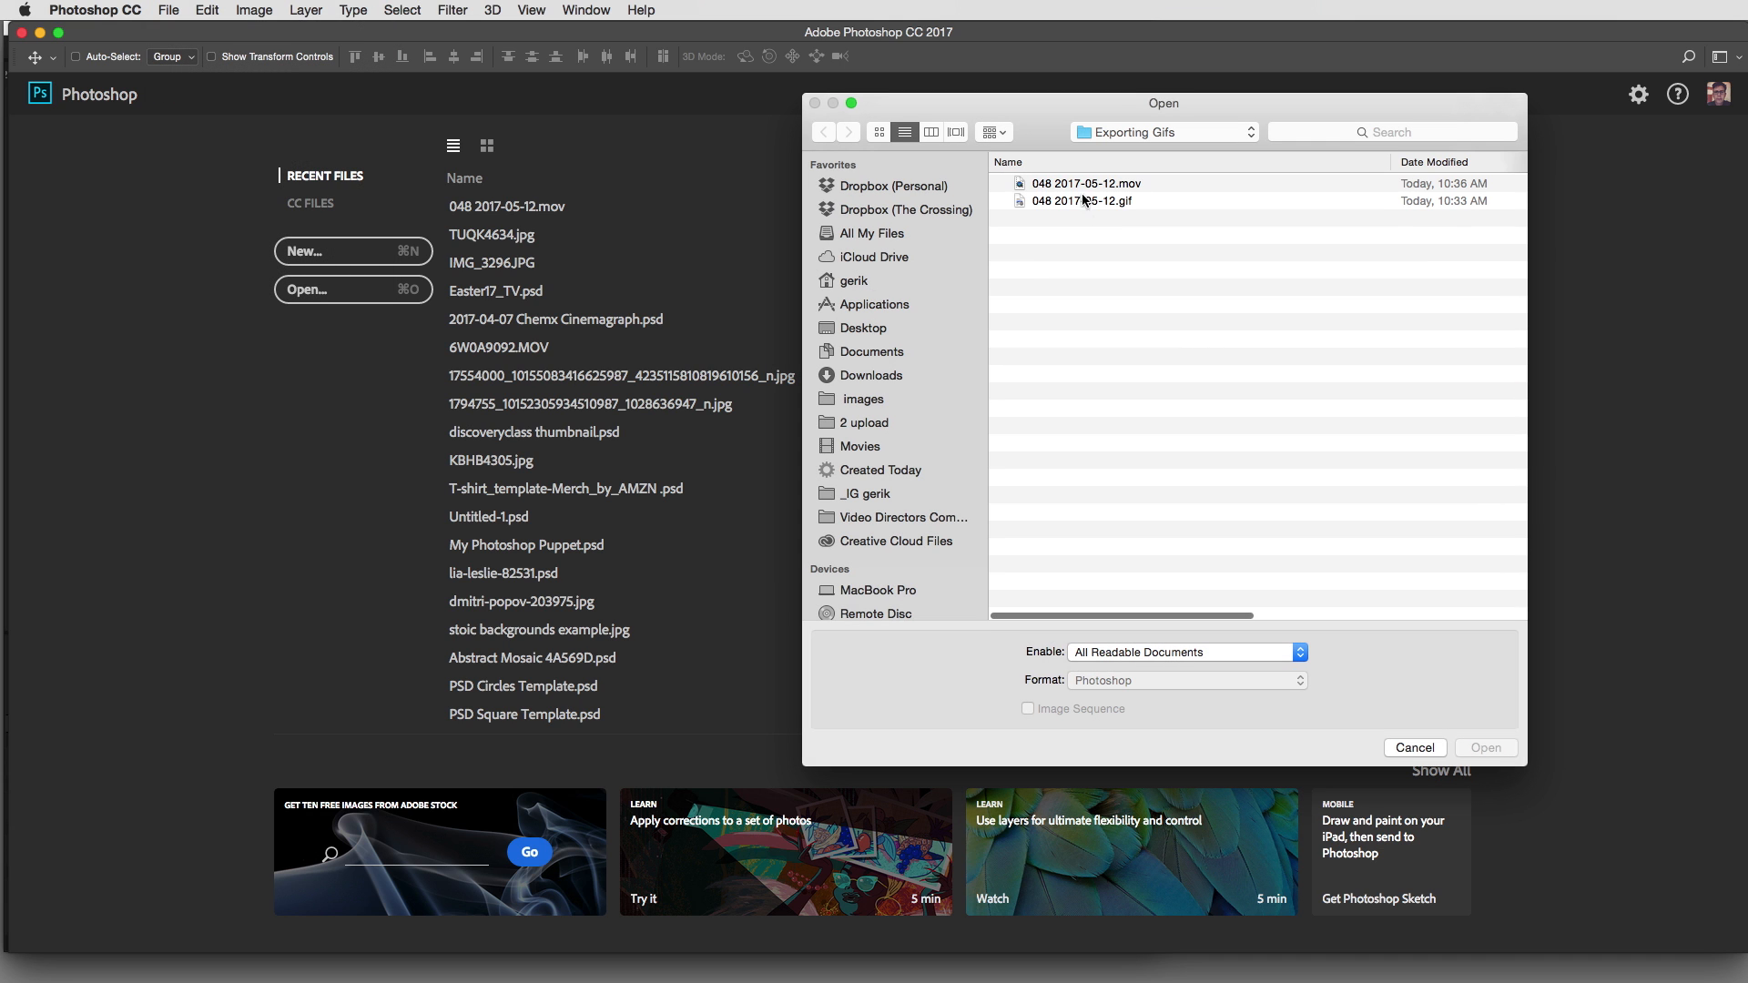
pyautogui.click(1084, 182)
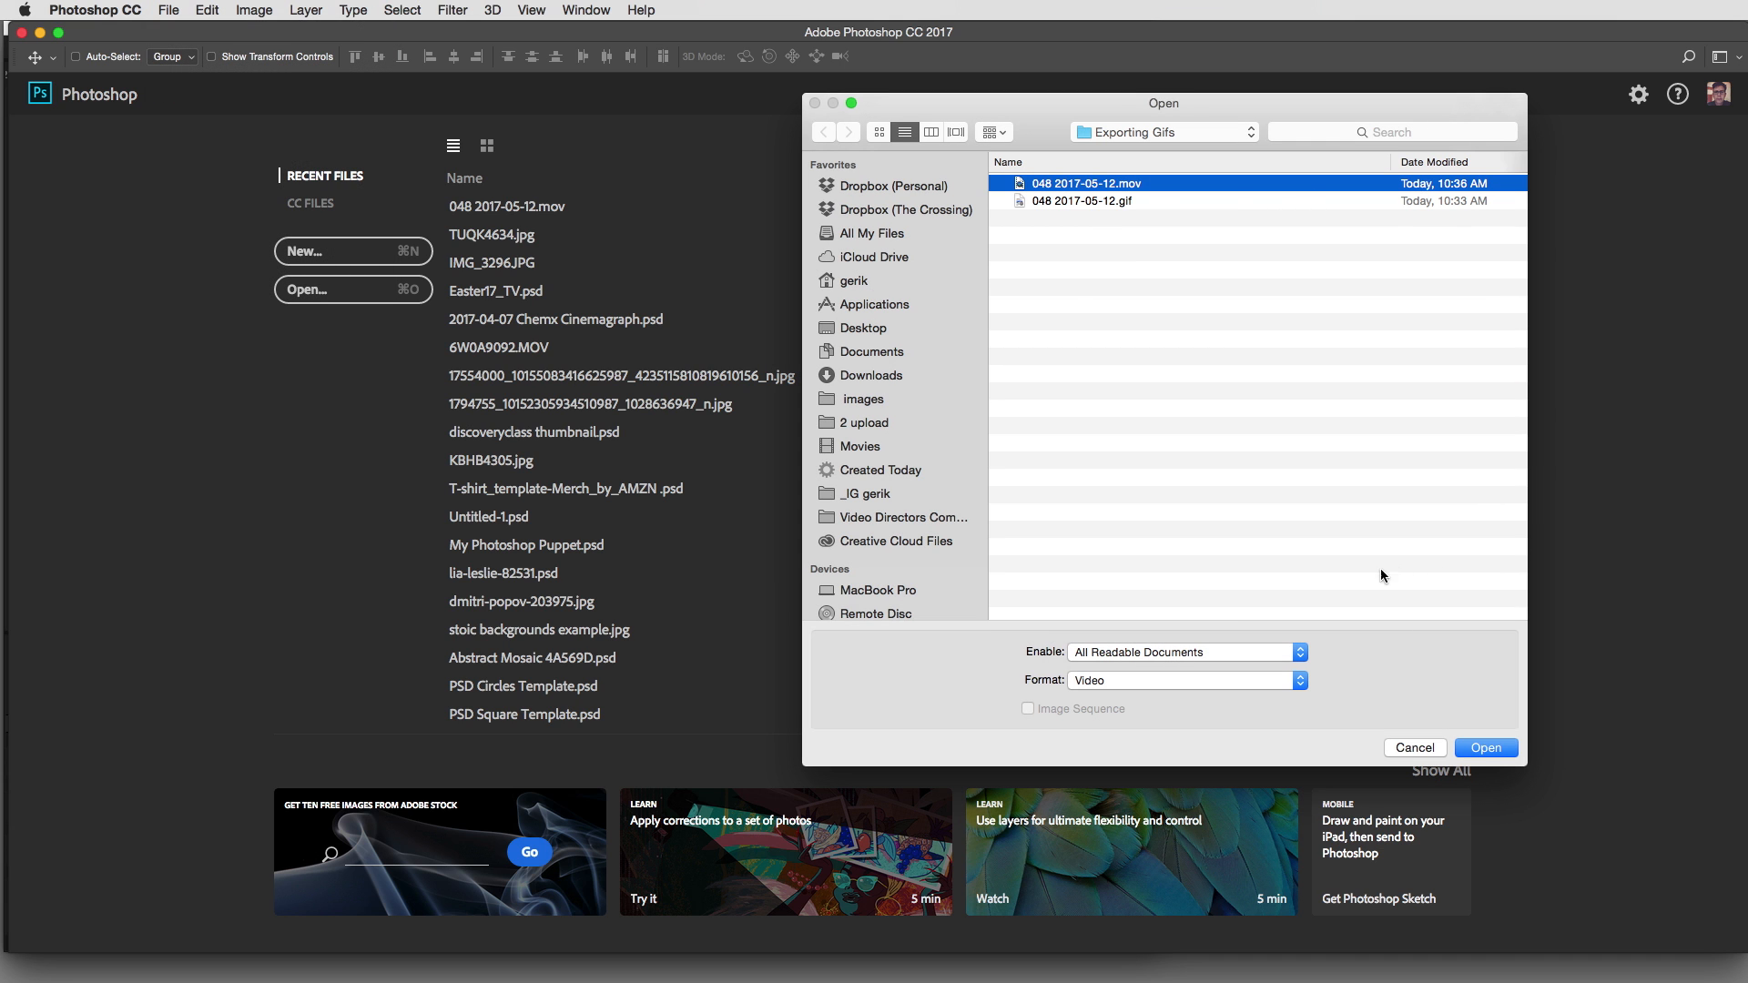
pyautogui.click(1486, 747)
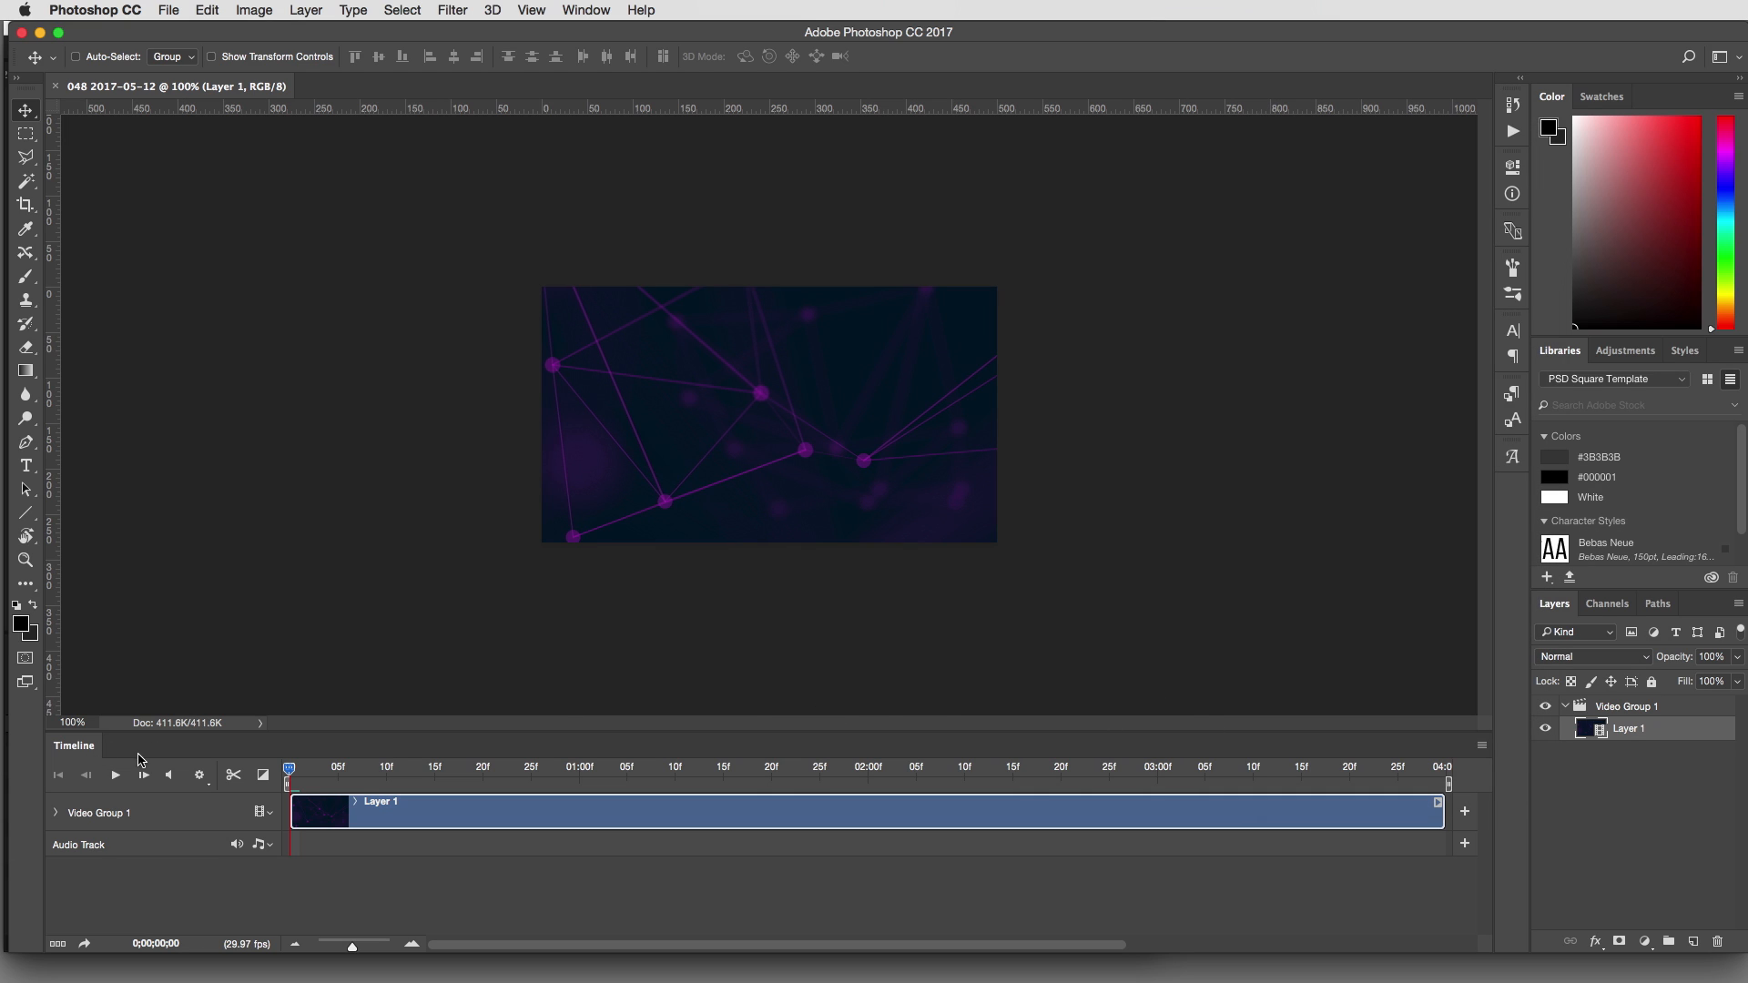
pyautogui.moveTo(98, 759)
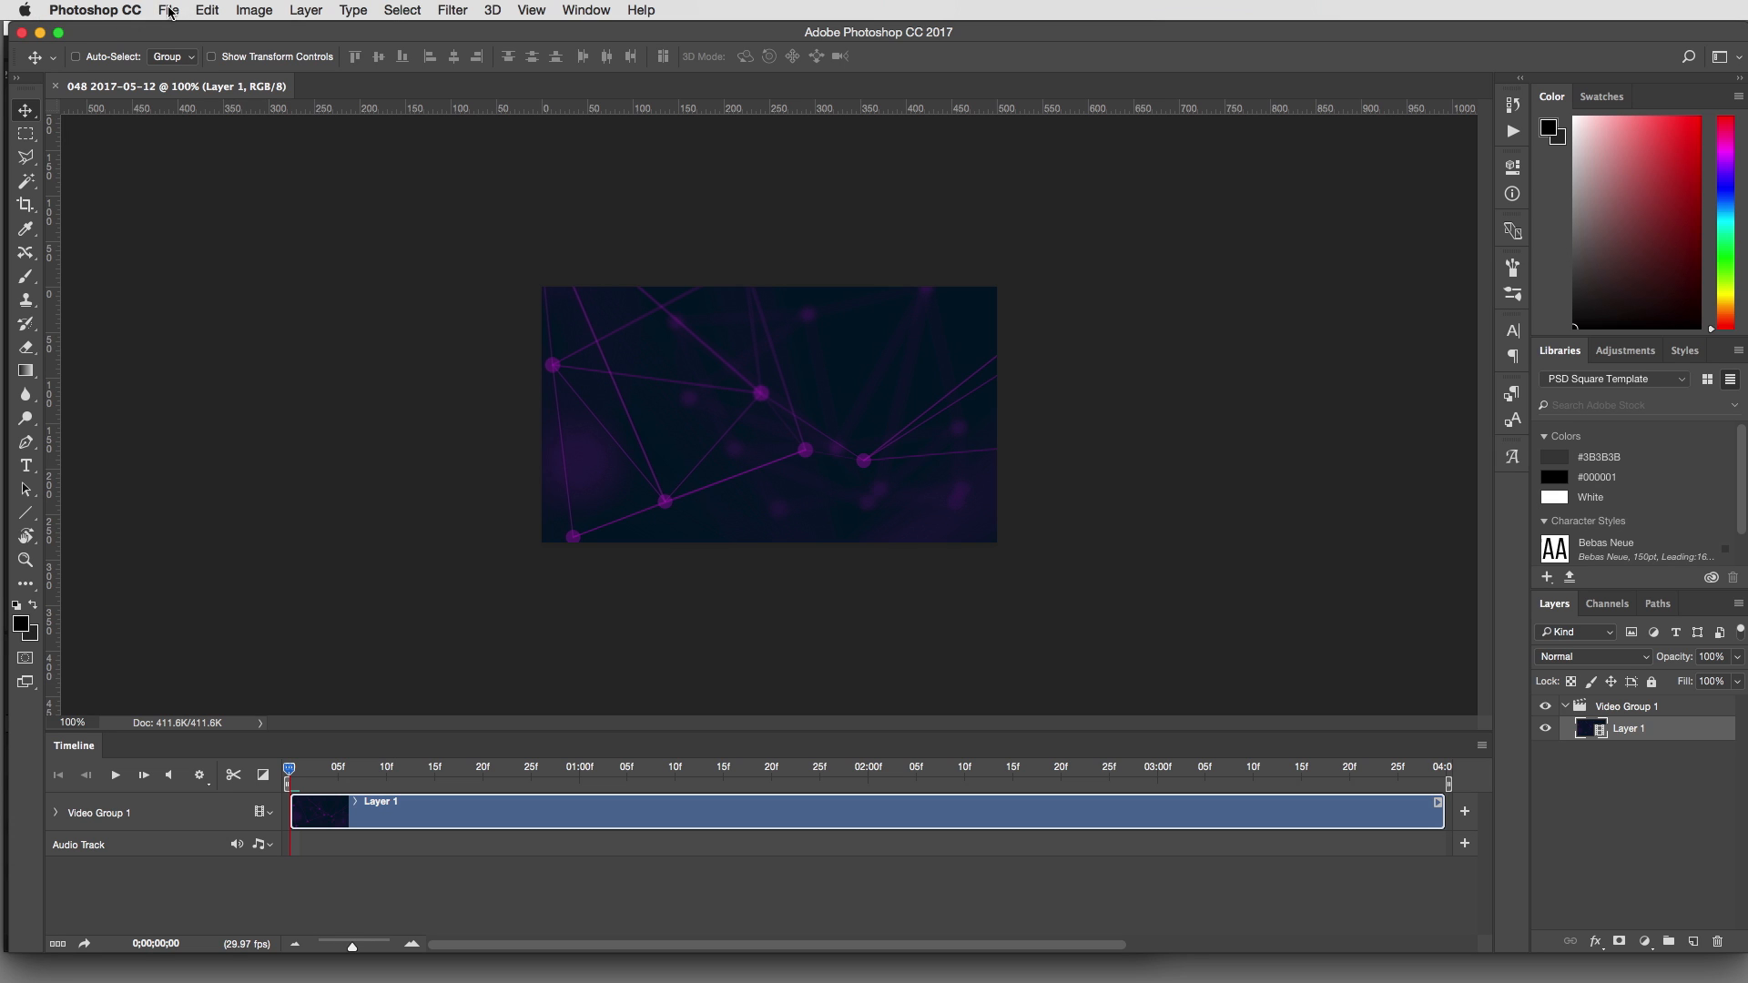
# Bring up Save for Web (Legacy) for the movie as a 500 × 281, 256-color GIF
pyautogui.click(167, 11)
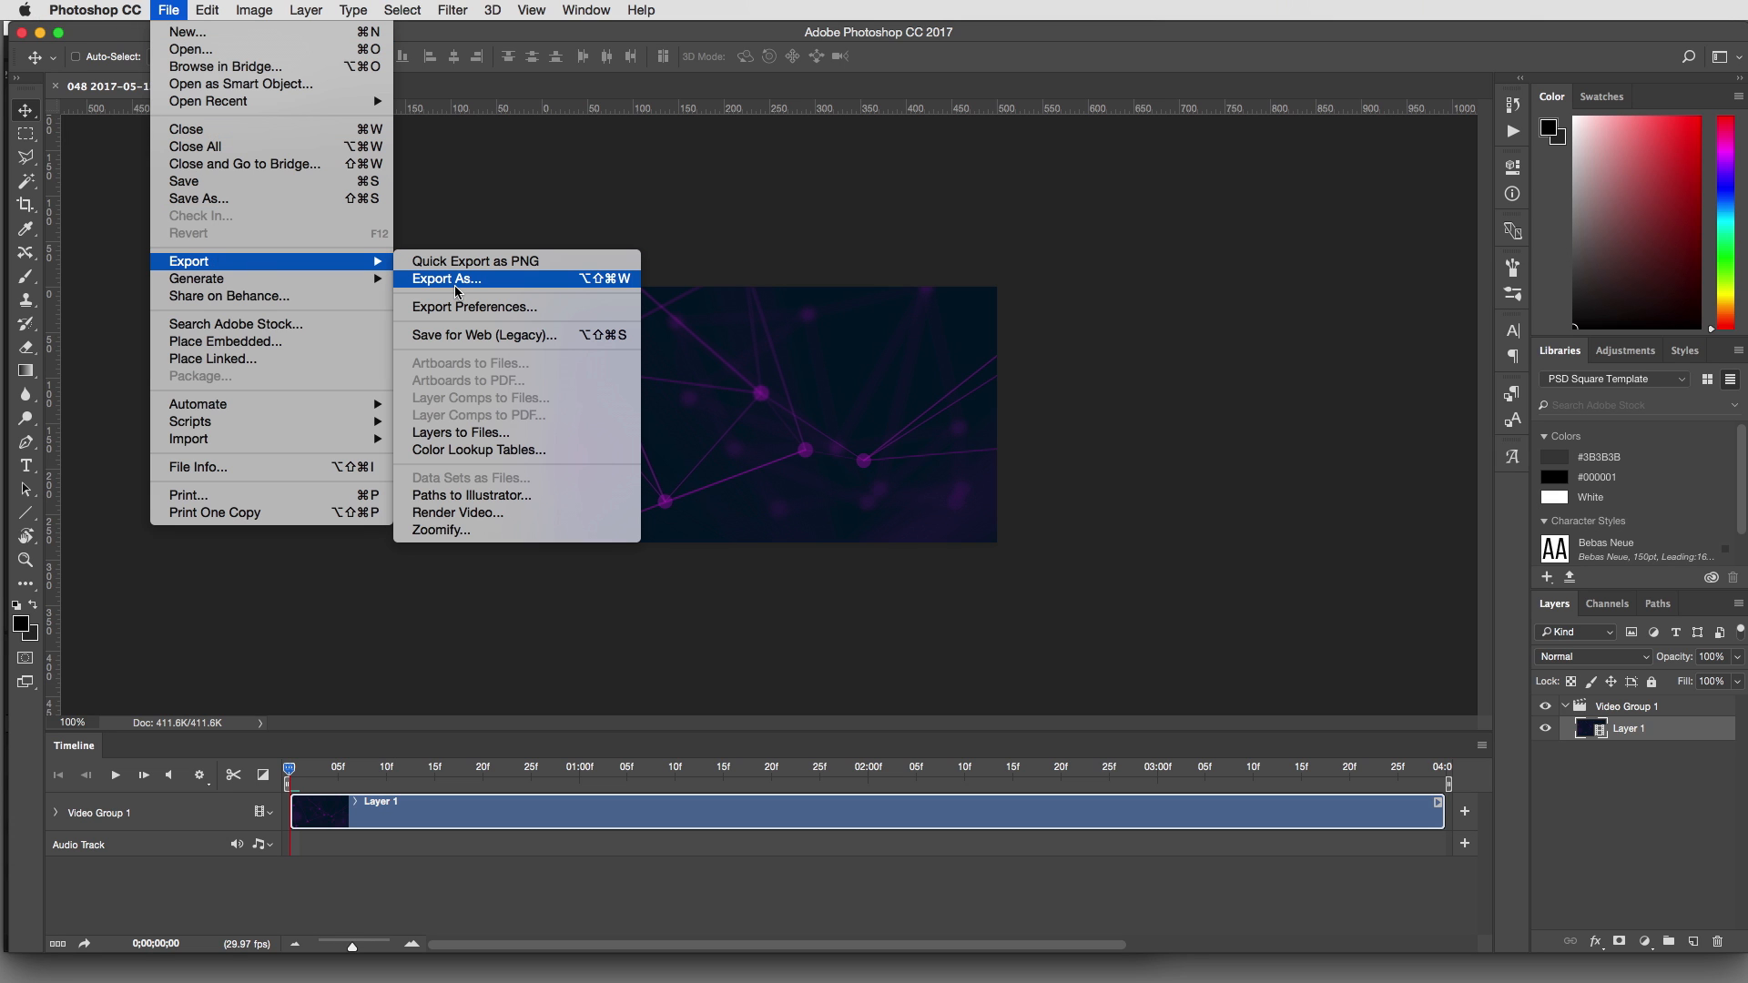
pyautogui.moveTo(483, 335)
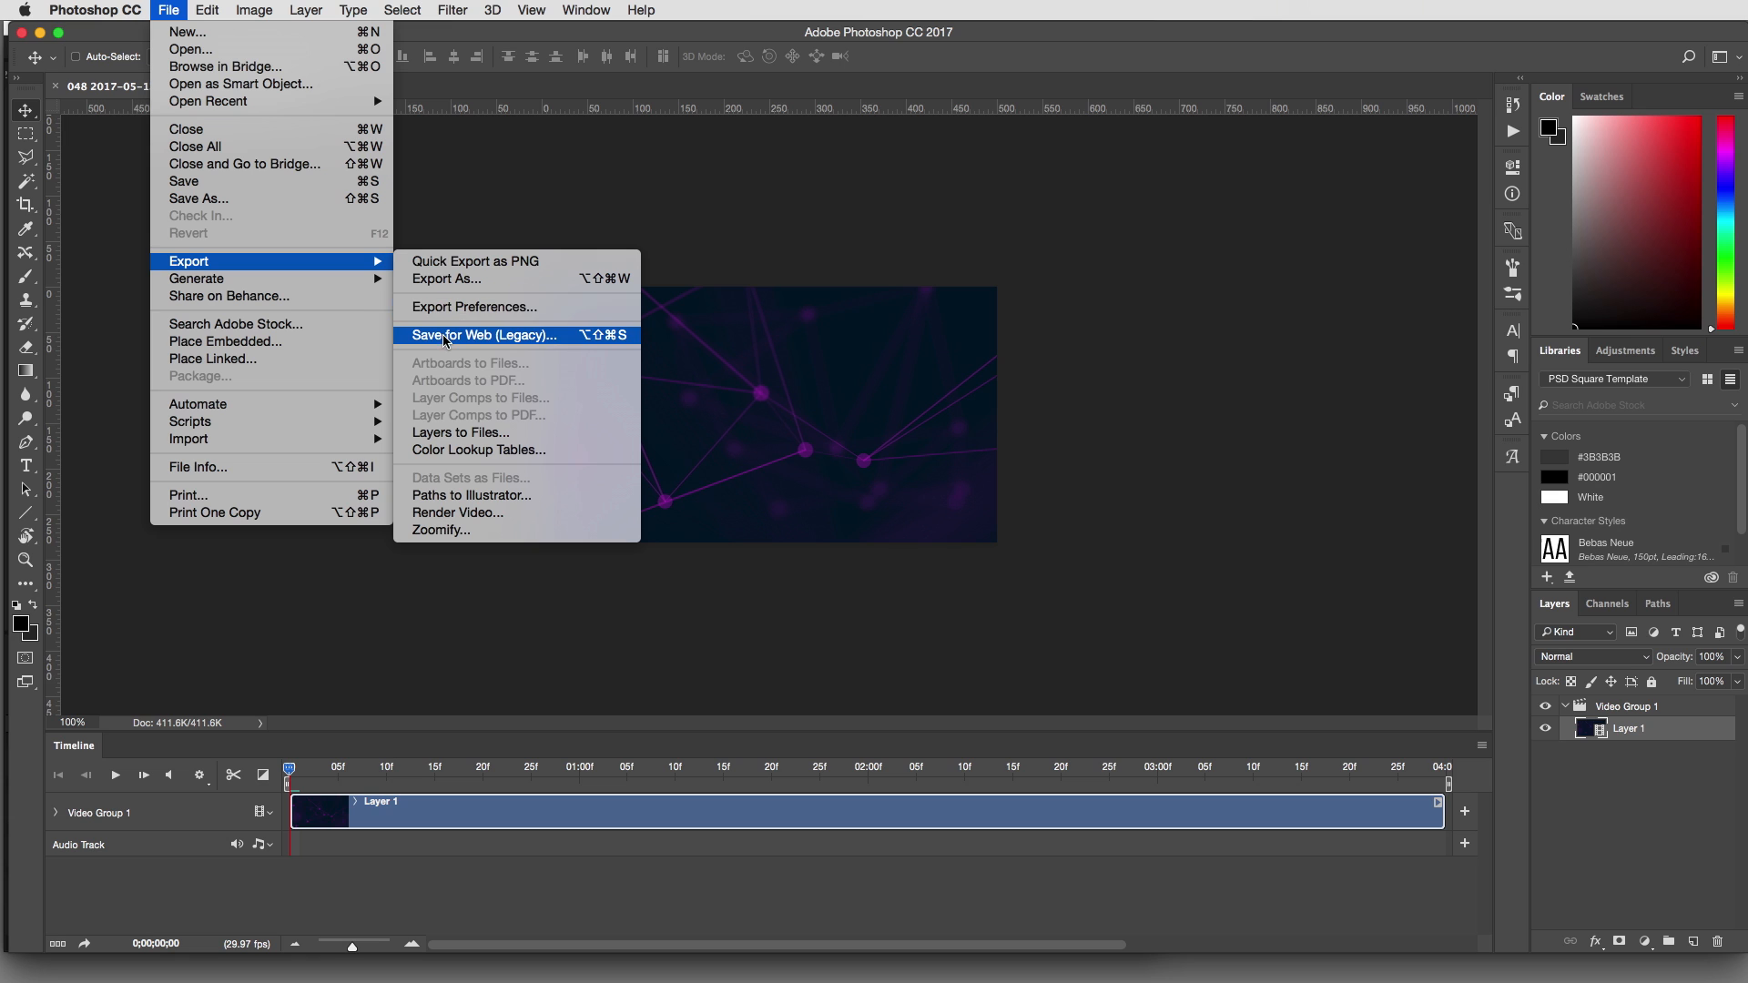
pyautogui.moveTo(541, 342)
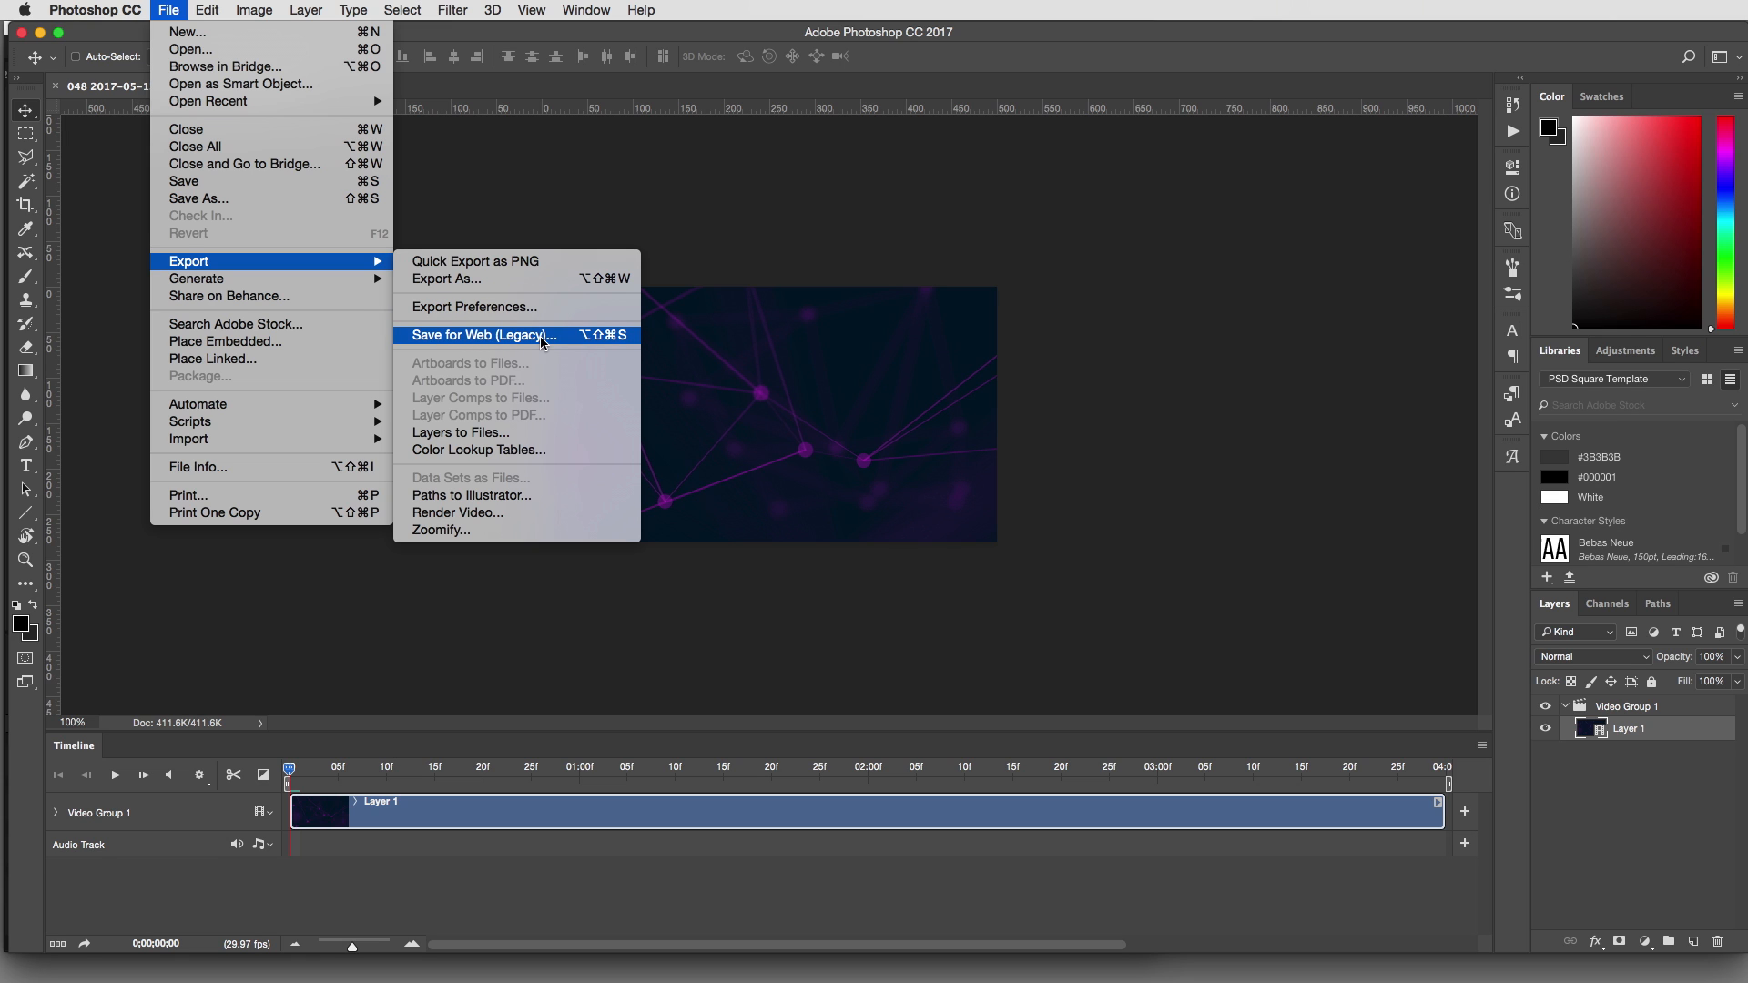
pyautogui.click(483, 335)
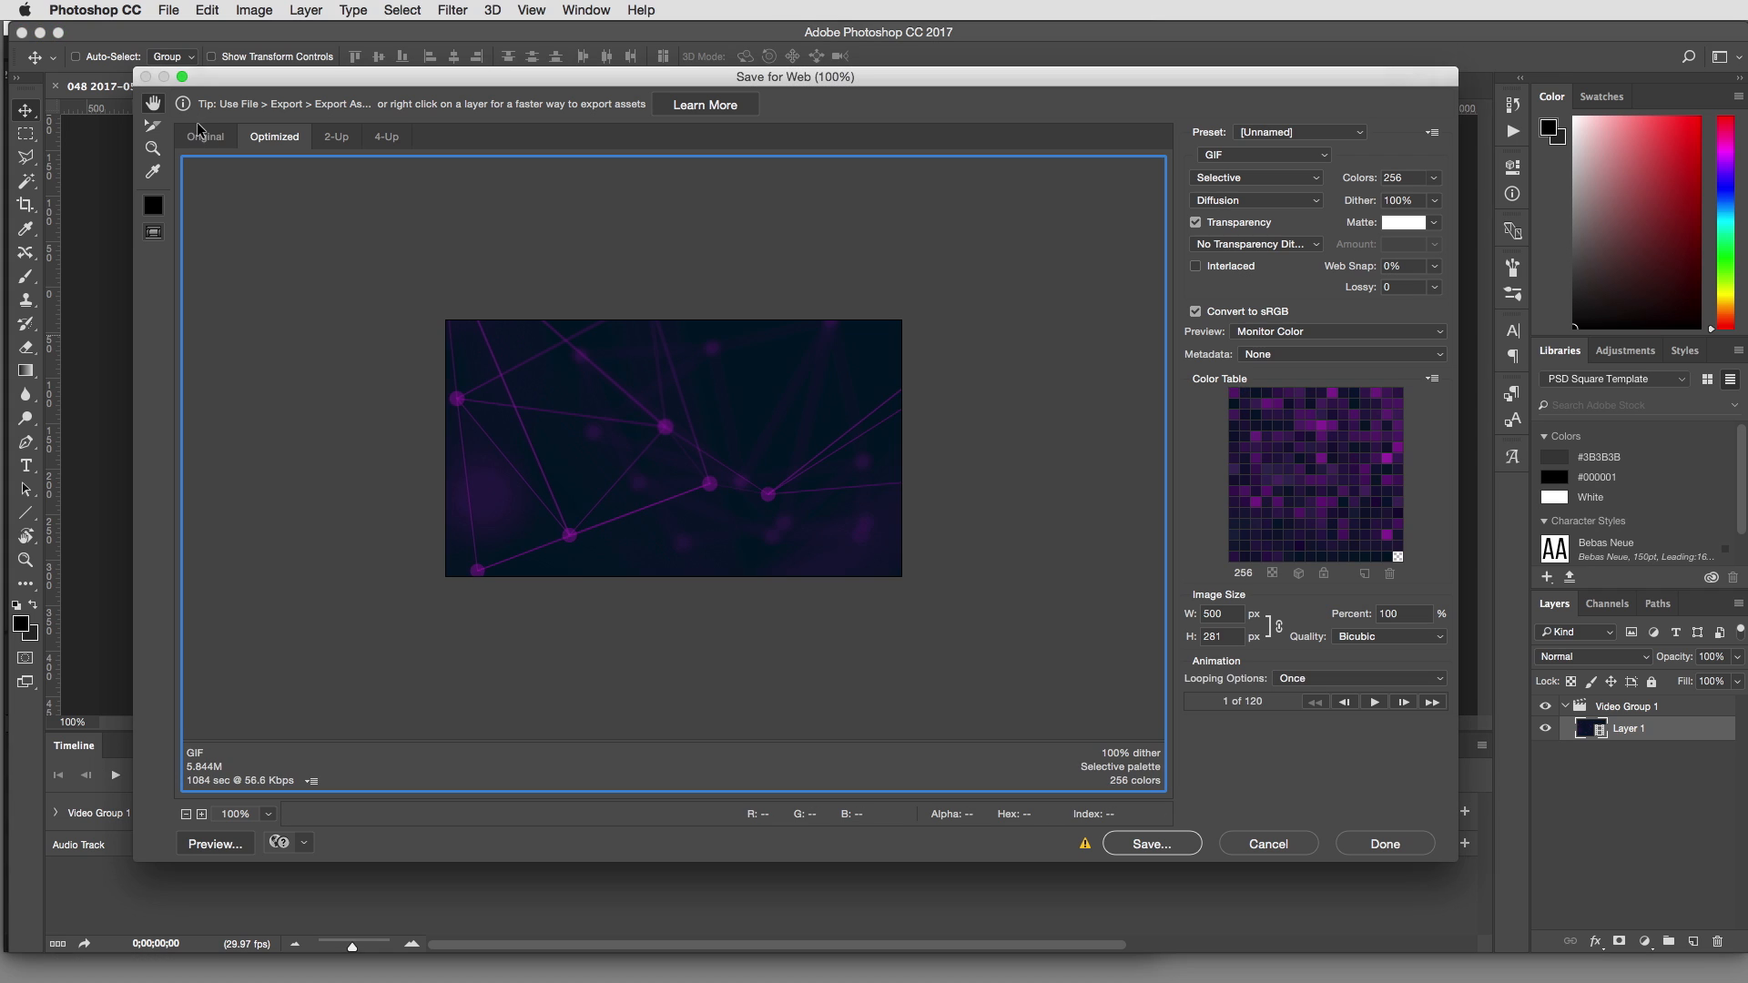
pyautogui.moveTo(1249, 178)
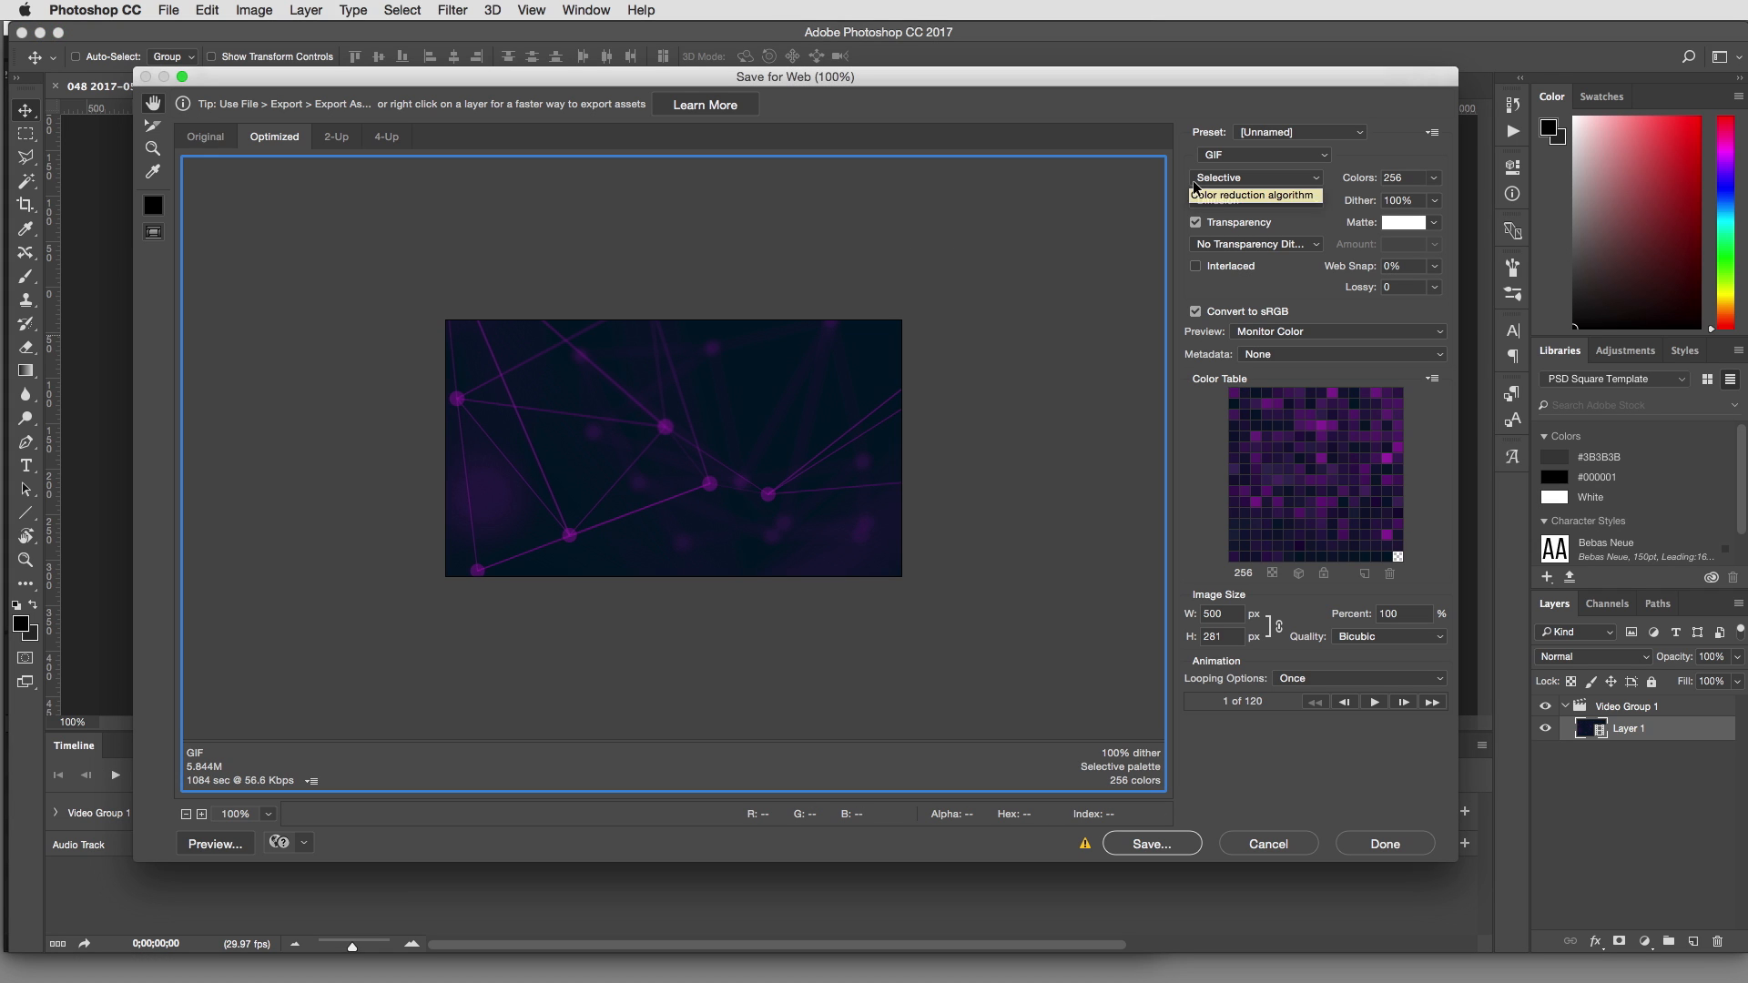
# Keep GIF as the format, set Looping Options to Forever, and proceed to Save
pyautogui.click(1260, 153)
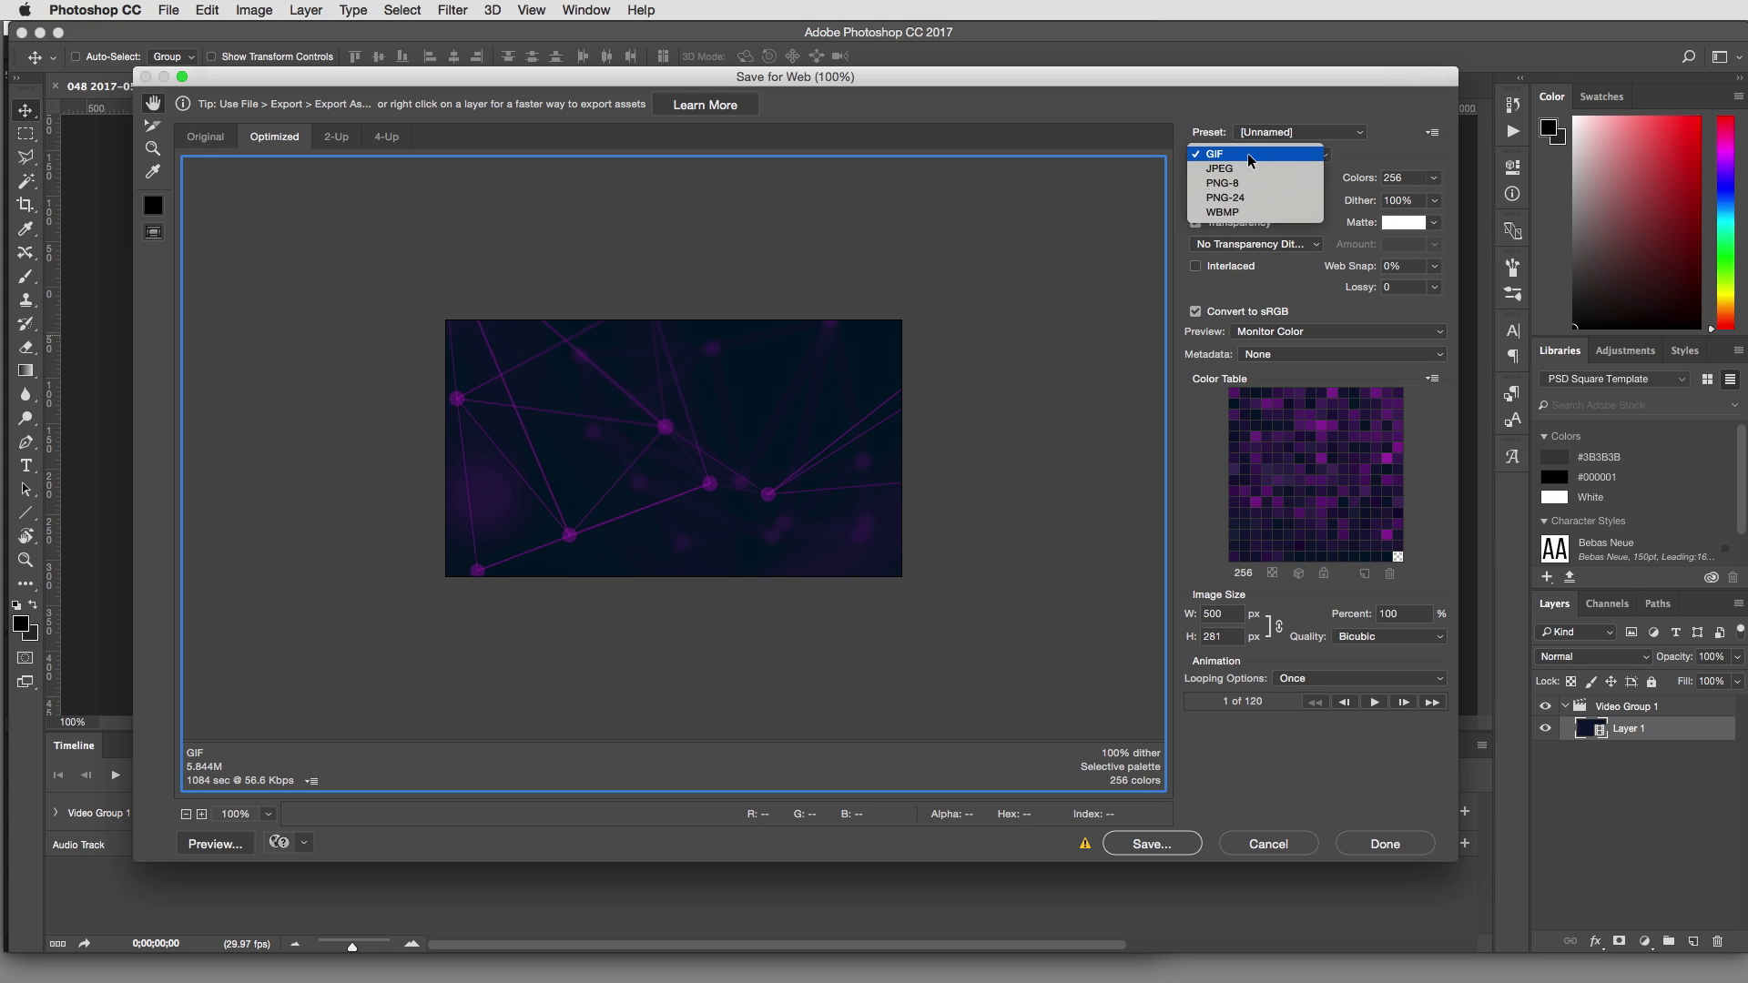
pyautogui.click(1214, 153)
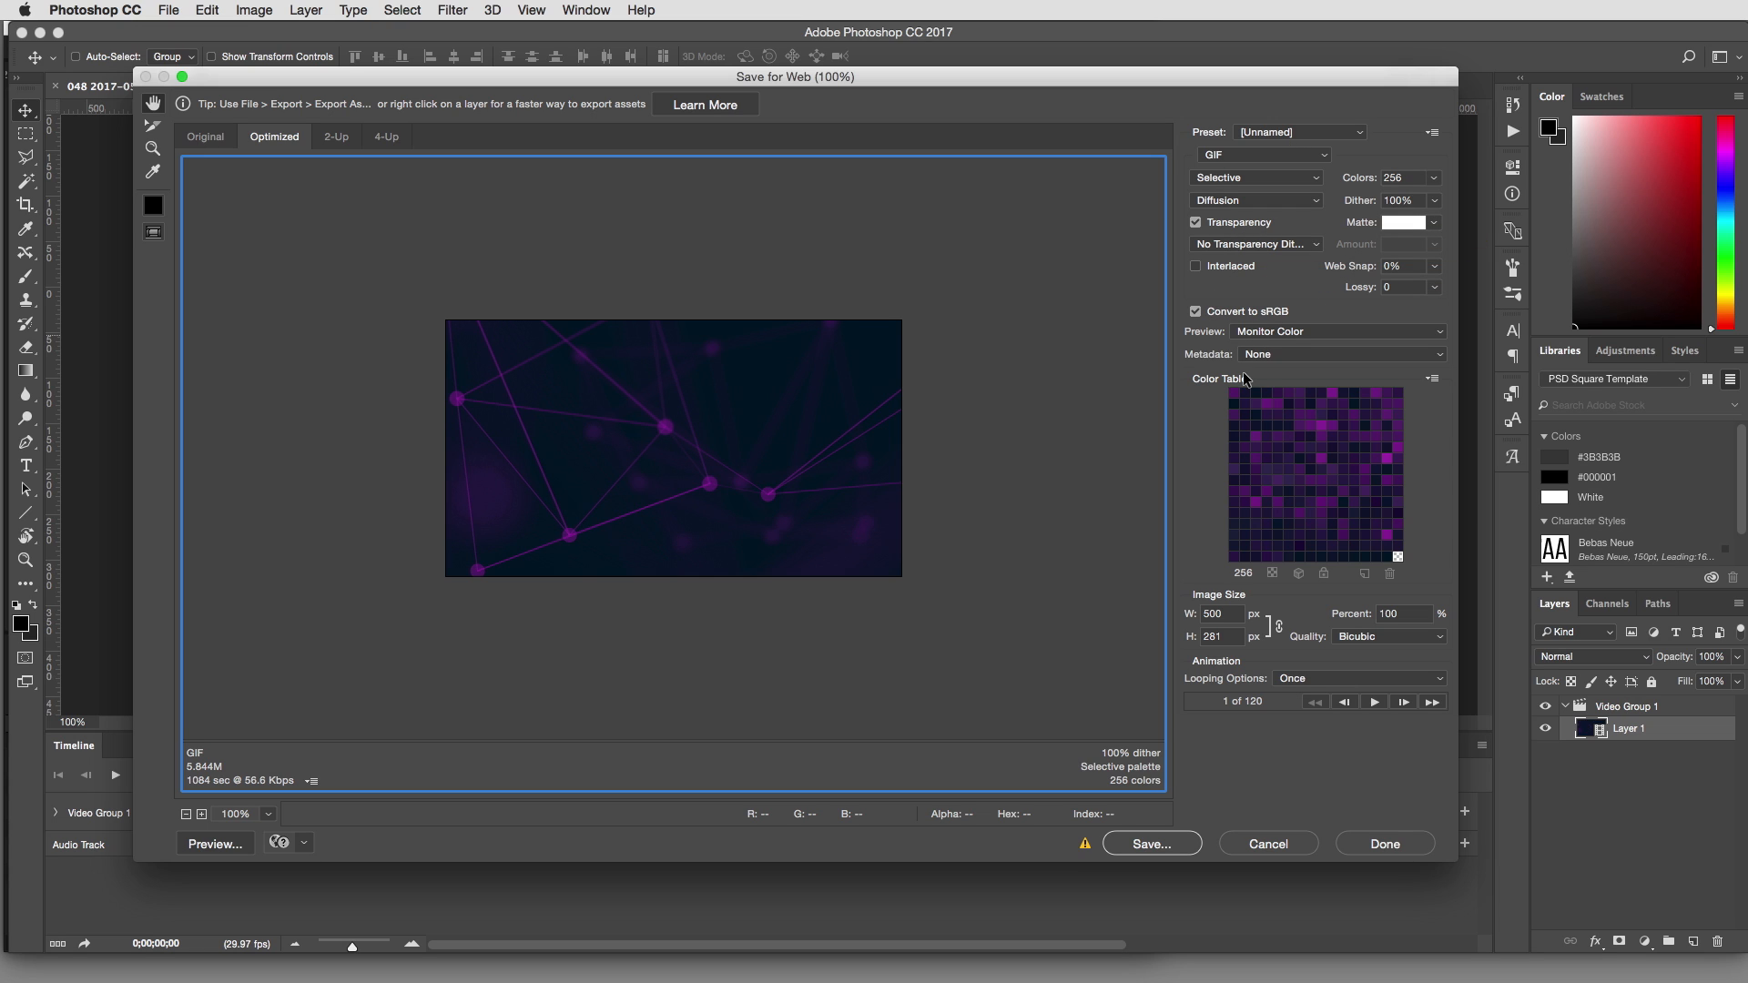
pyautogui.moveTo(1315, 677)
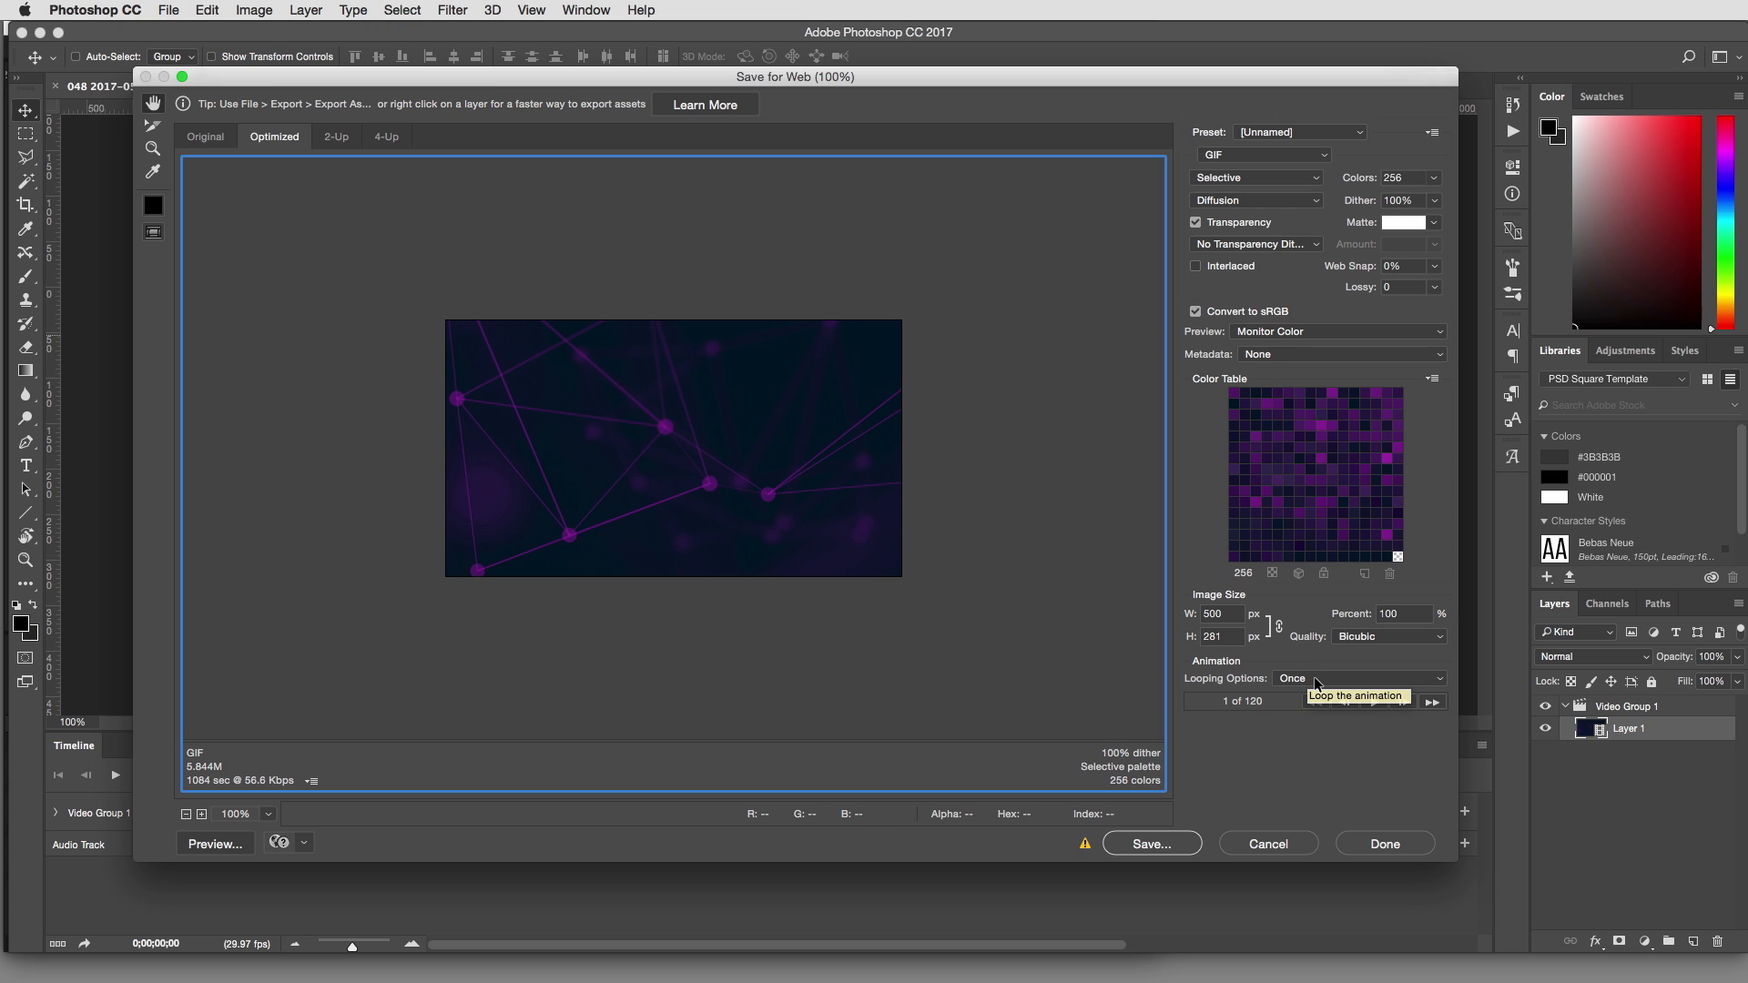
pyautogui.click(1353, 677)
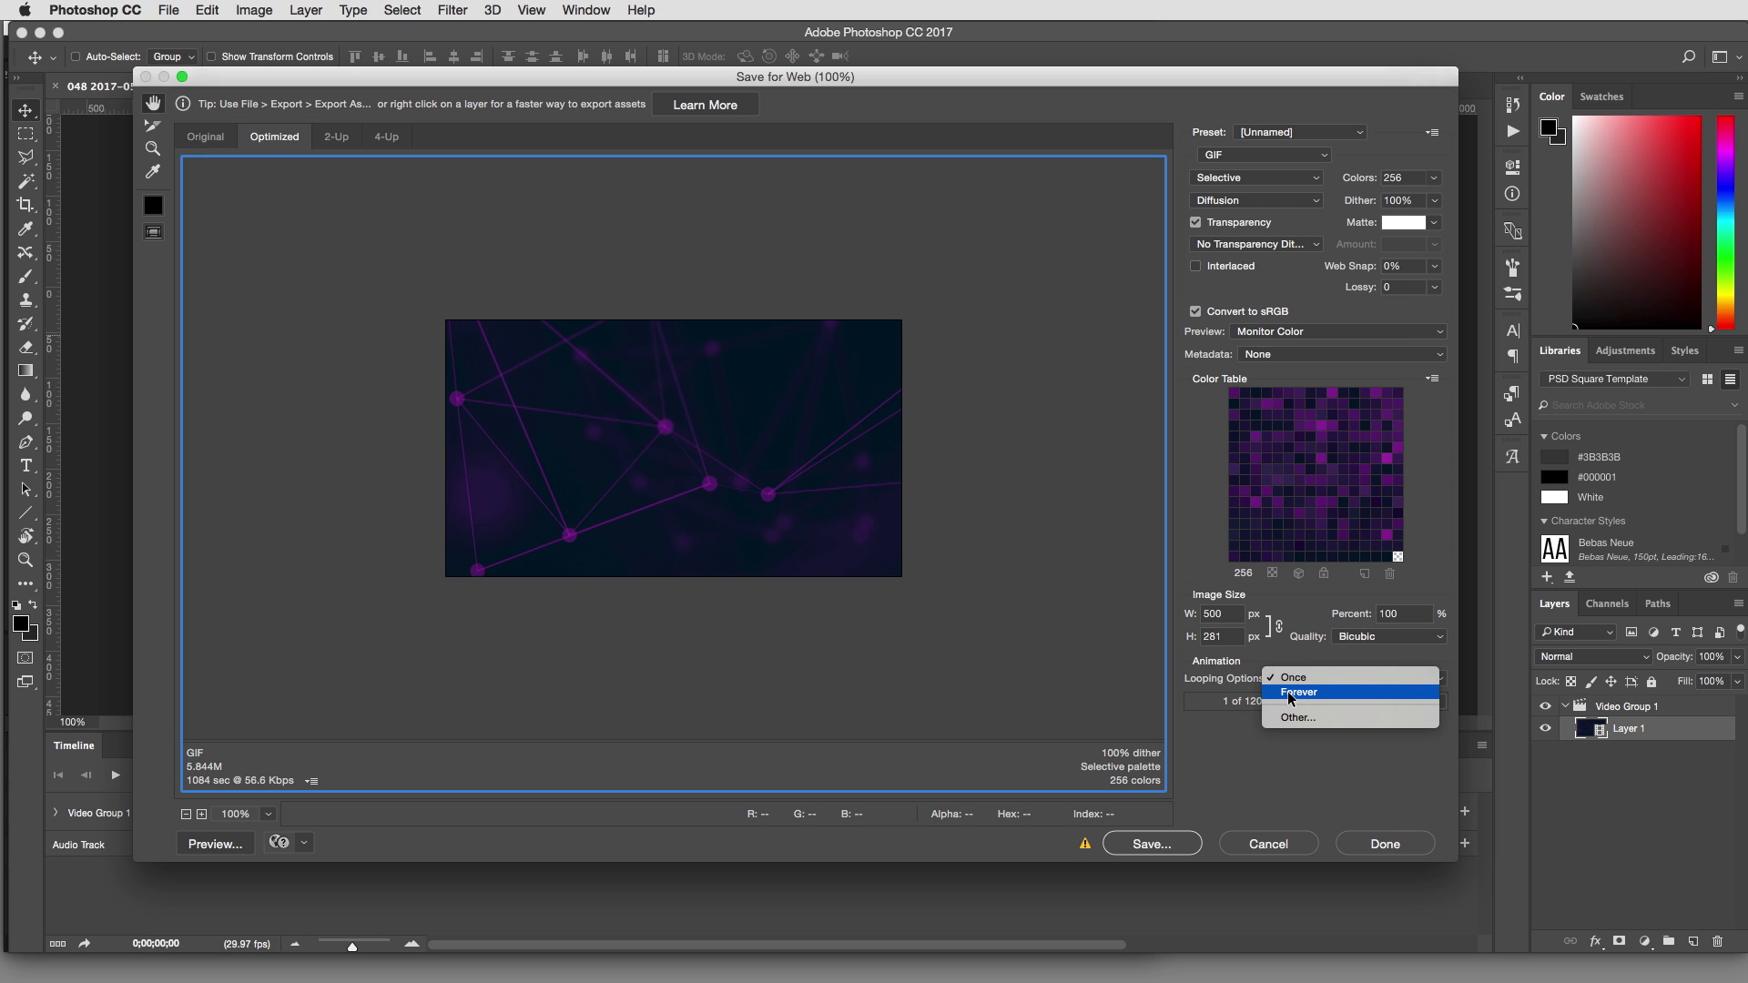
pyautogui.click(1298, 692)
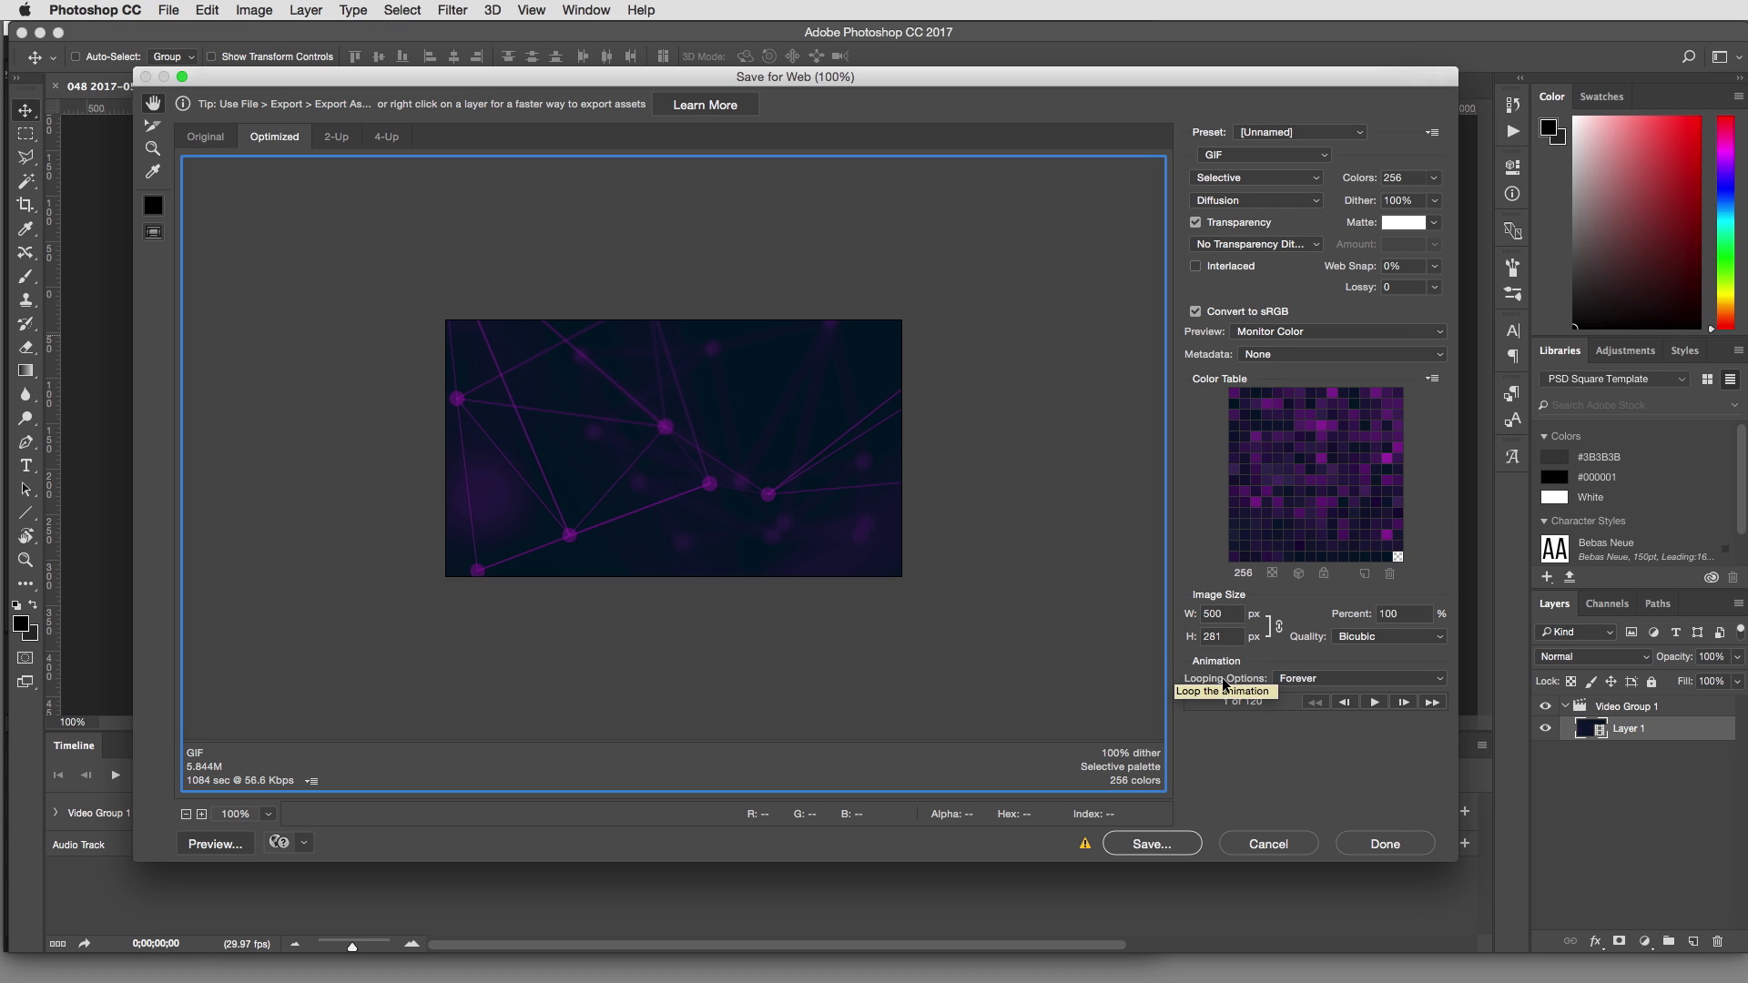
pyautogui.moveTo(1311, 757)
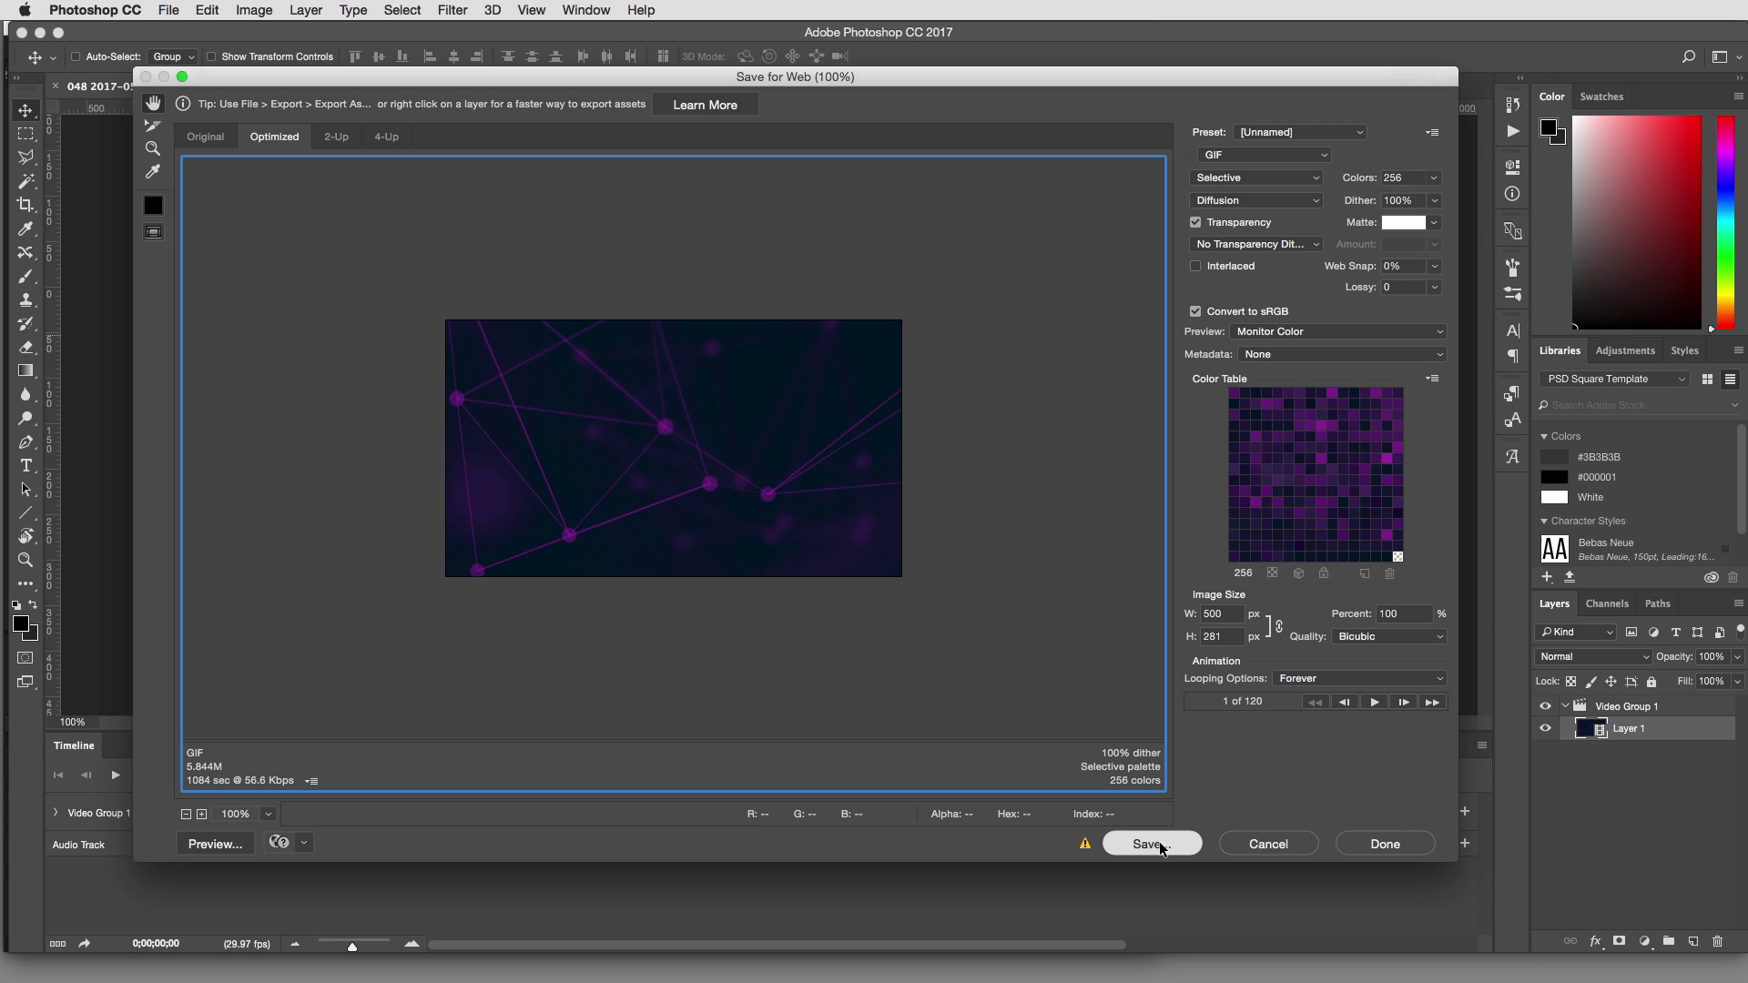
pyautogui.click(1151, 843)
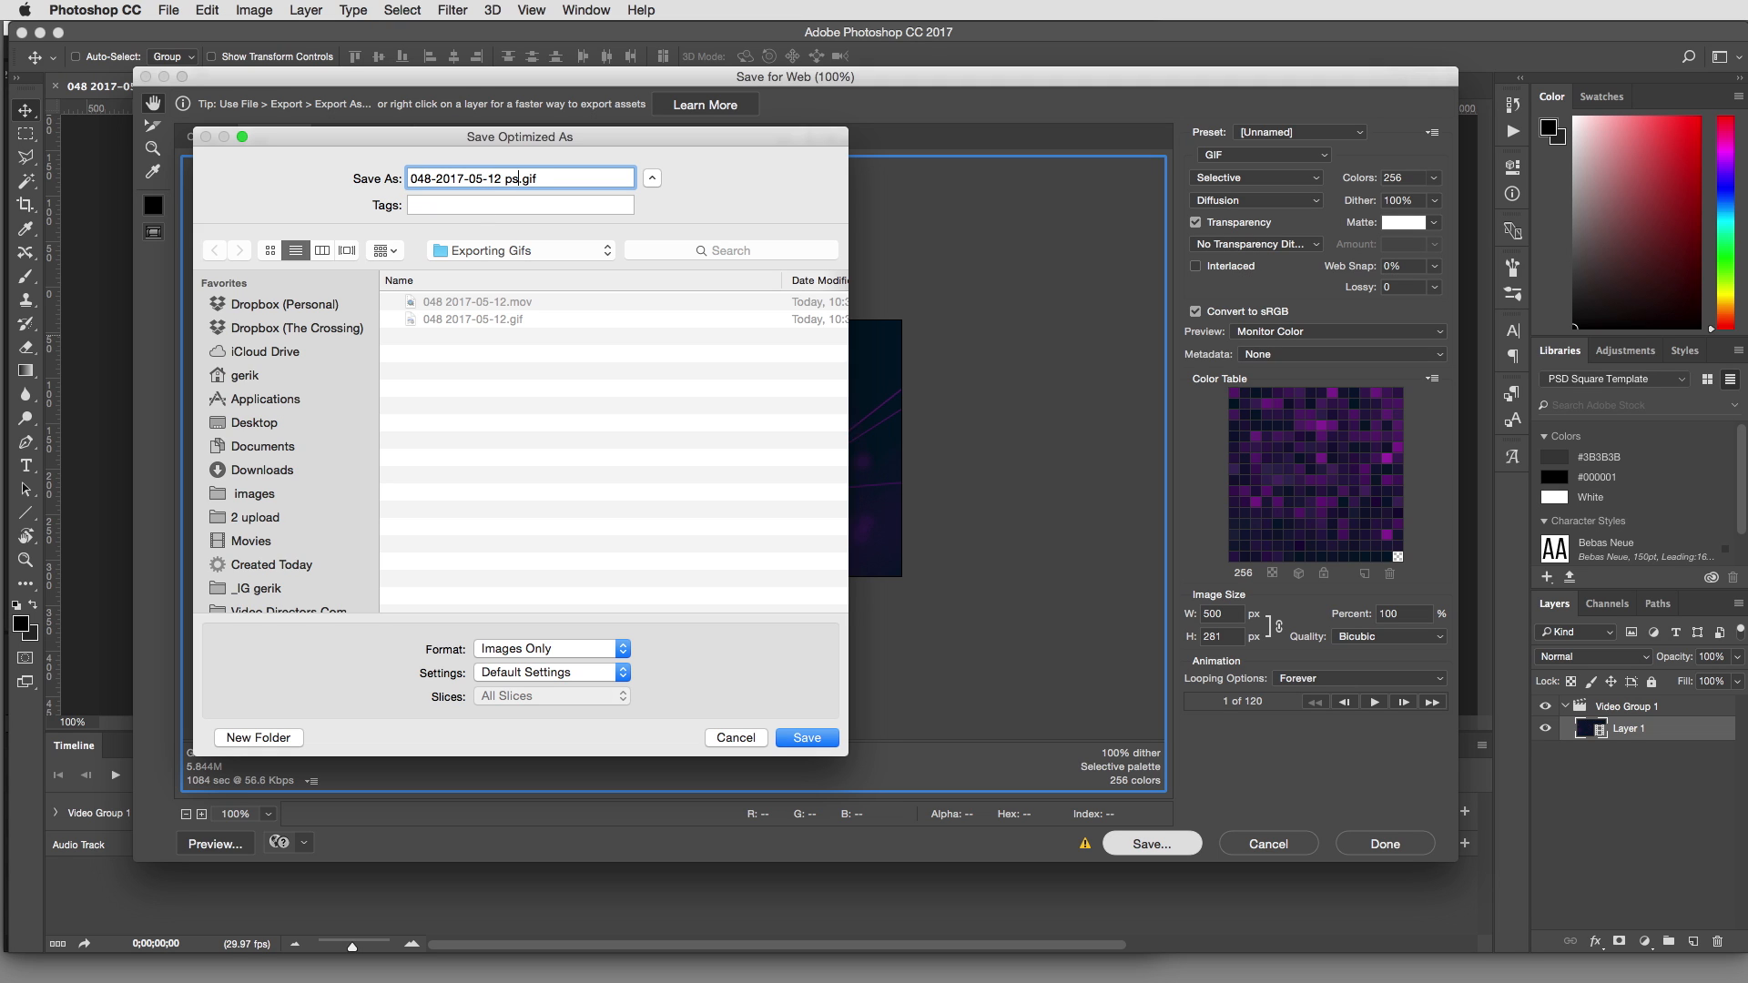
pyautogui.click(806, 738)
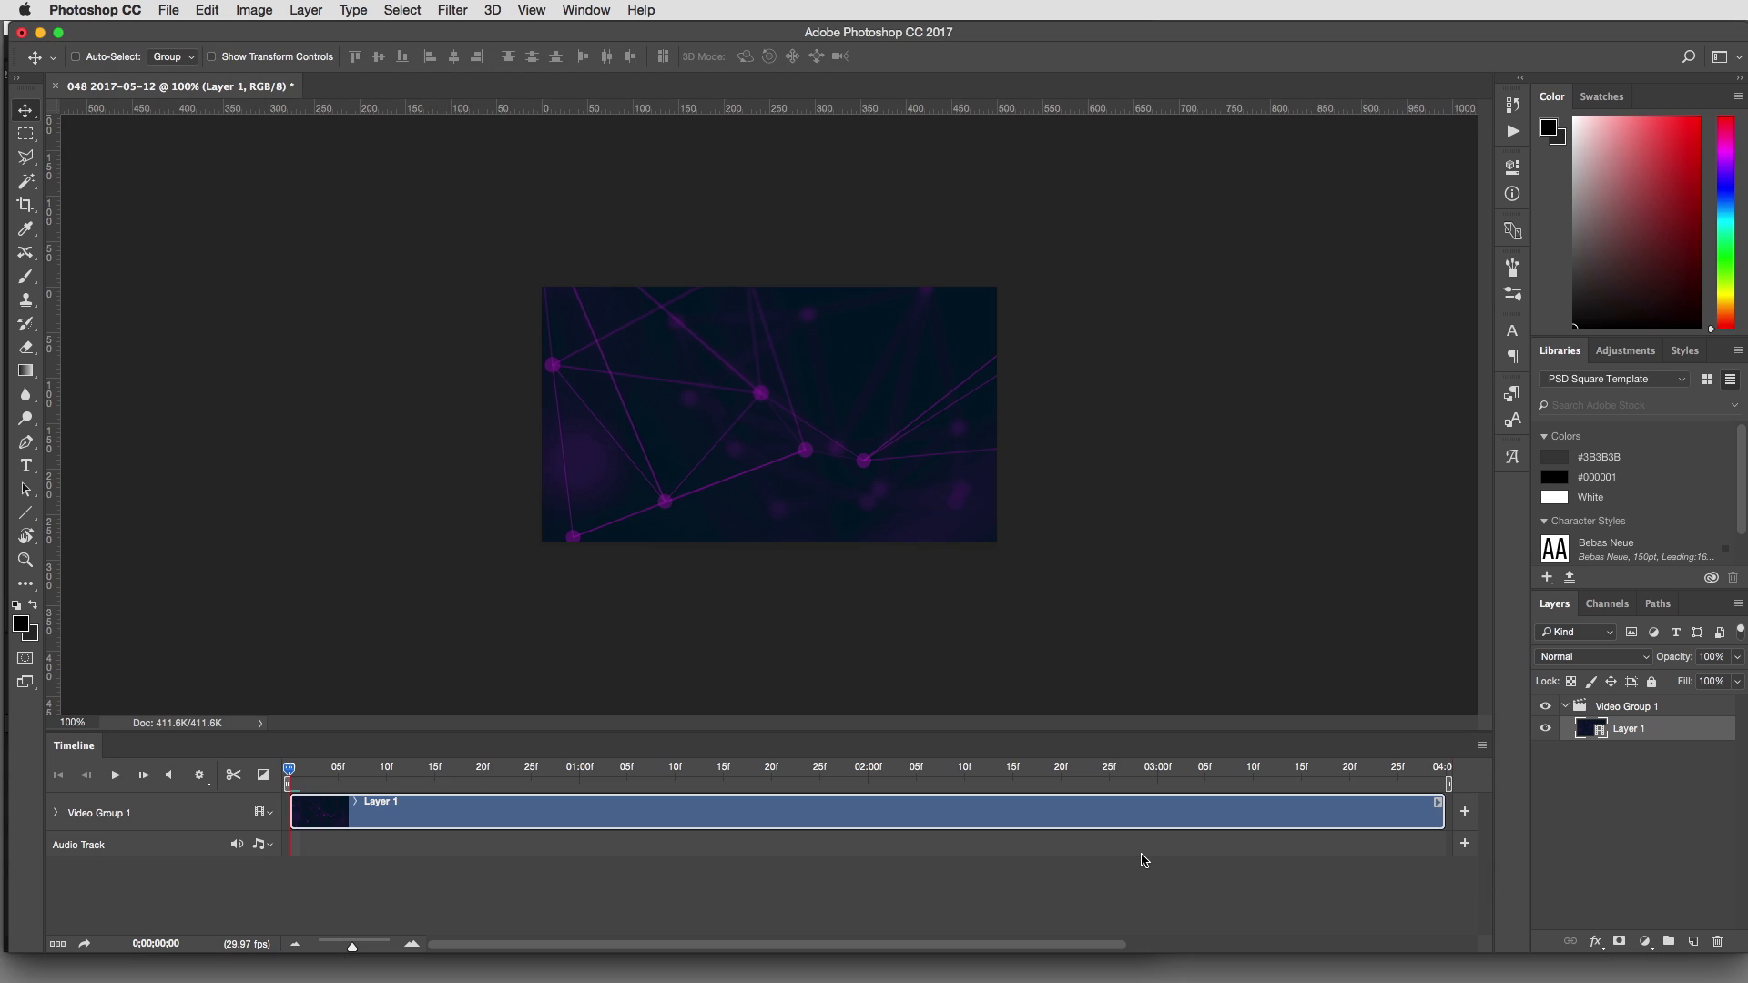
pyautogui.moveTo(515, 241)
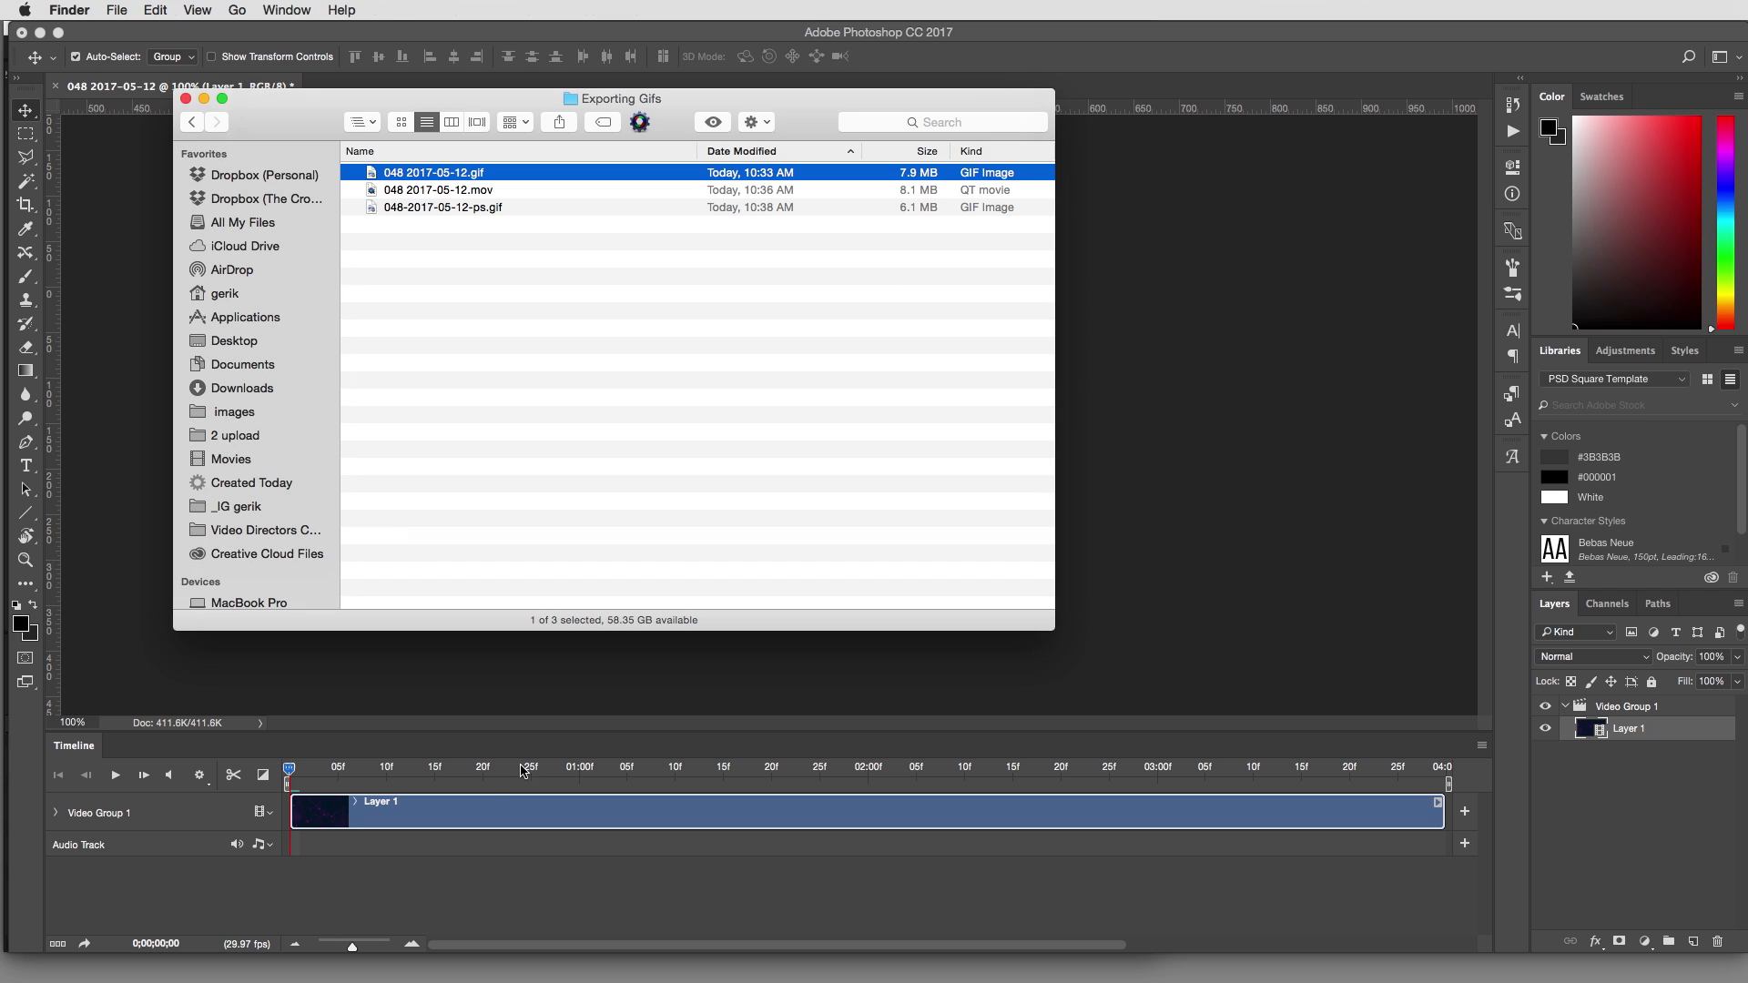
pyautogui.moveTo(400, 186)
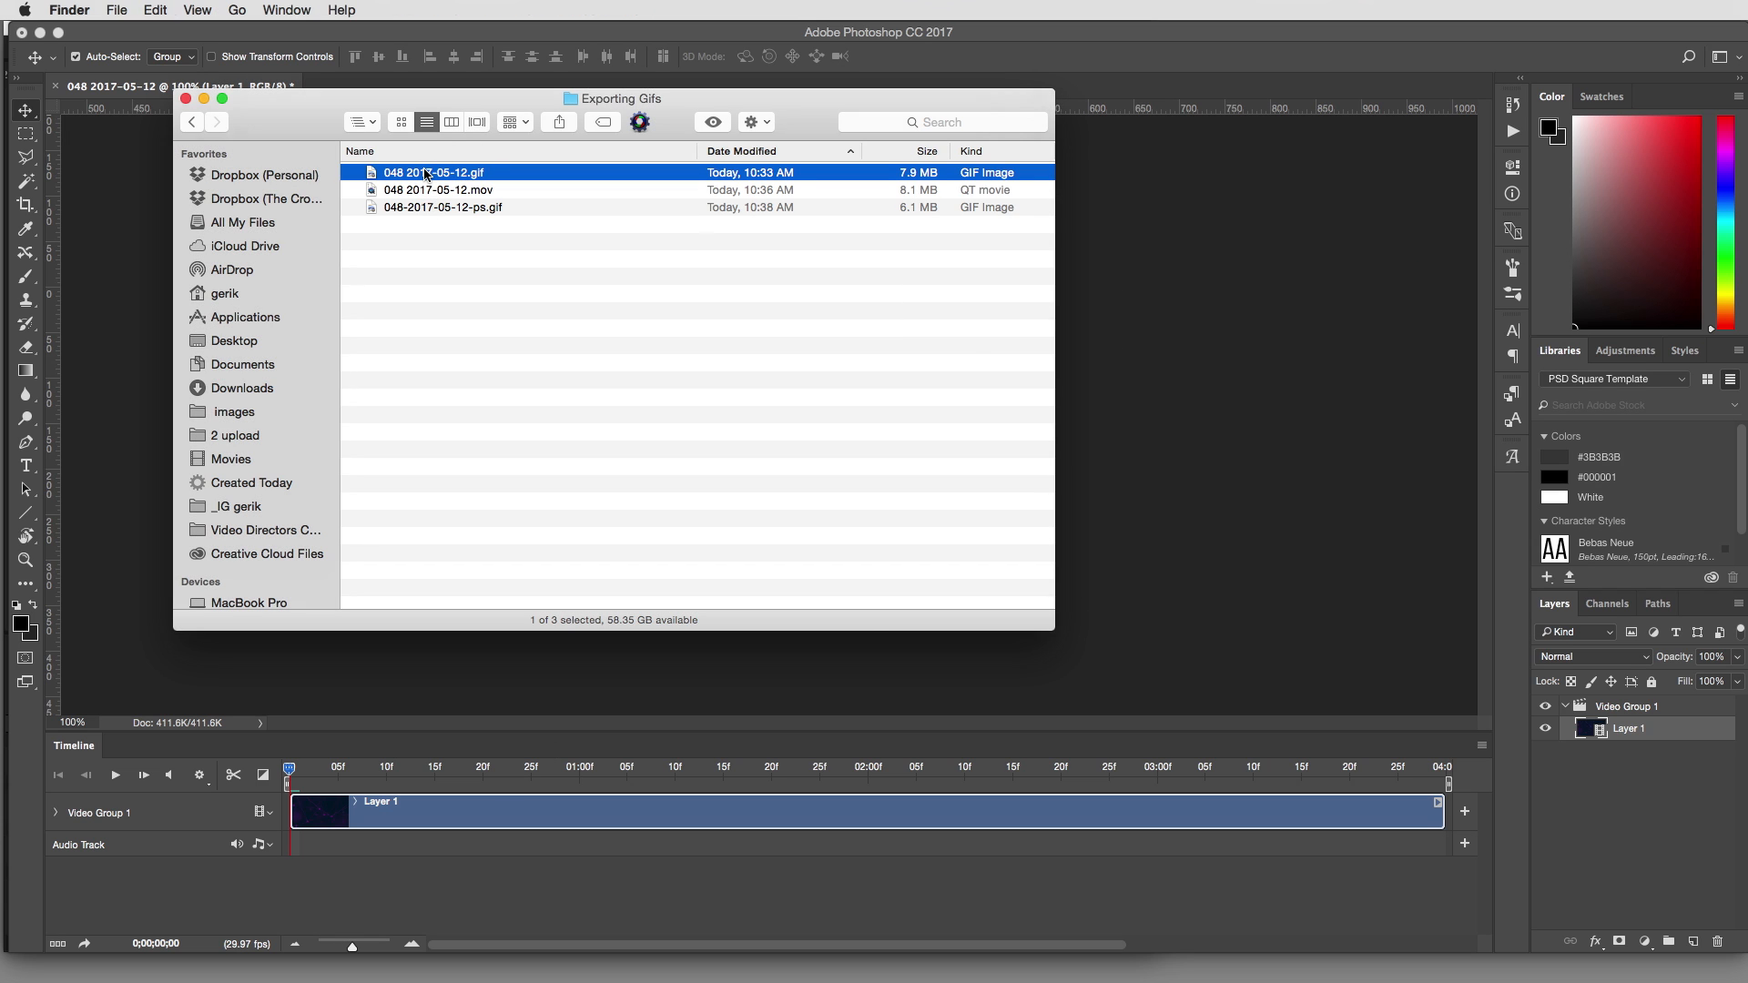
pyautogui.press('space')
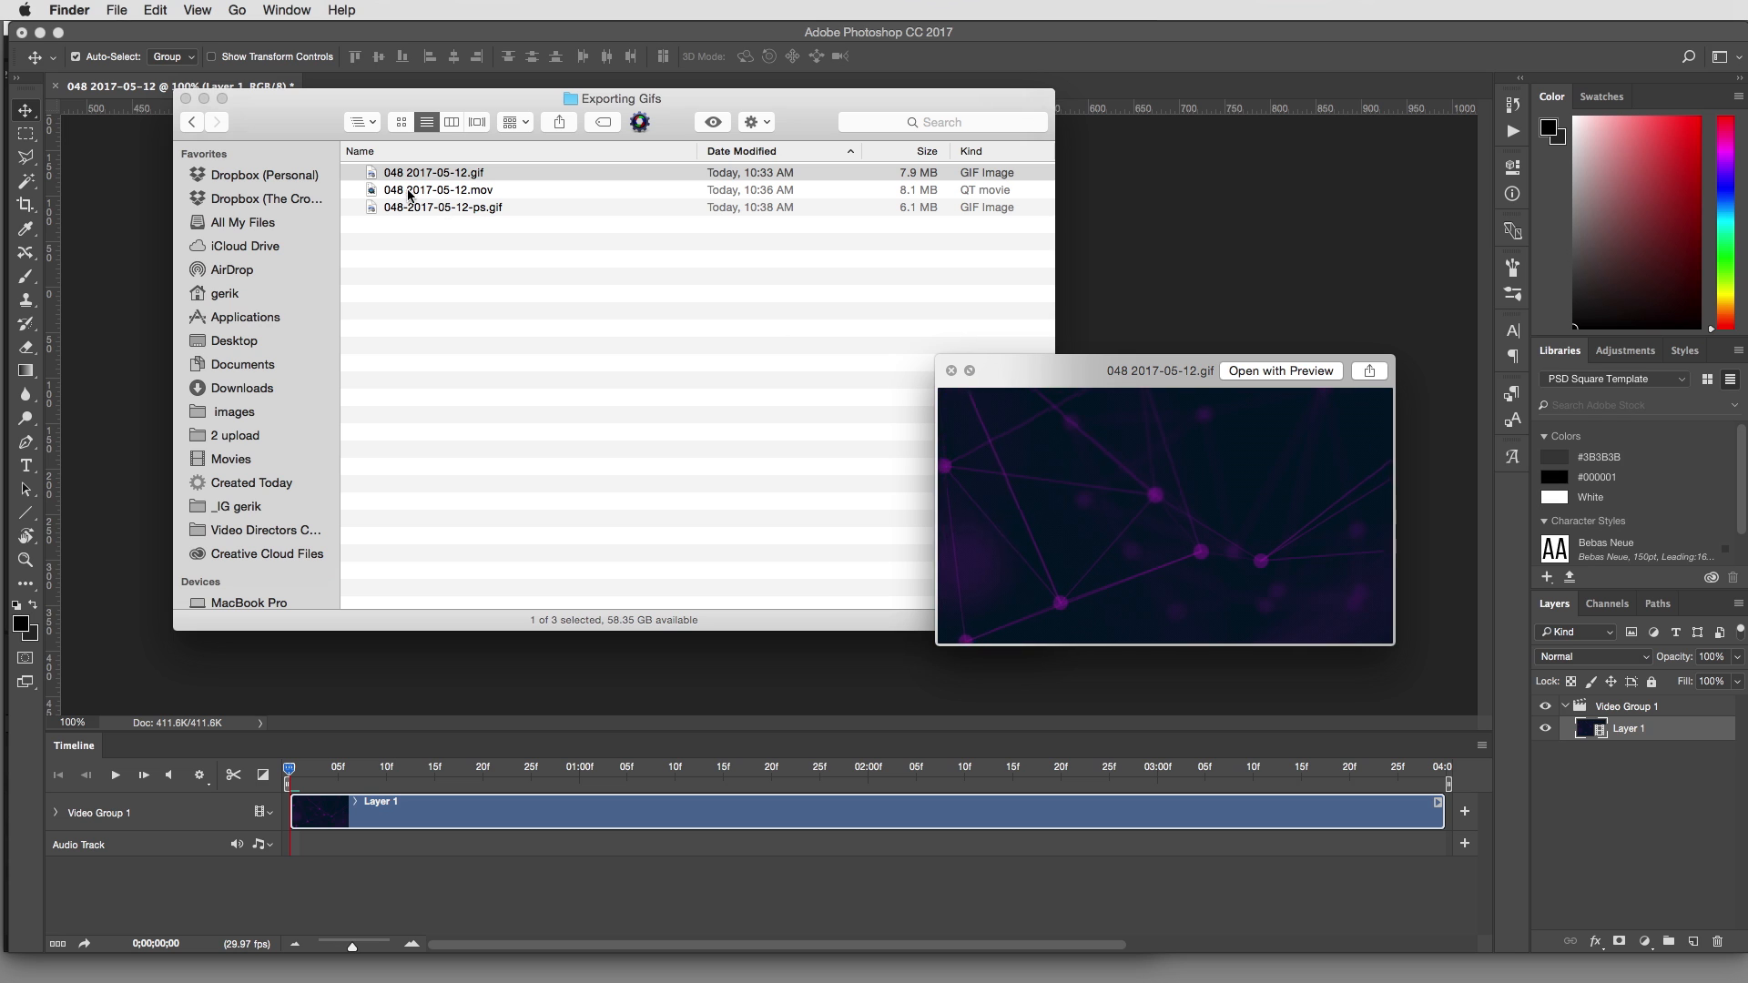
pyautogui.click(443, 207)
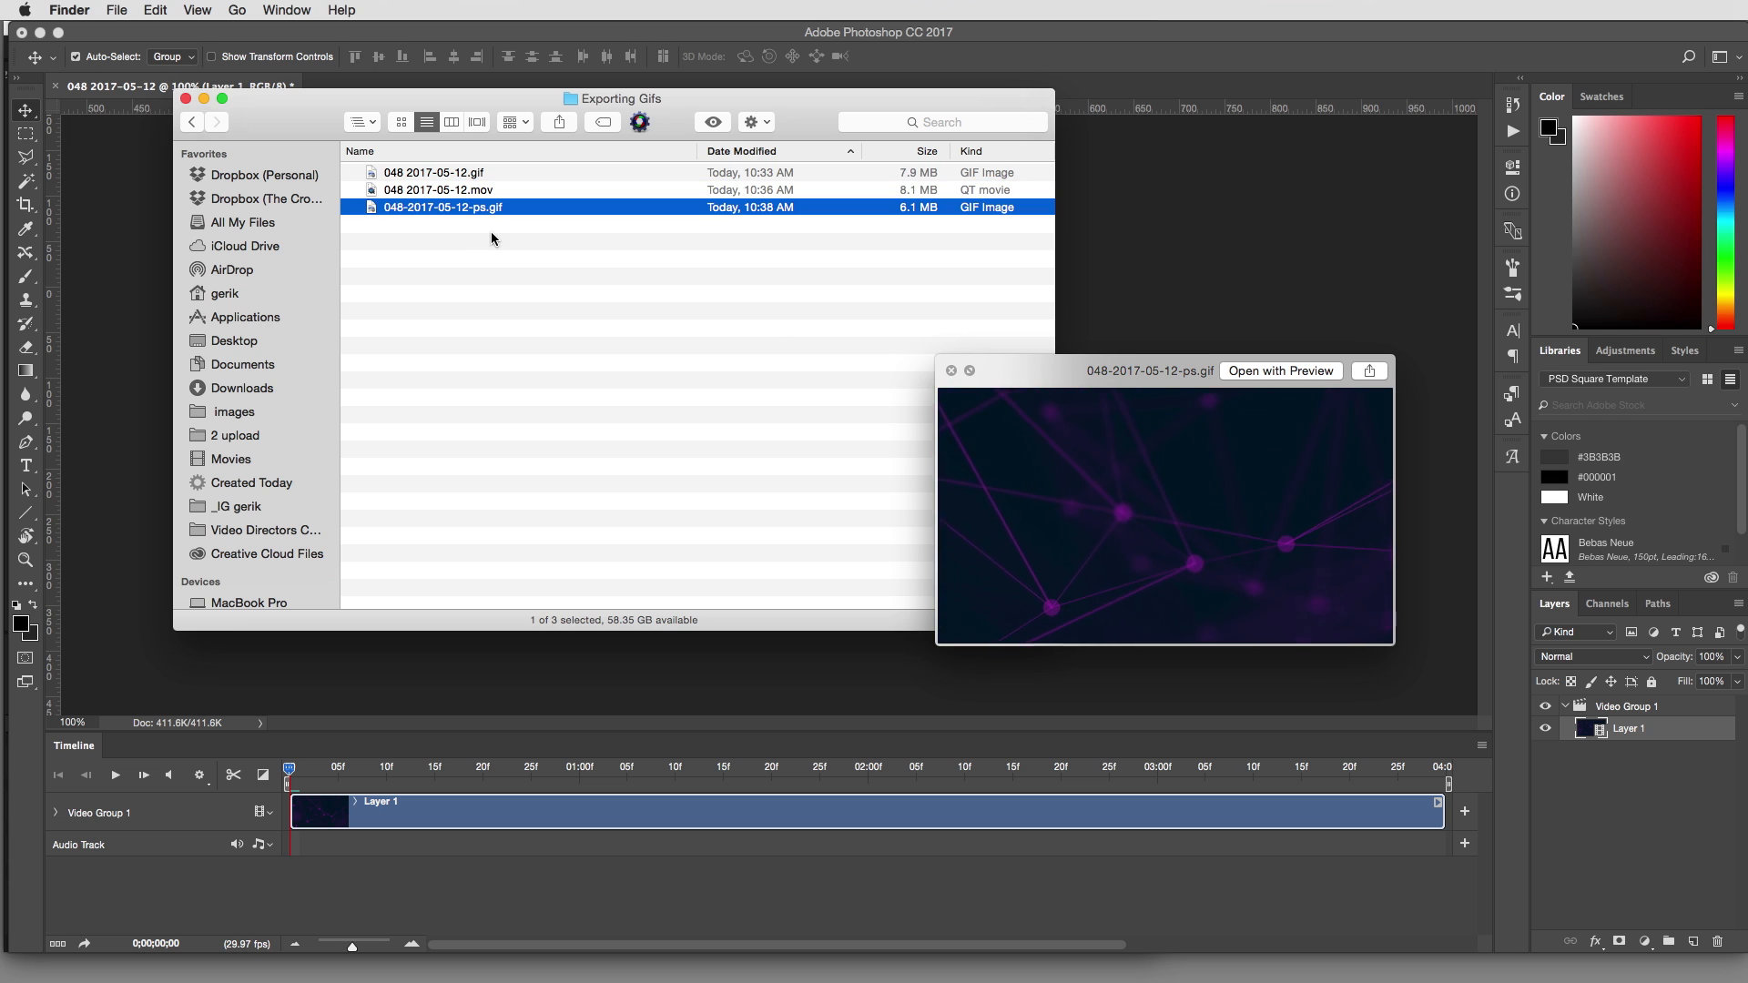
pyautogui.moveTo(666, 300)
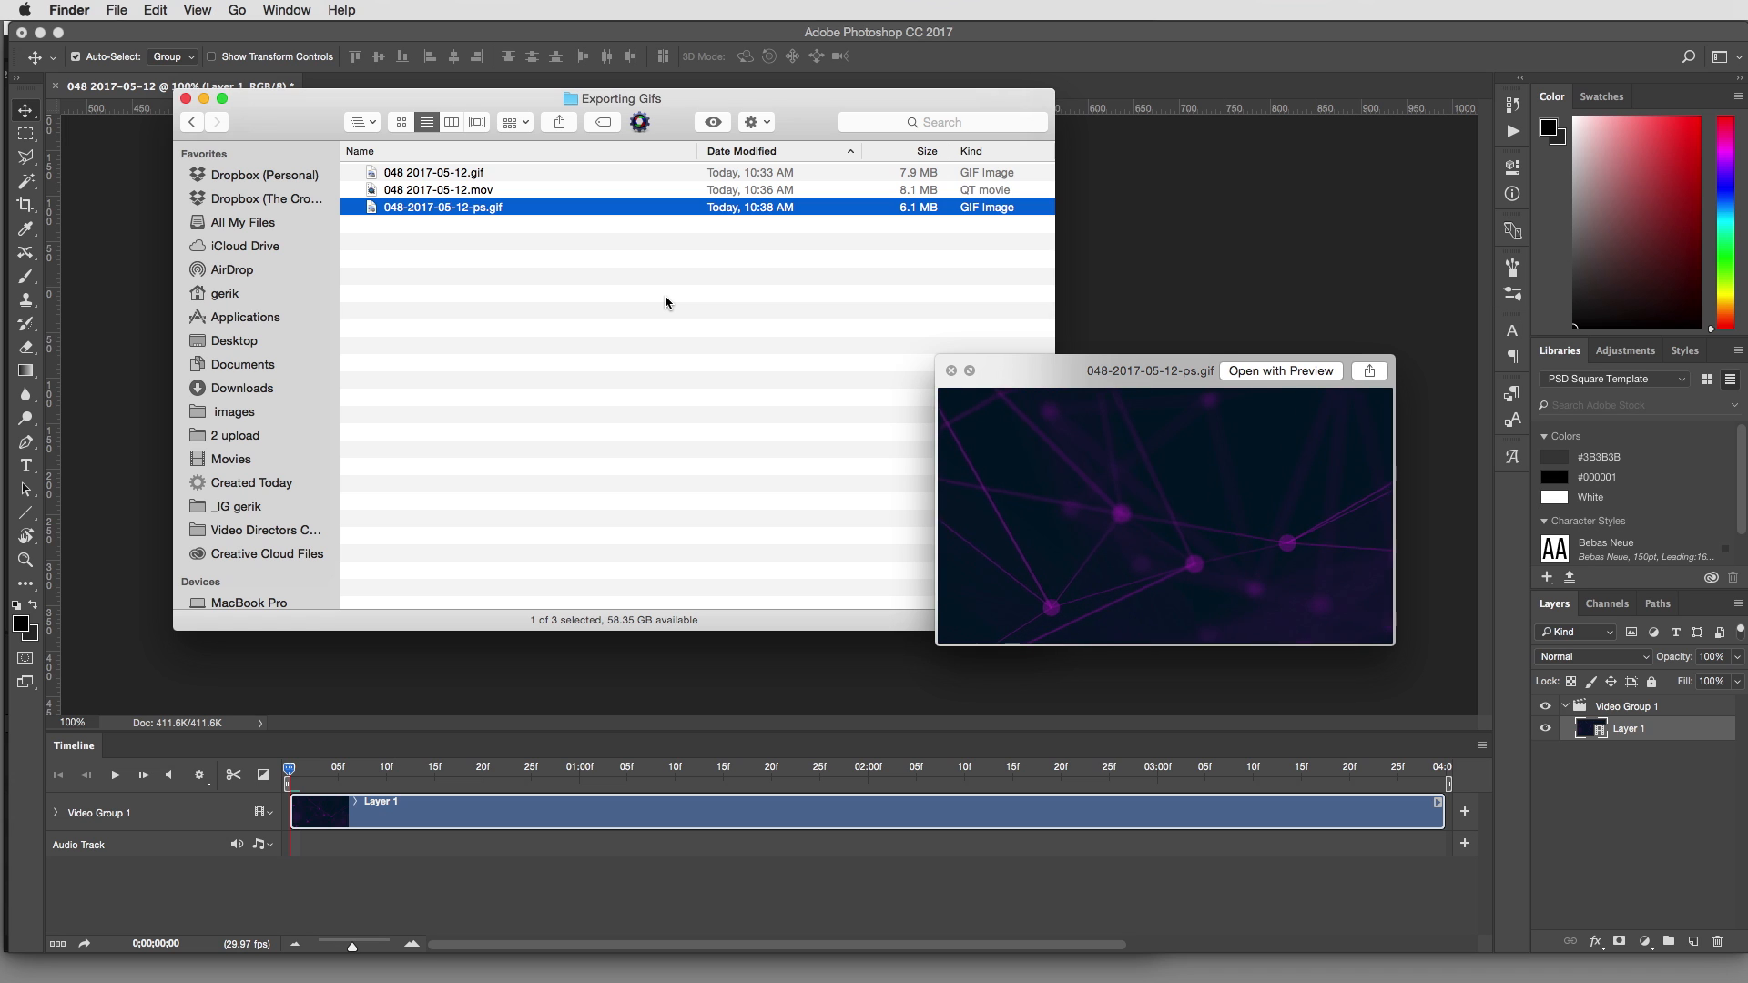